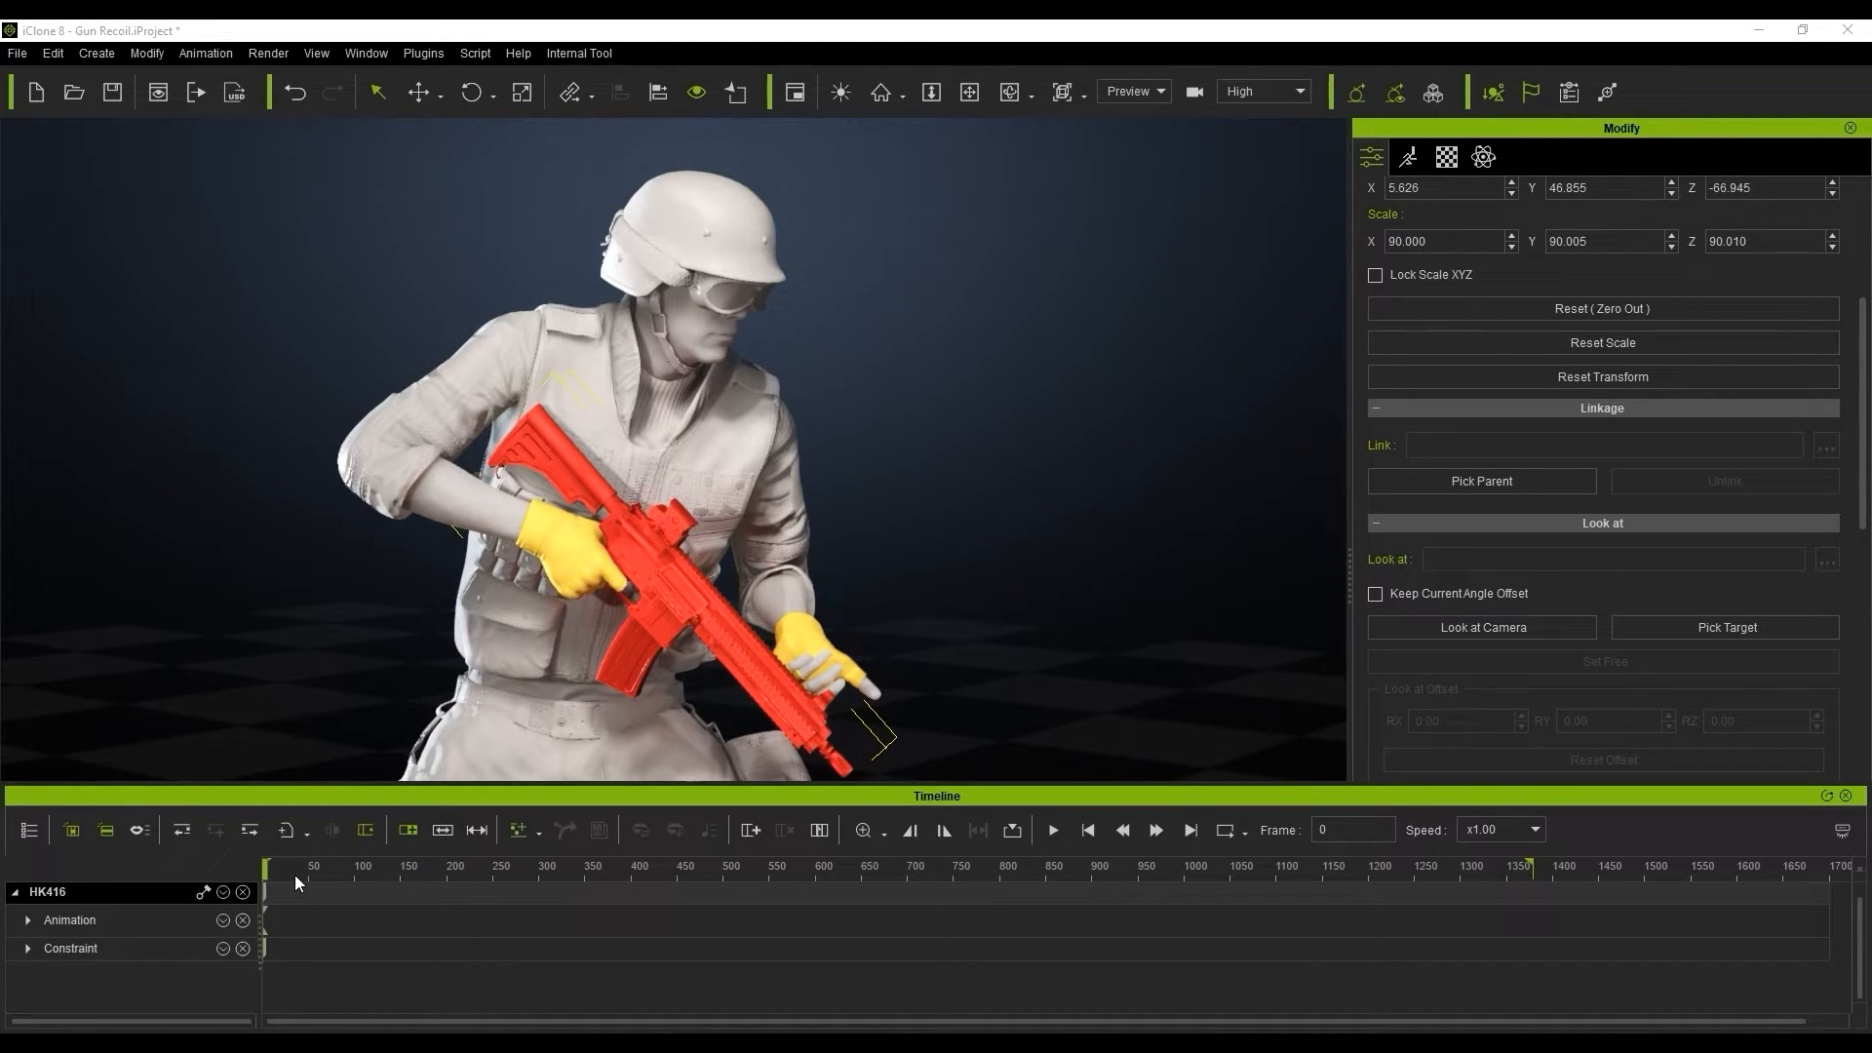
Link the HK416 rifle to CC_Base_R_Hand via Pick Parent after seeing it left behind.
{"action": "left_click", "coordinate": [323, 866]}
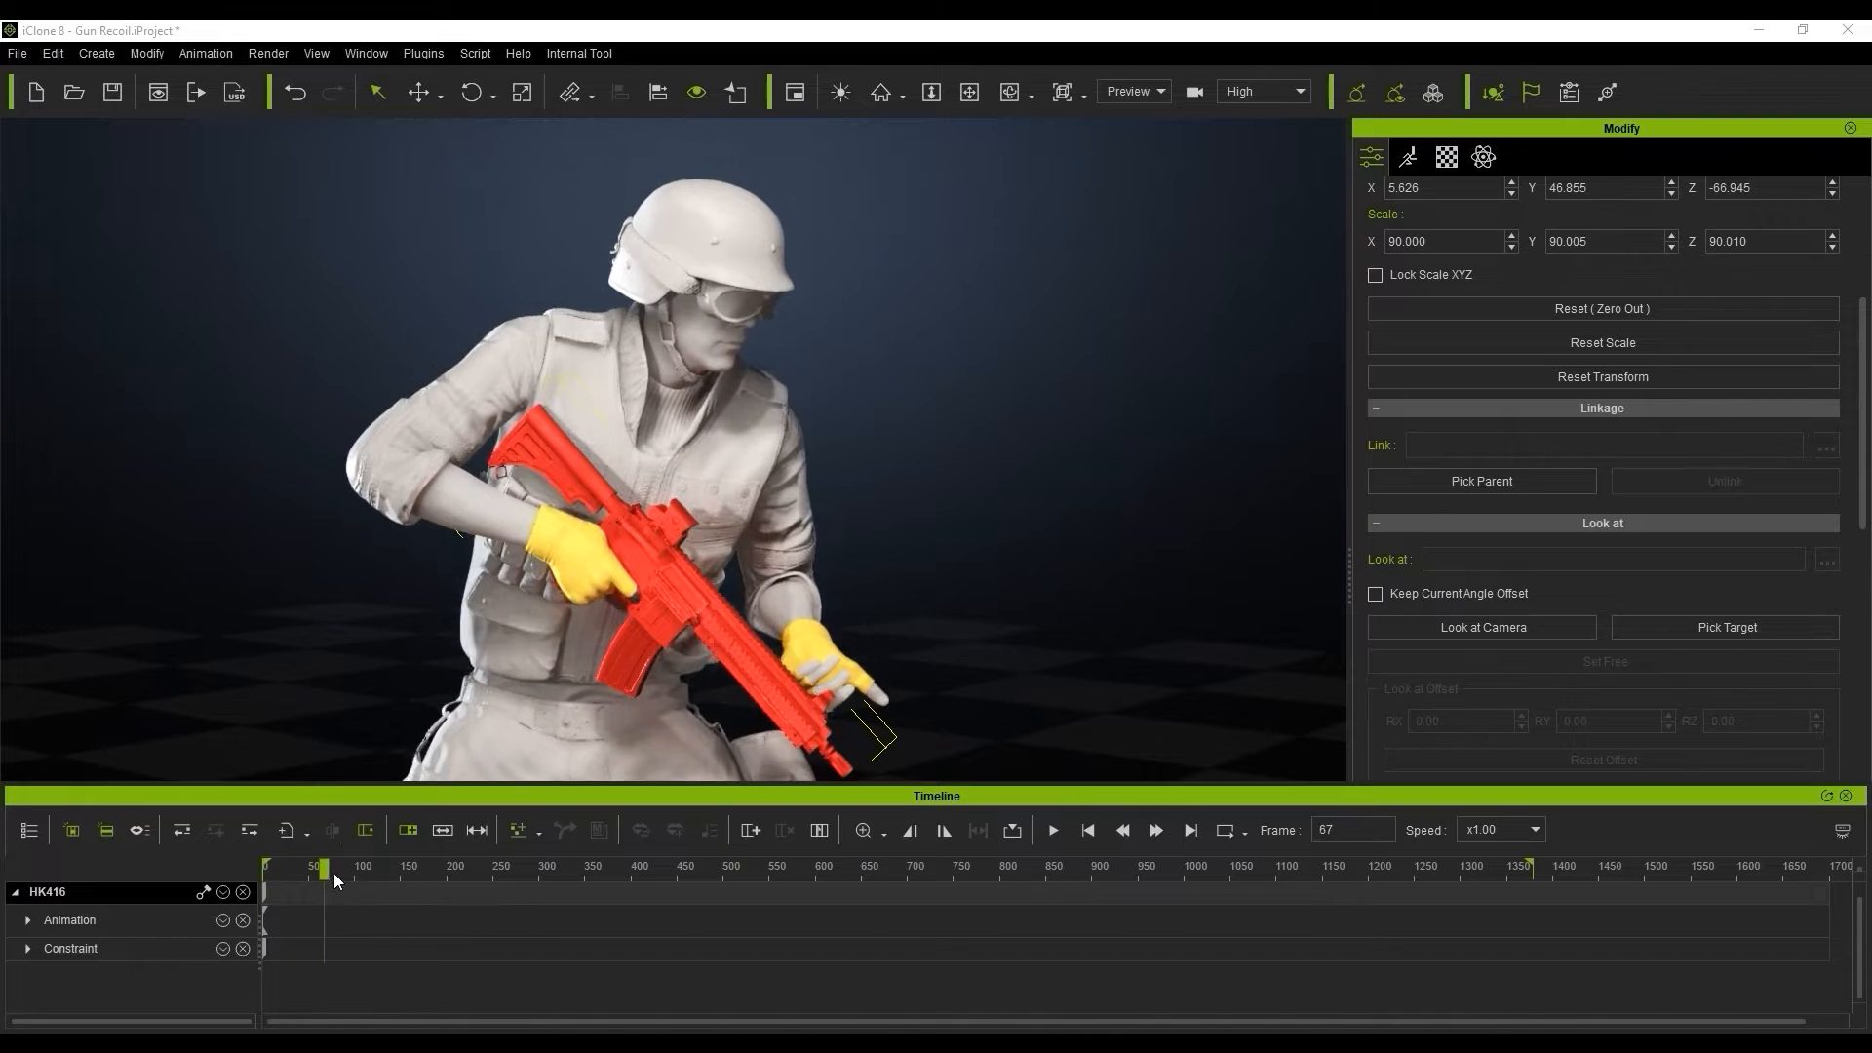
{"action": "left_click", "coordinate": [634, 867]}
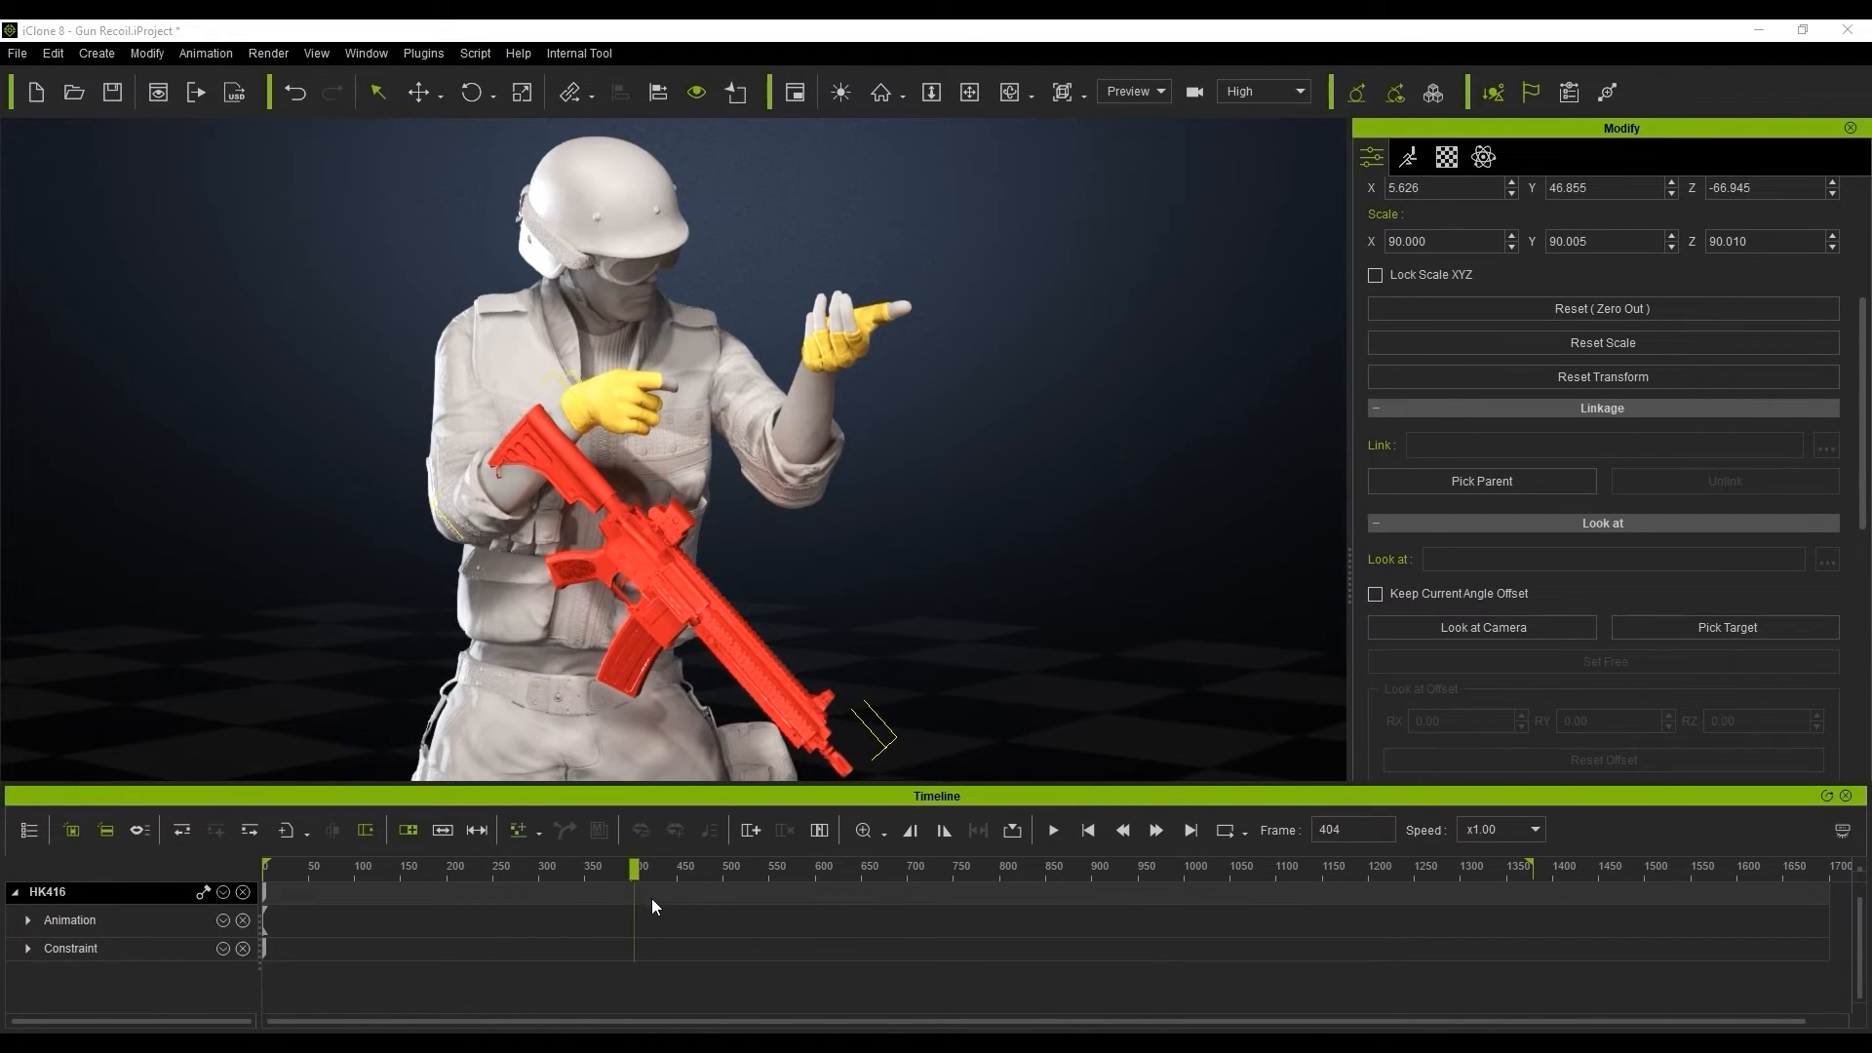
{"action": "left_click", "coordinate": [1085, 829]}
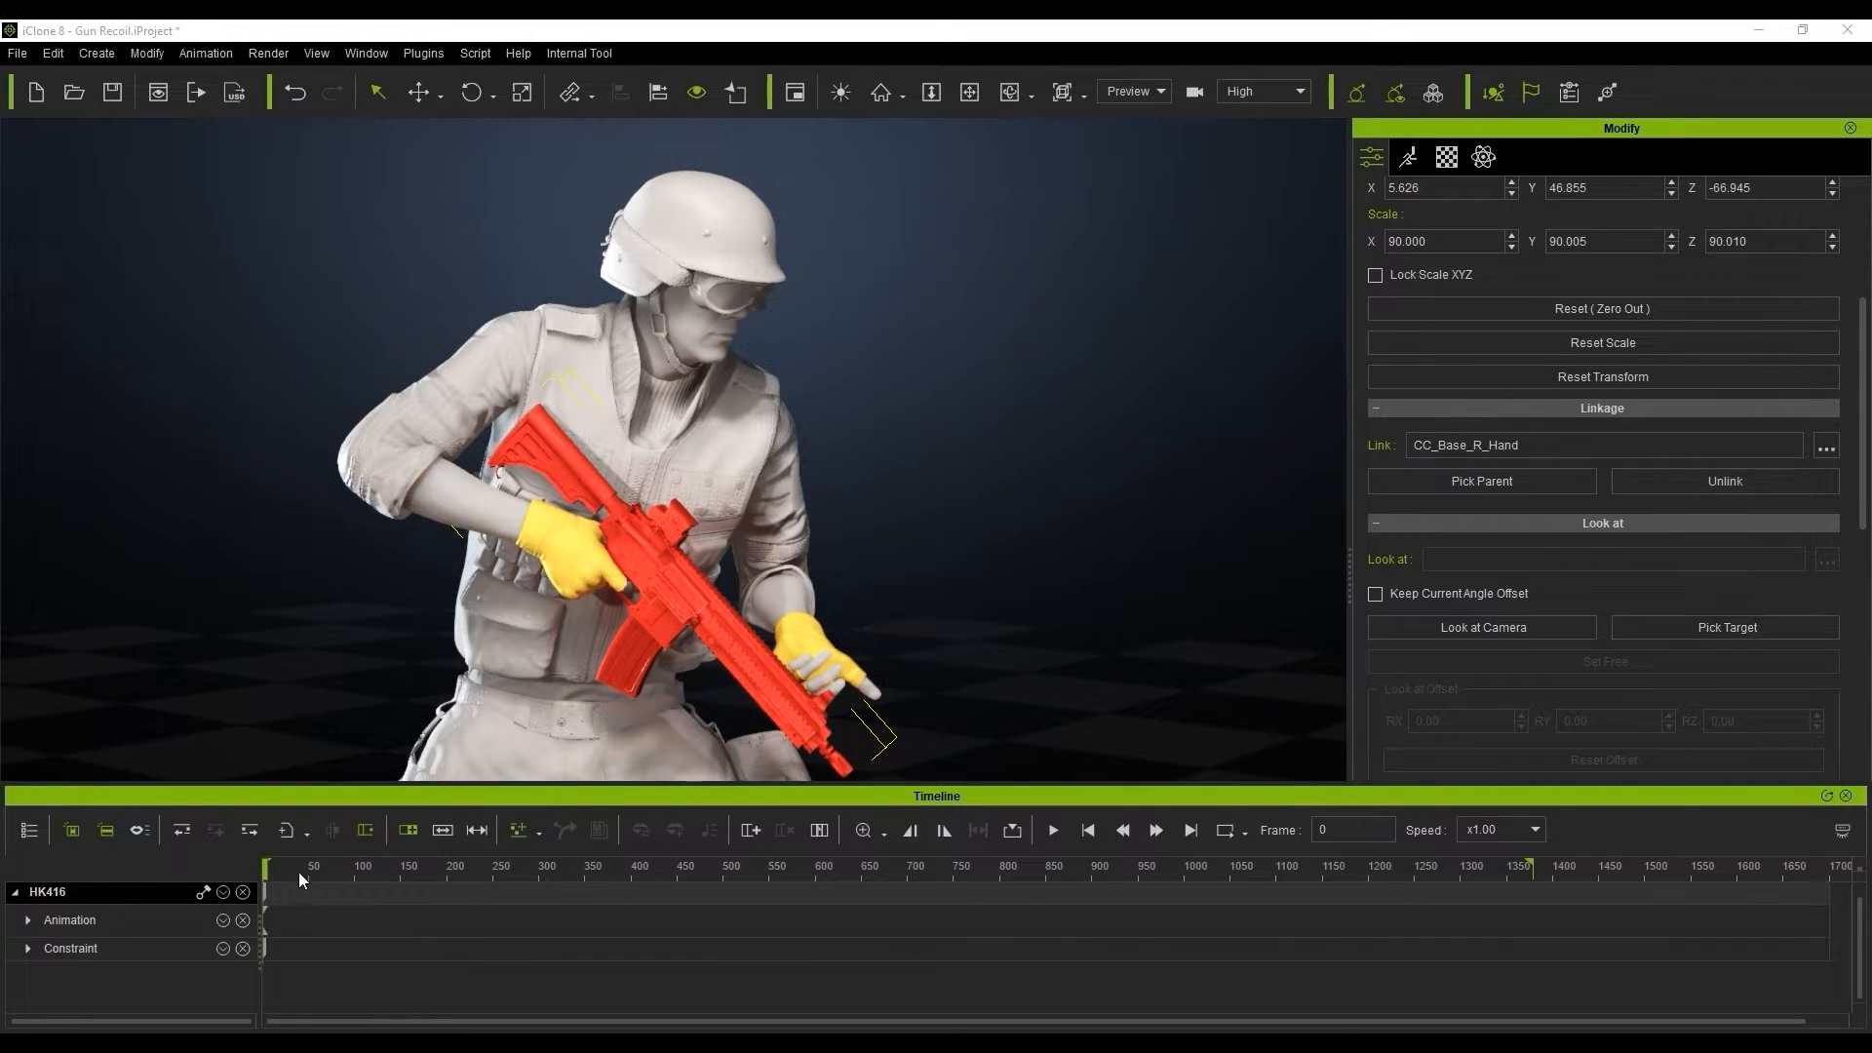
Check the rifle follows the hand, then select Kevin_white_1 for body motion editing.
{"action": "left_click", "coordinate": [616, 868]}
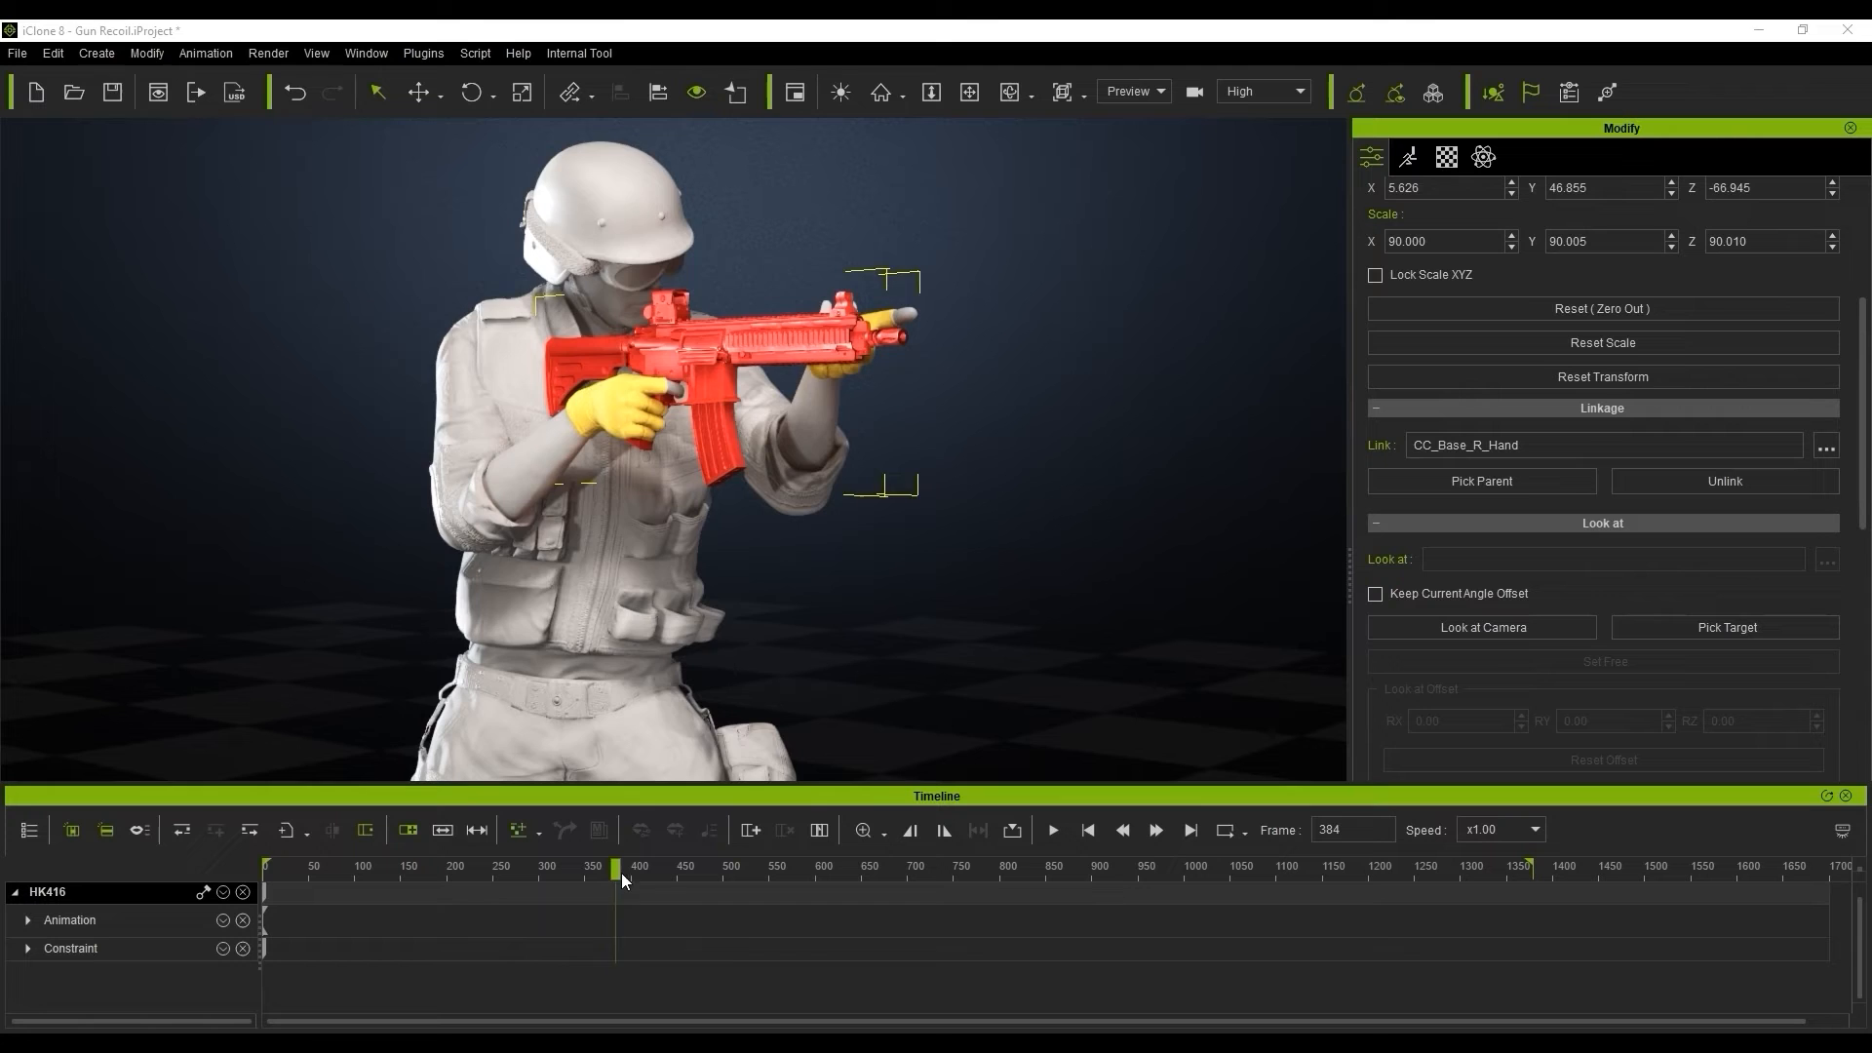
{"action": "left_click", "coordinate": [1085, 830]}
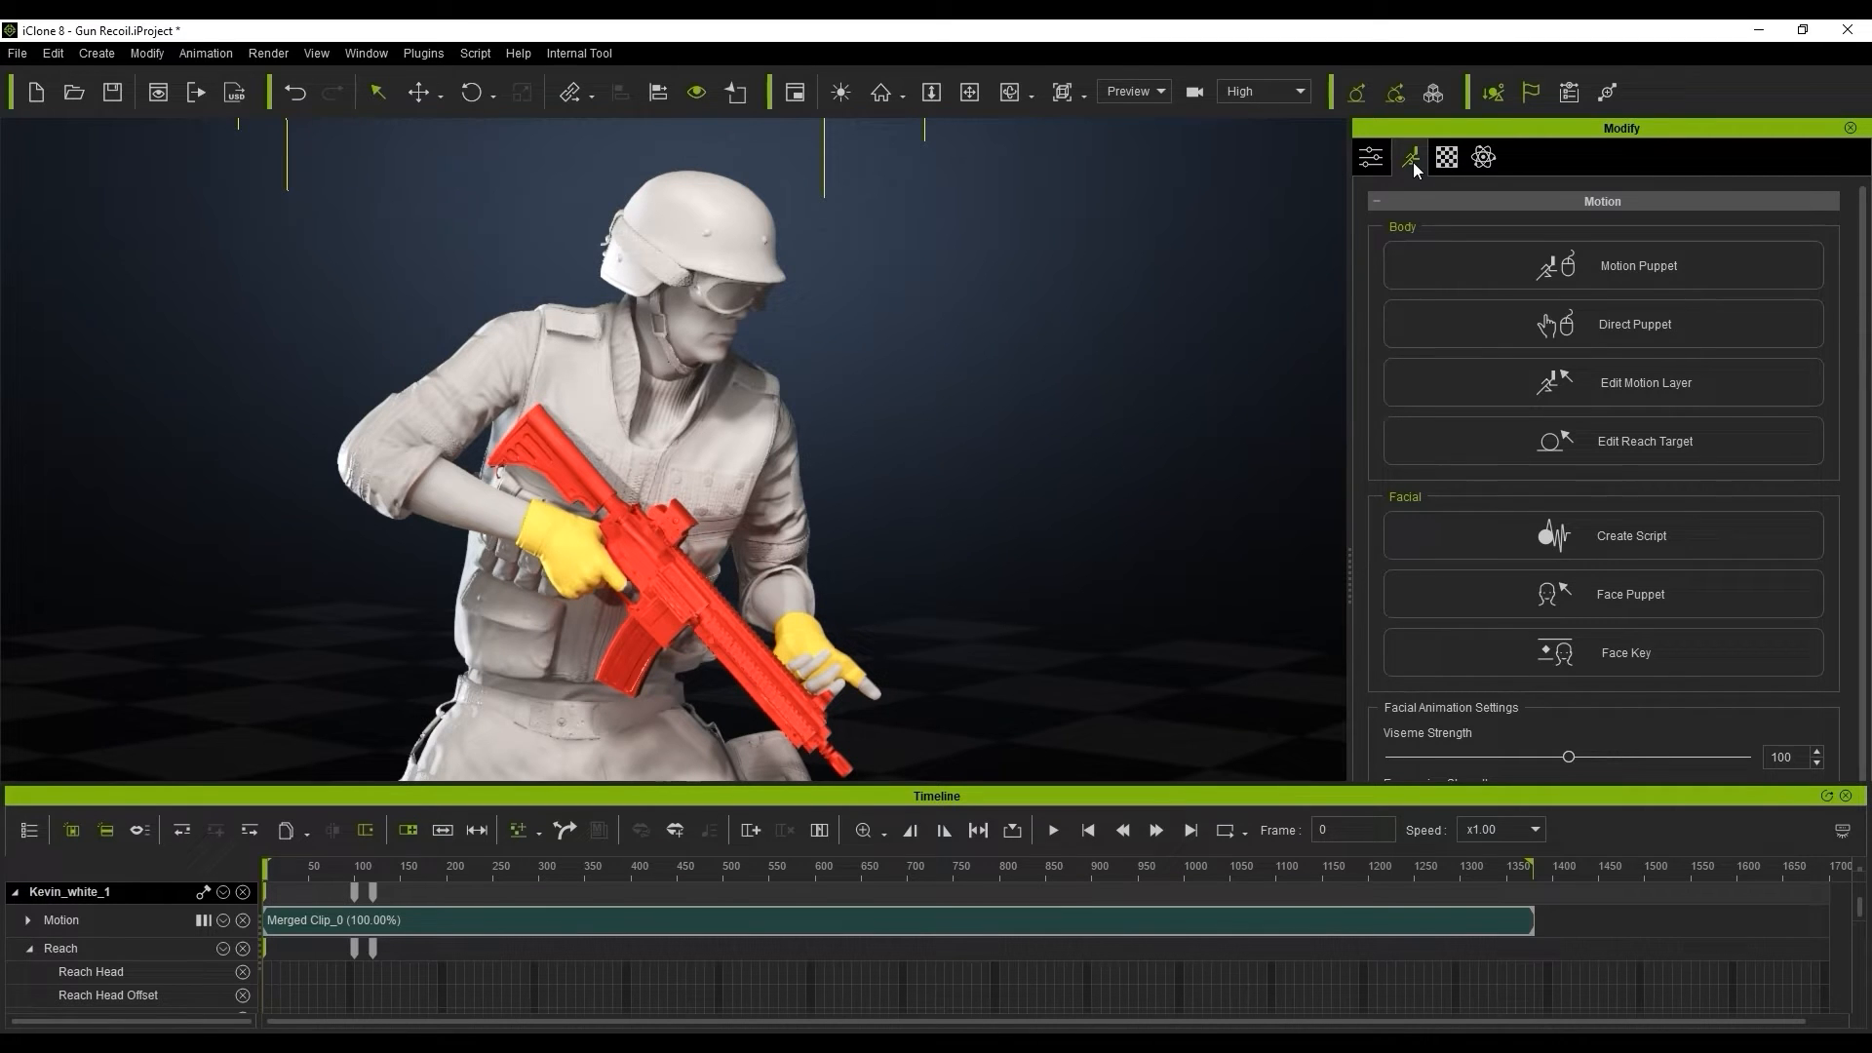
Set the left hand effector's reach target to the HK416 foregrip and play back the grip.
{"action": "left_click", "coordinate": [1644, 441]}
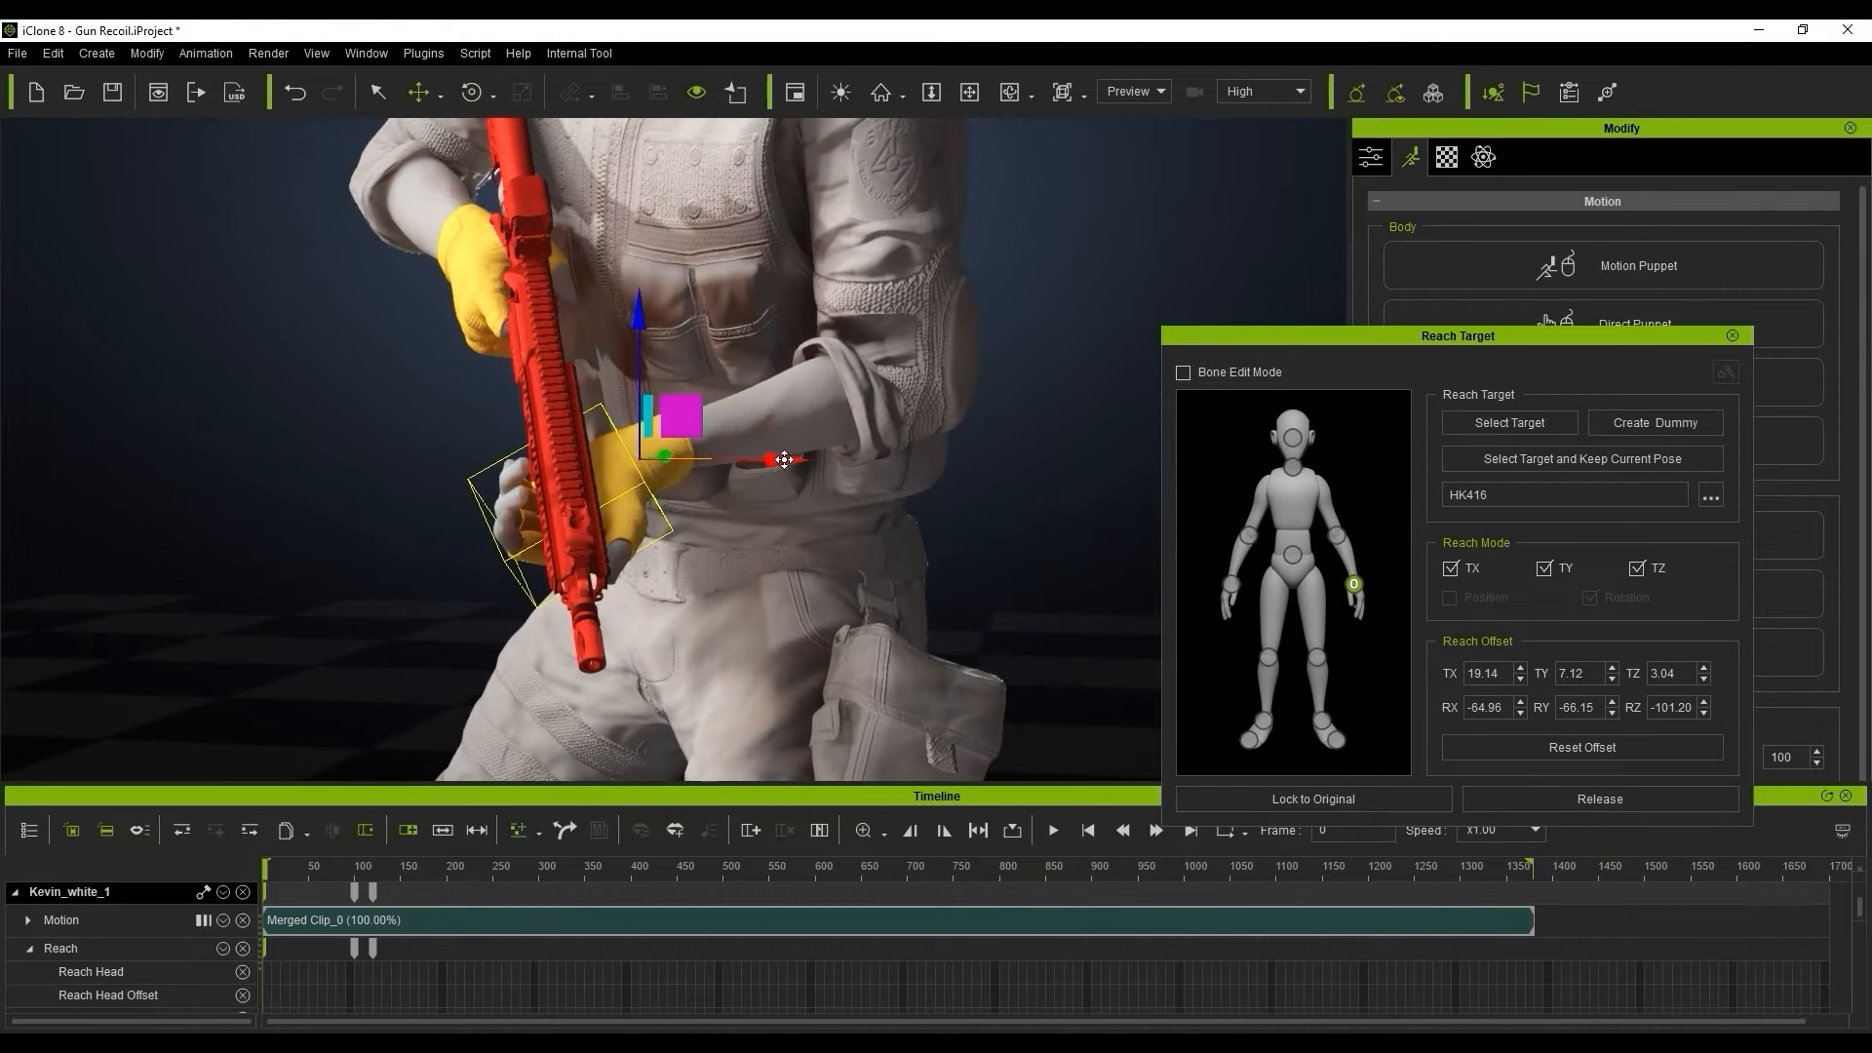
{"action": "left_click", "coordinate": [1052, 829]}
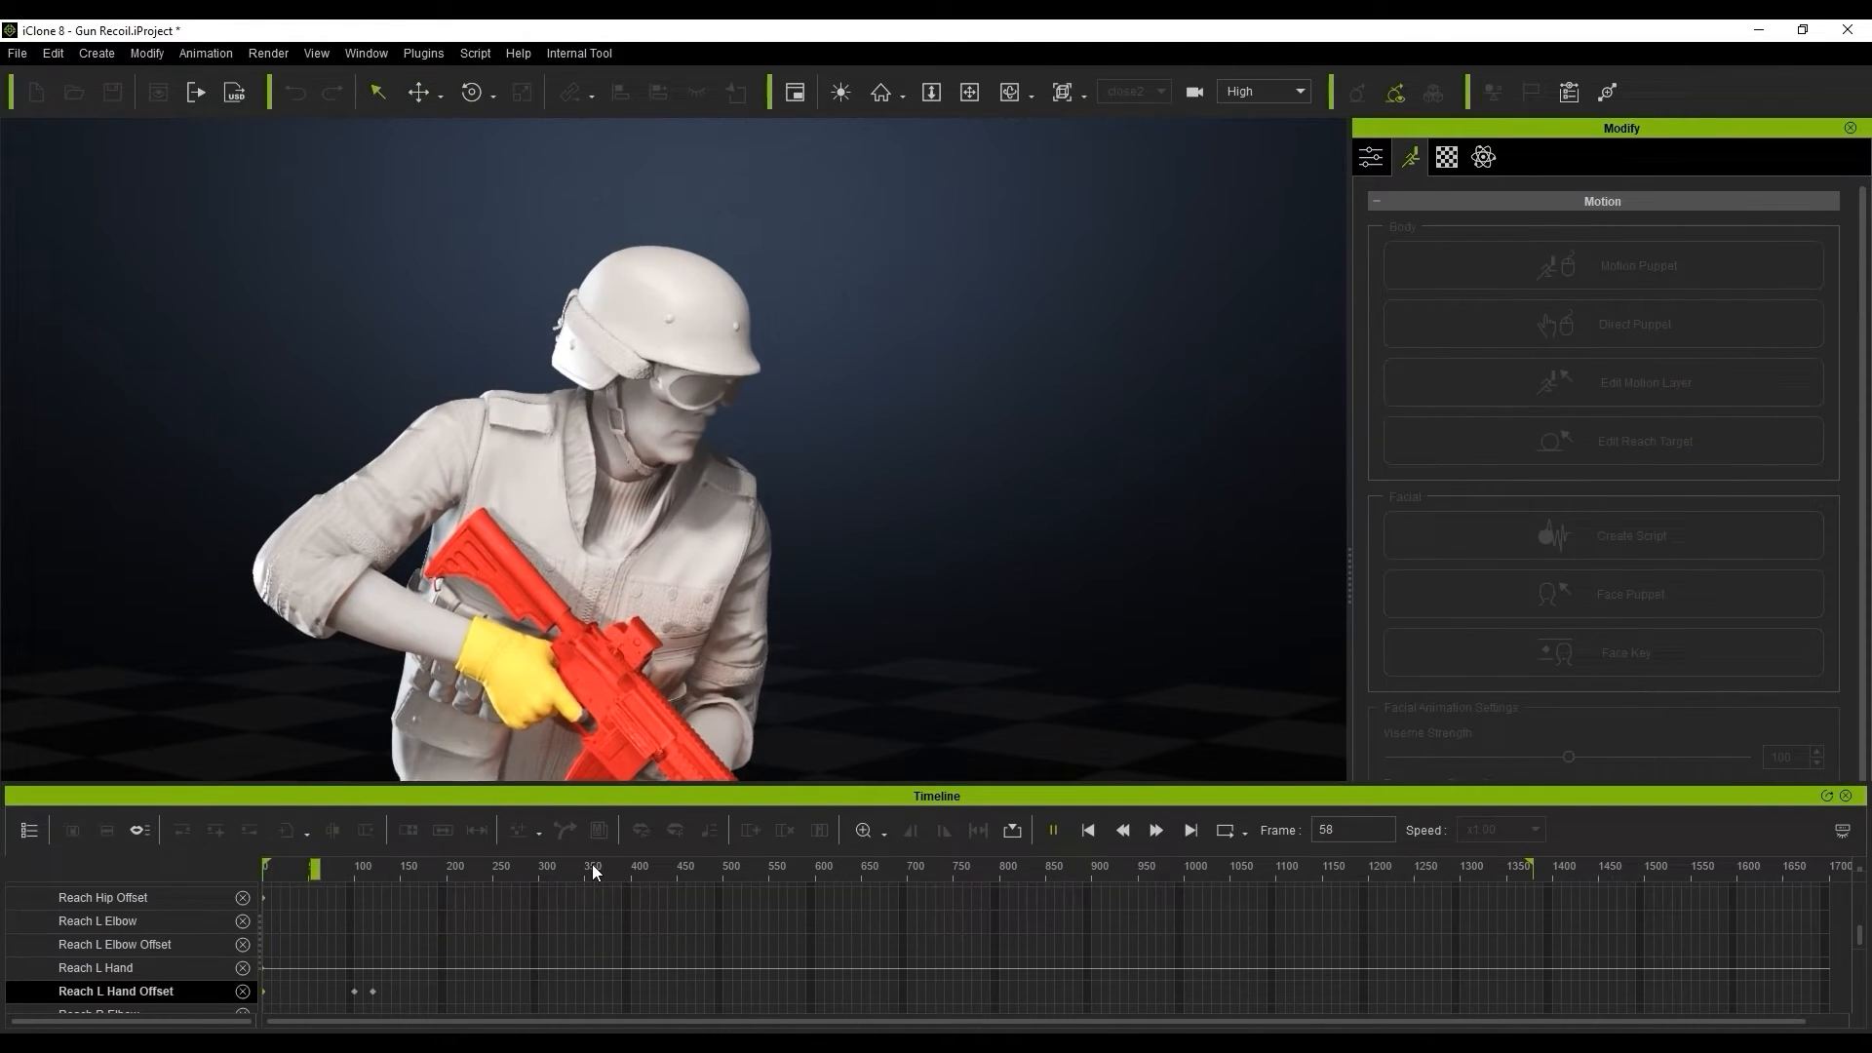
{"action": "left_click", "coordinate": [1154, 830]}
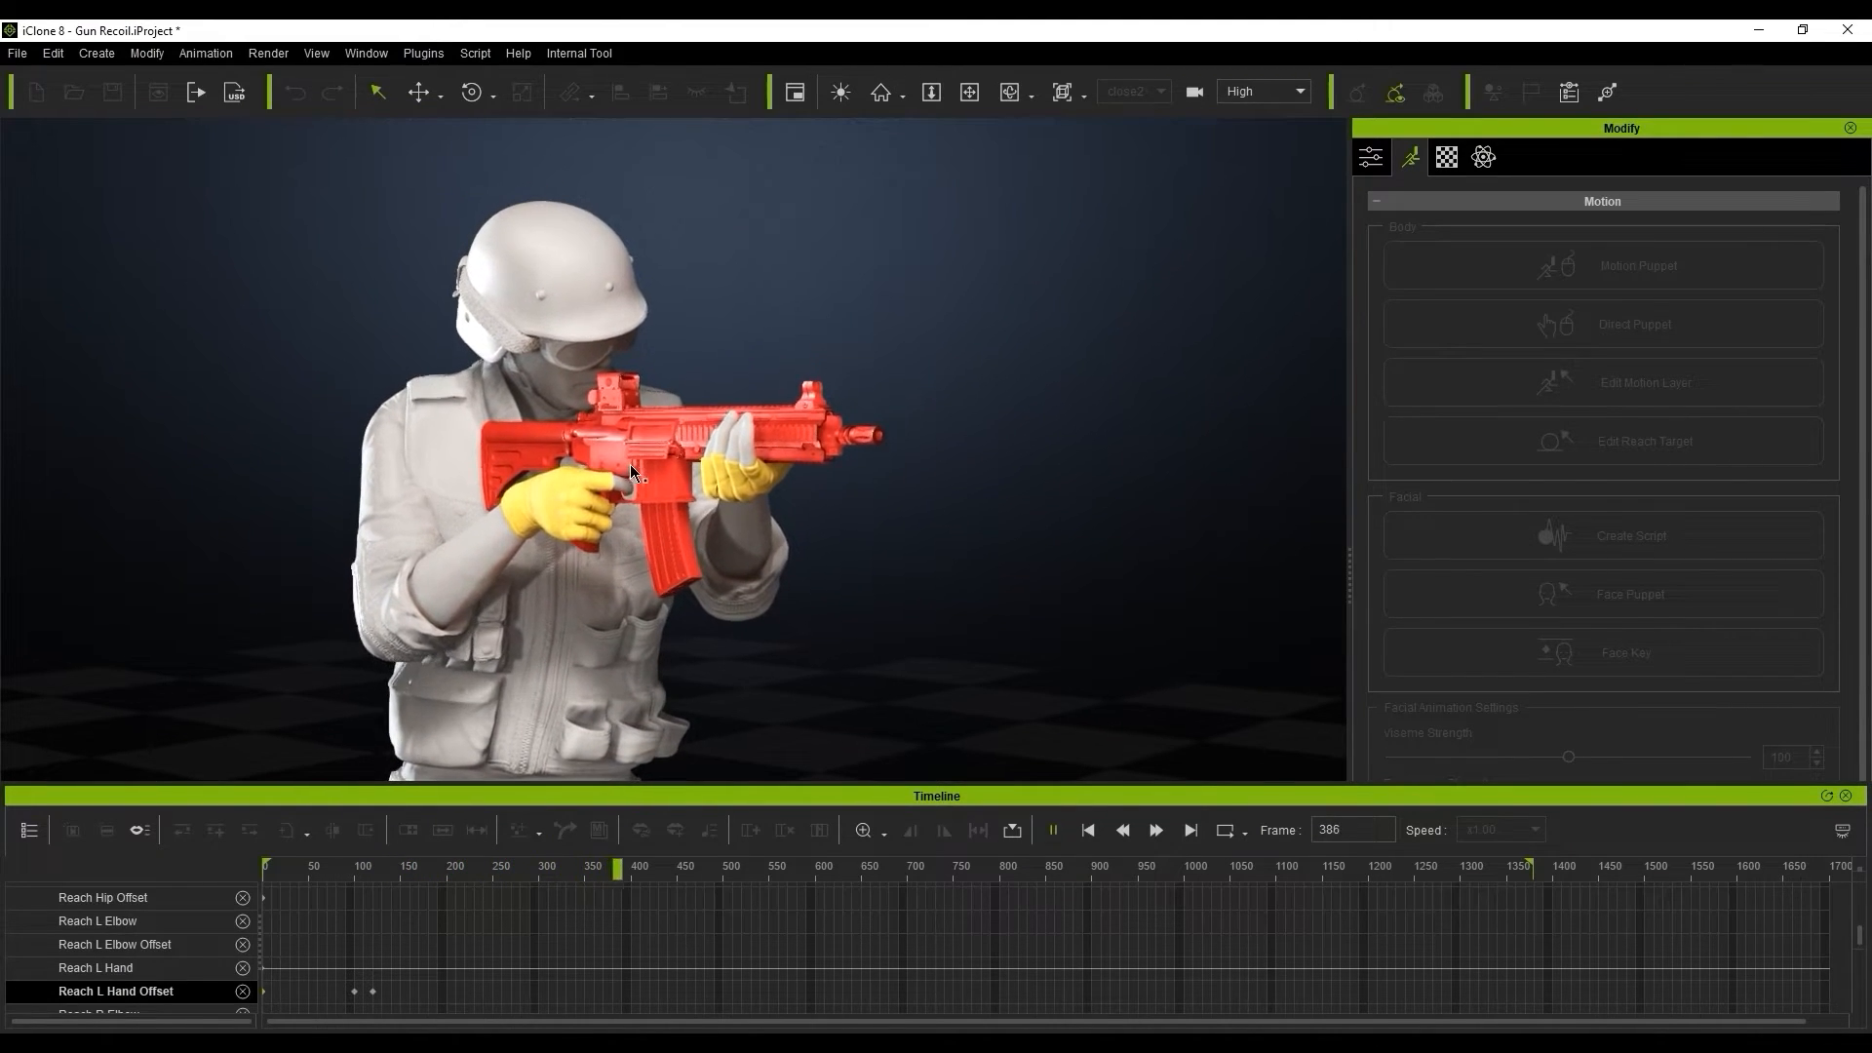
{"action": "left_click", "coordinate": [631, 469]}
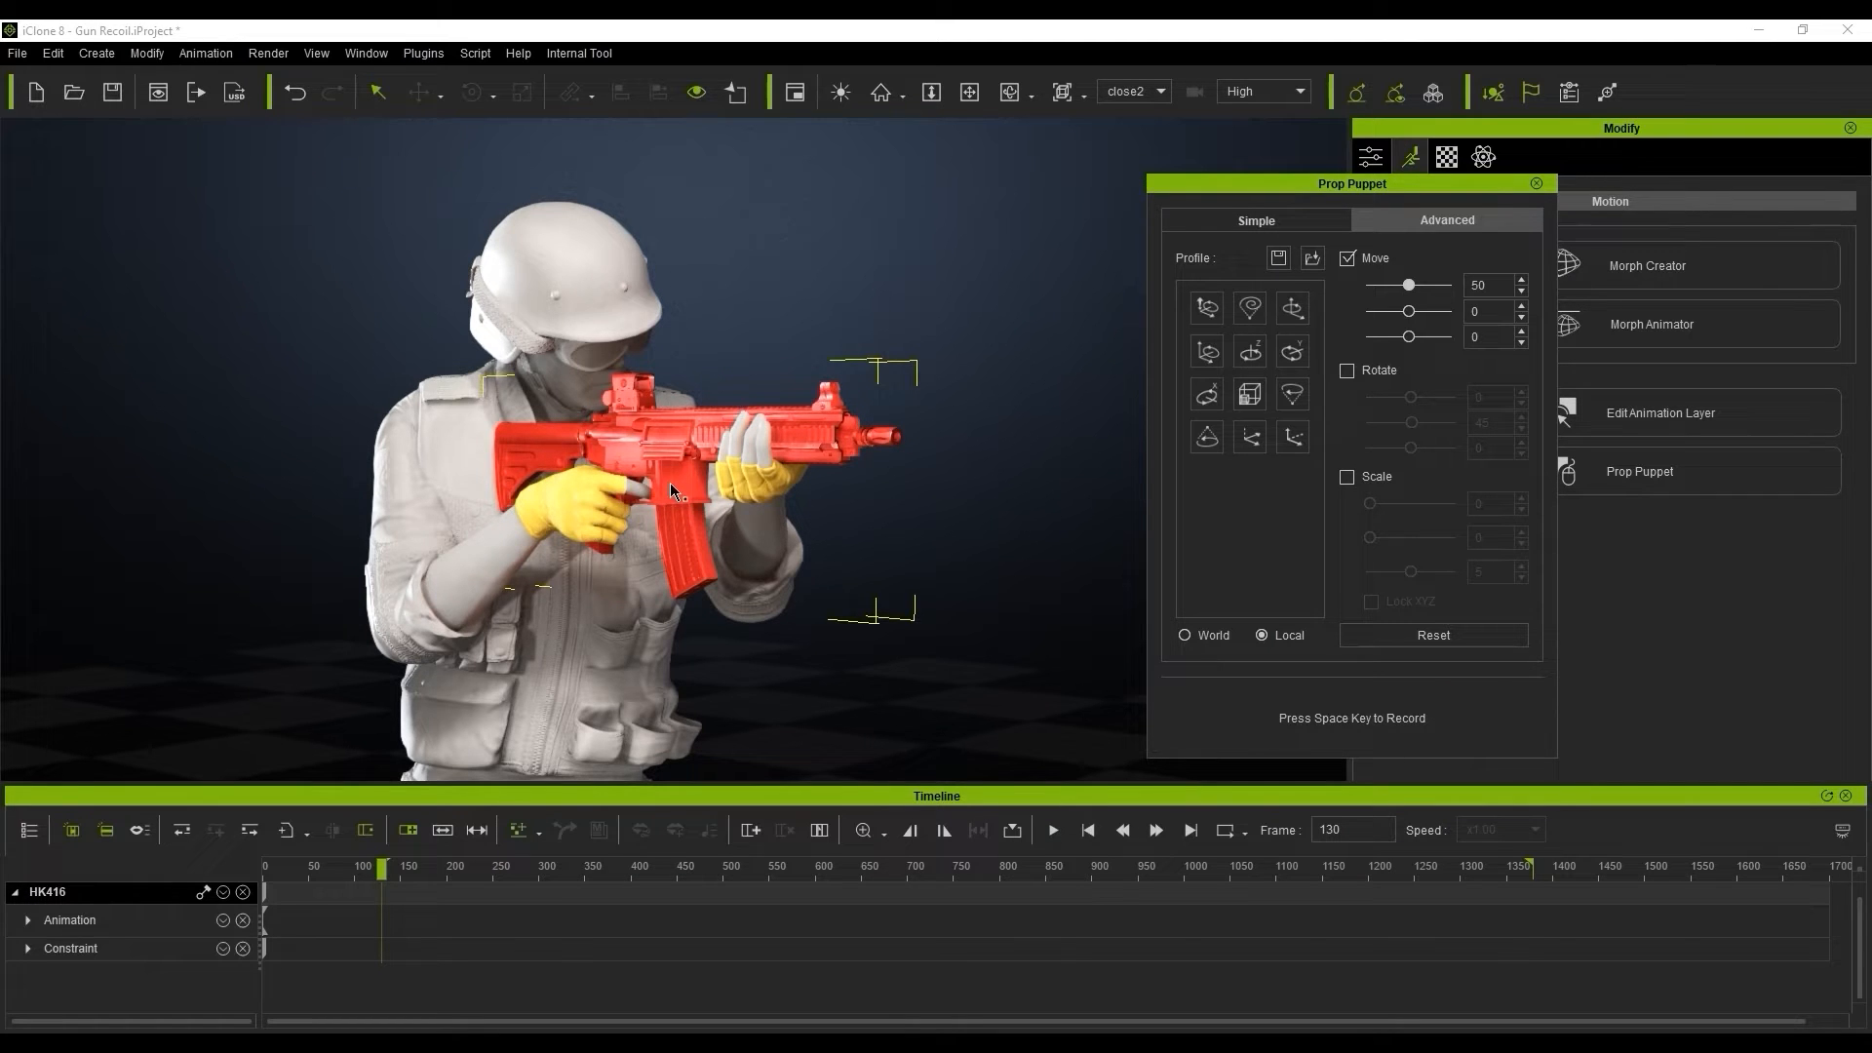
Record a short Move 50 Local-space recoil on the HK416 as a puppet clip.
{"action": "key", "text": "space"}
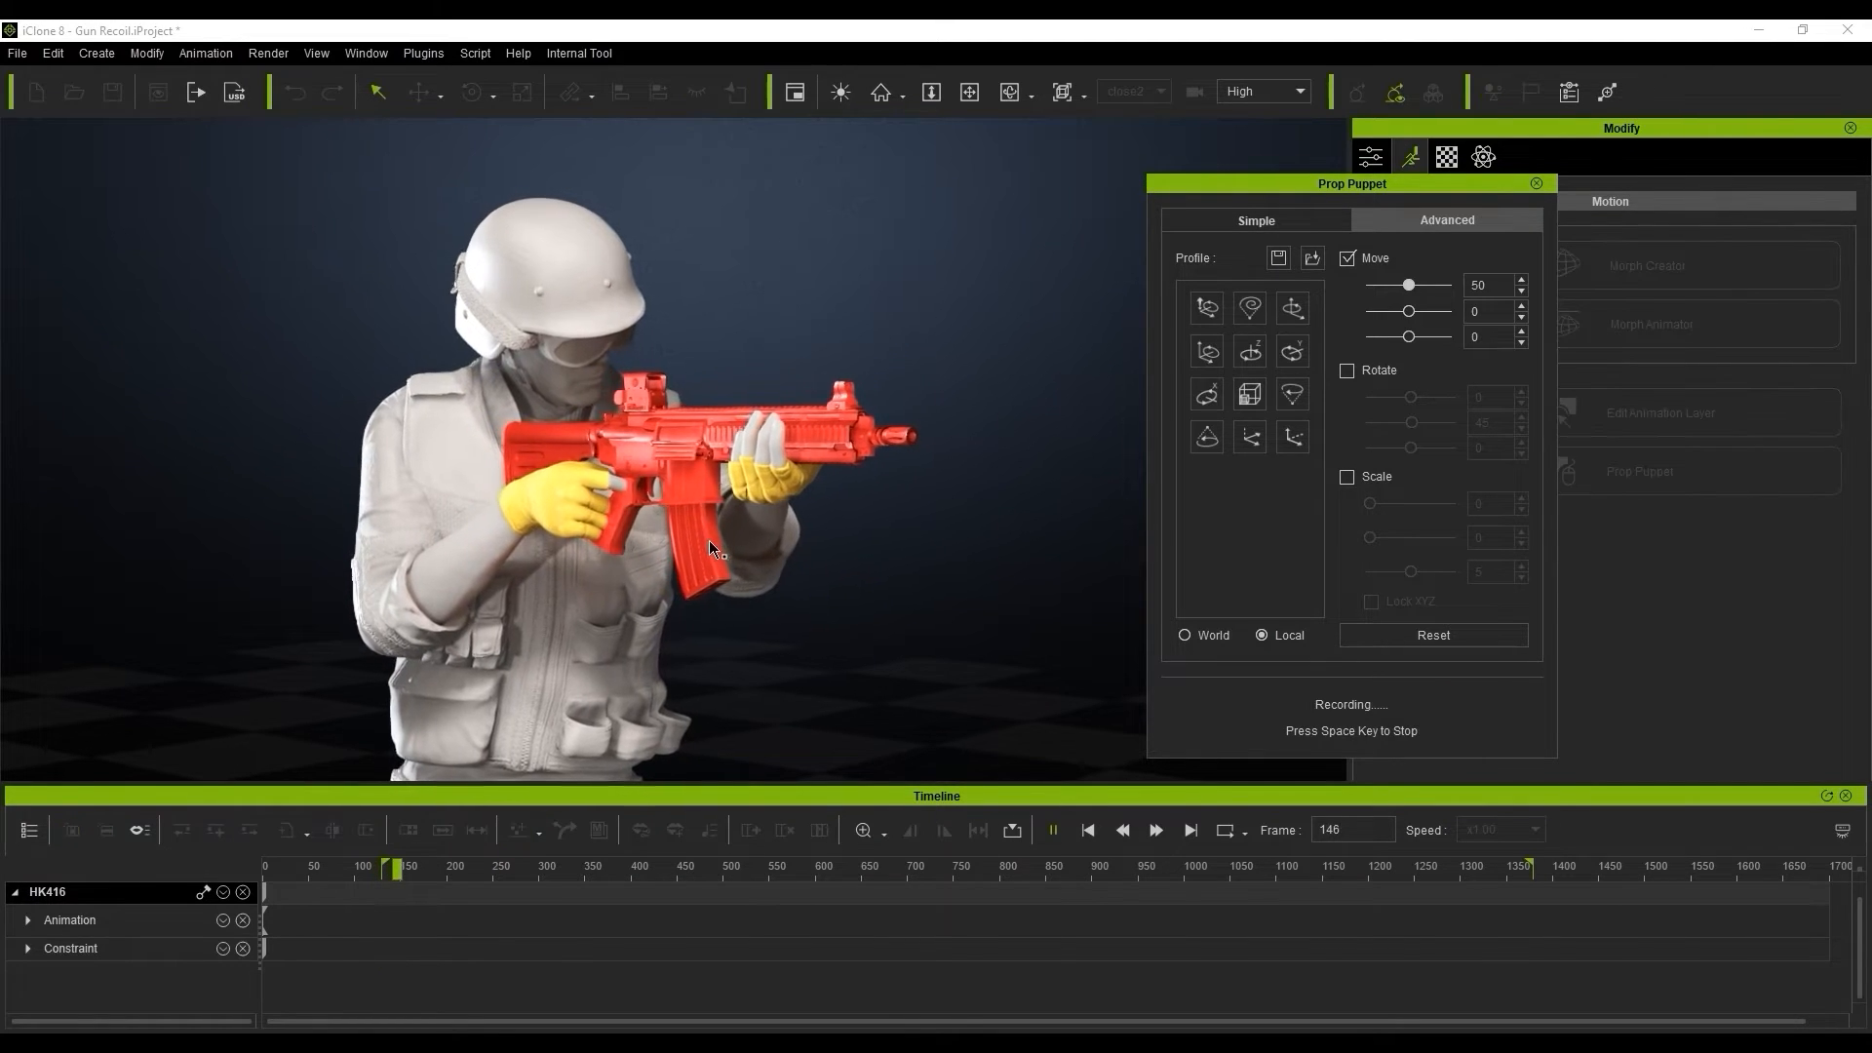
{"action": "key", "text": "space"}
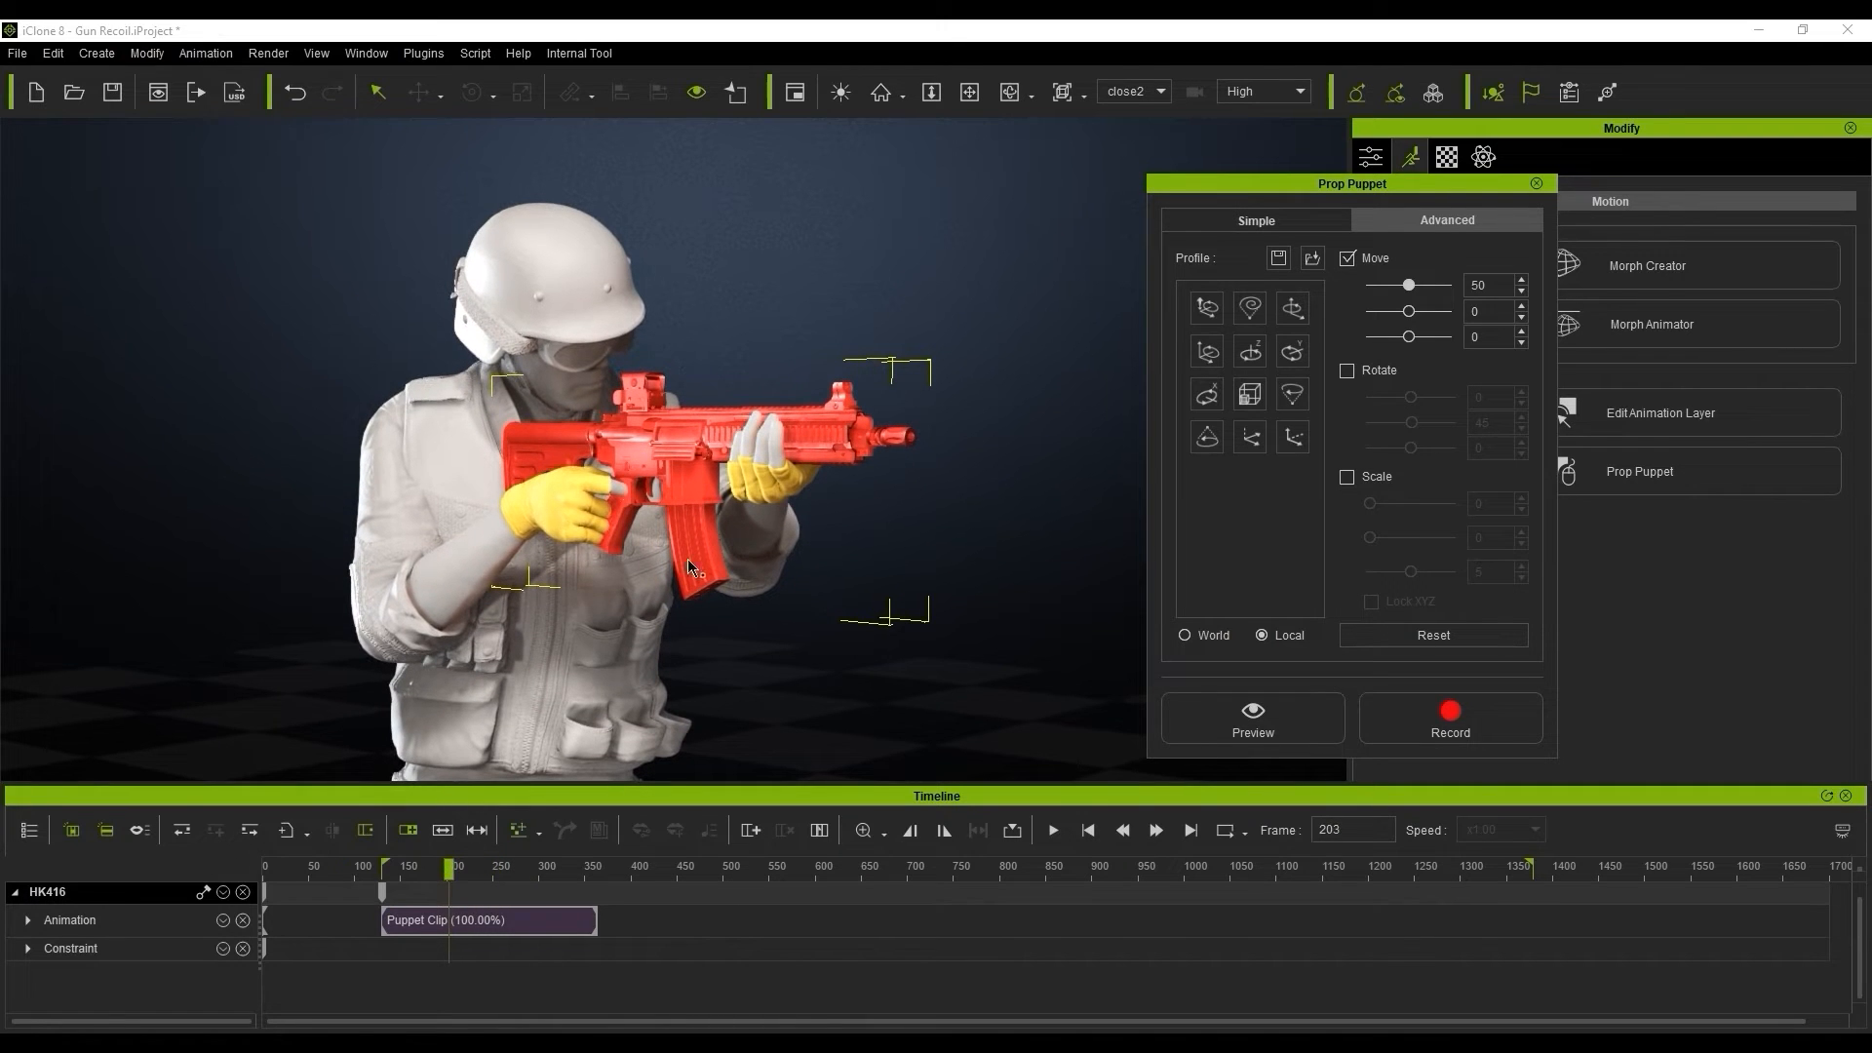
{"action": "mouse_move", "coordinate": [601, 587]}
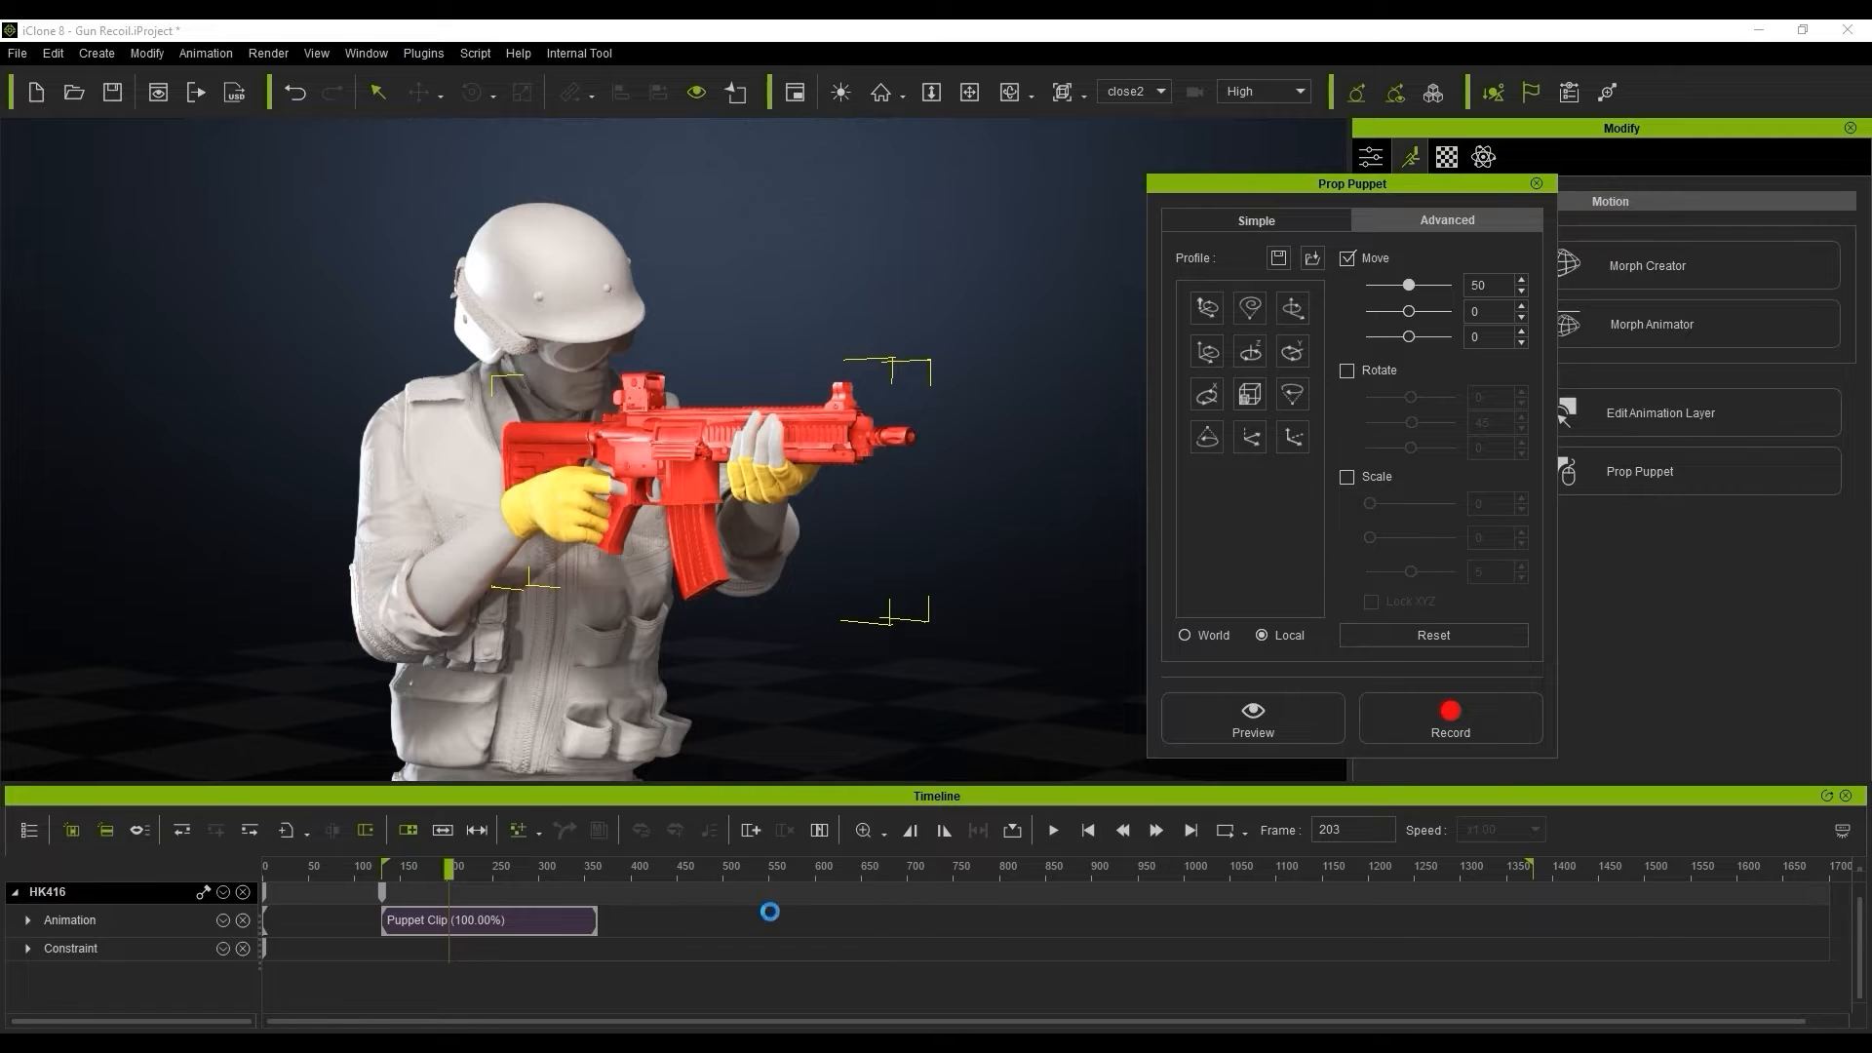
Discard the trial recoil and Flatten All Motion With Constraint into Baked_01, then select the soldier.
{"action": "left_click", "coordinate": [1371, 156]}
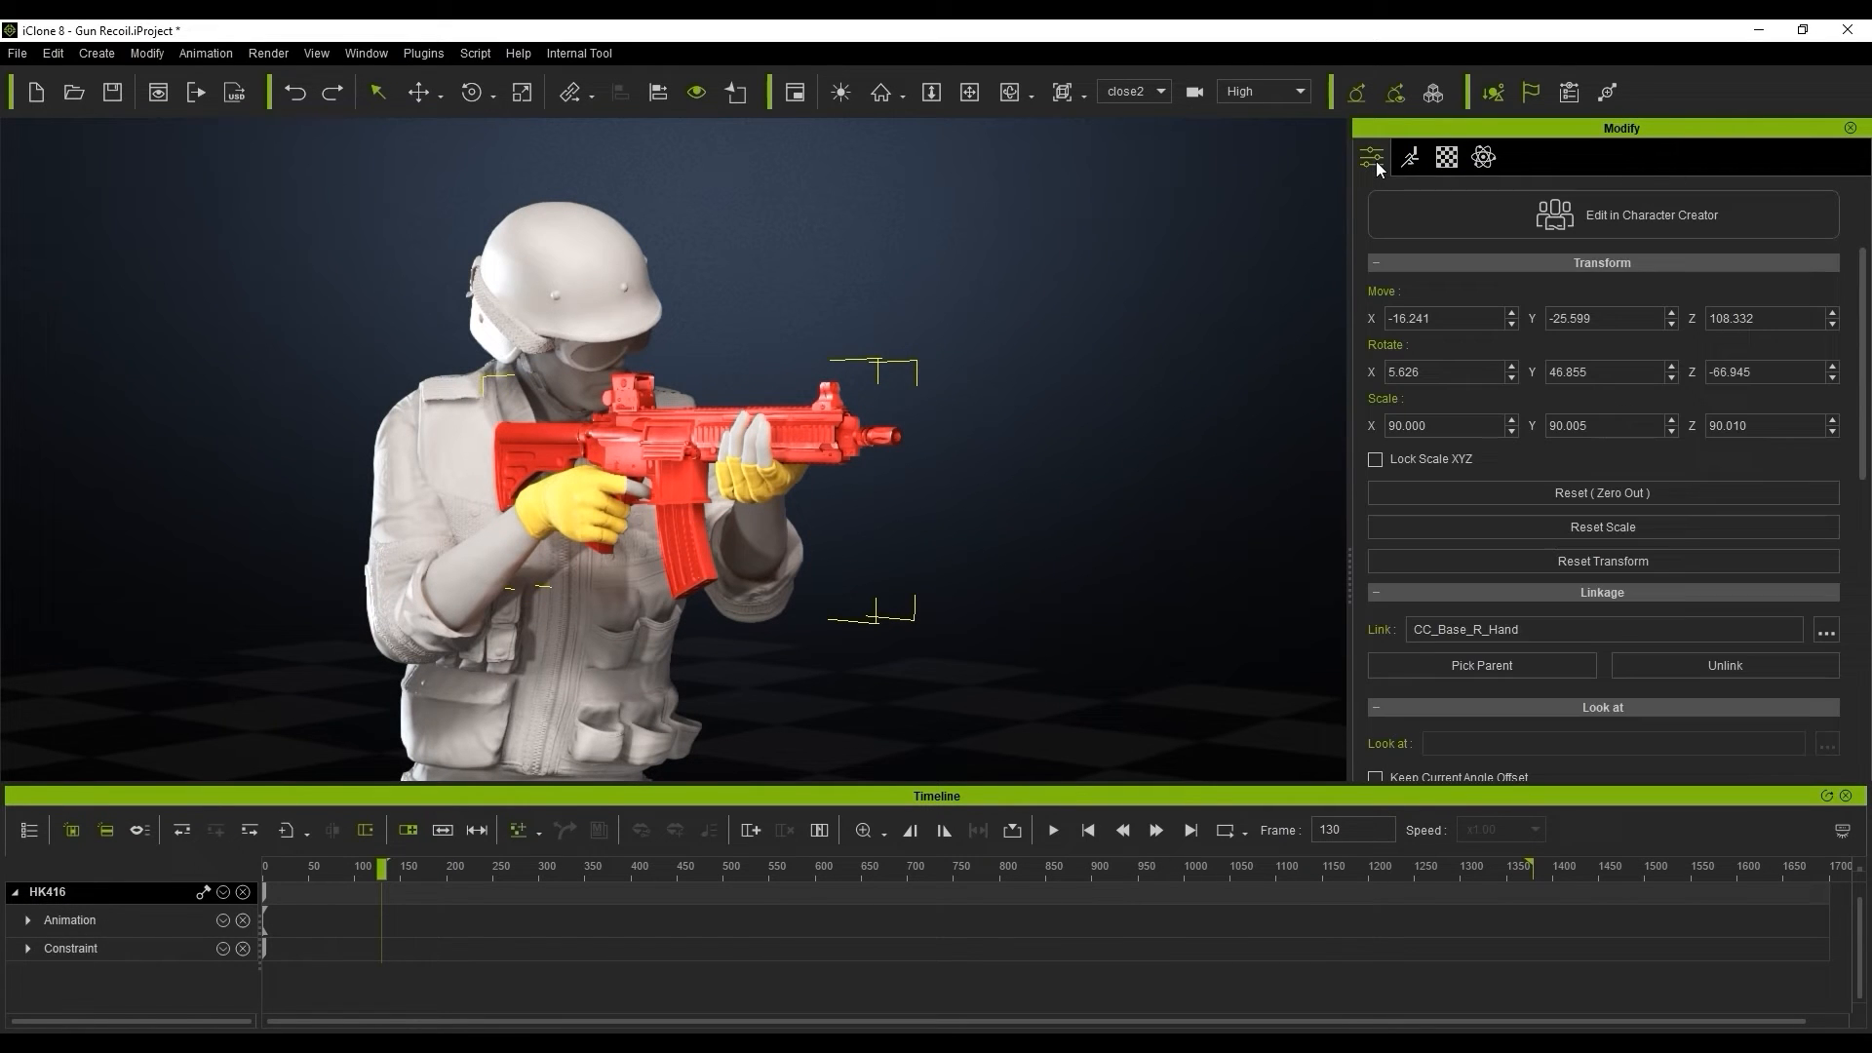
{"action": "mouse_move", "coordinate": [276, 192]}
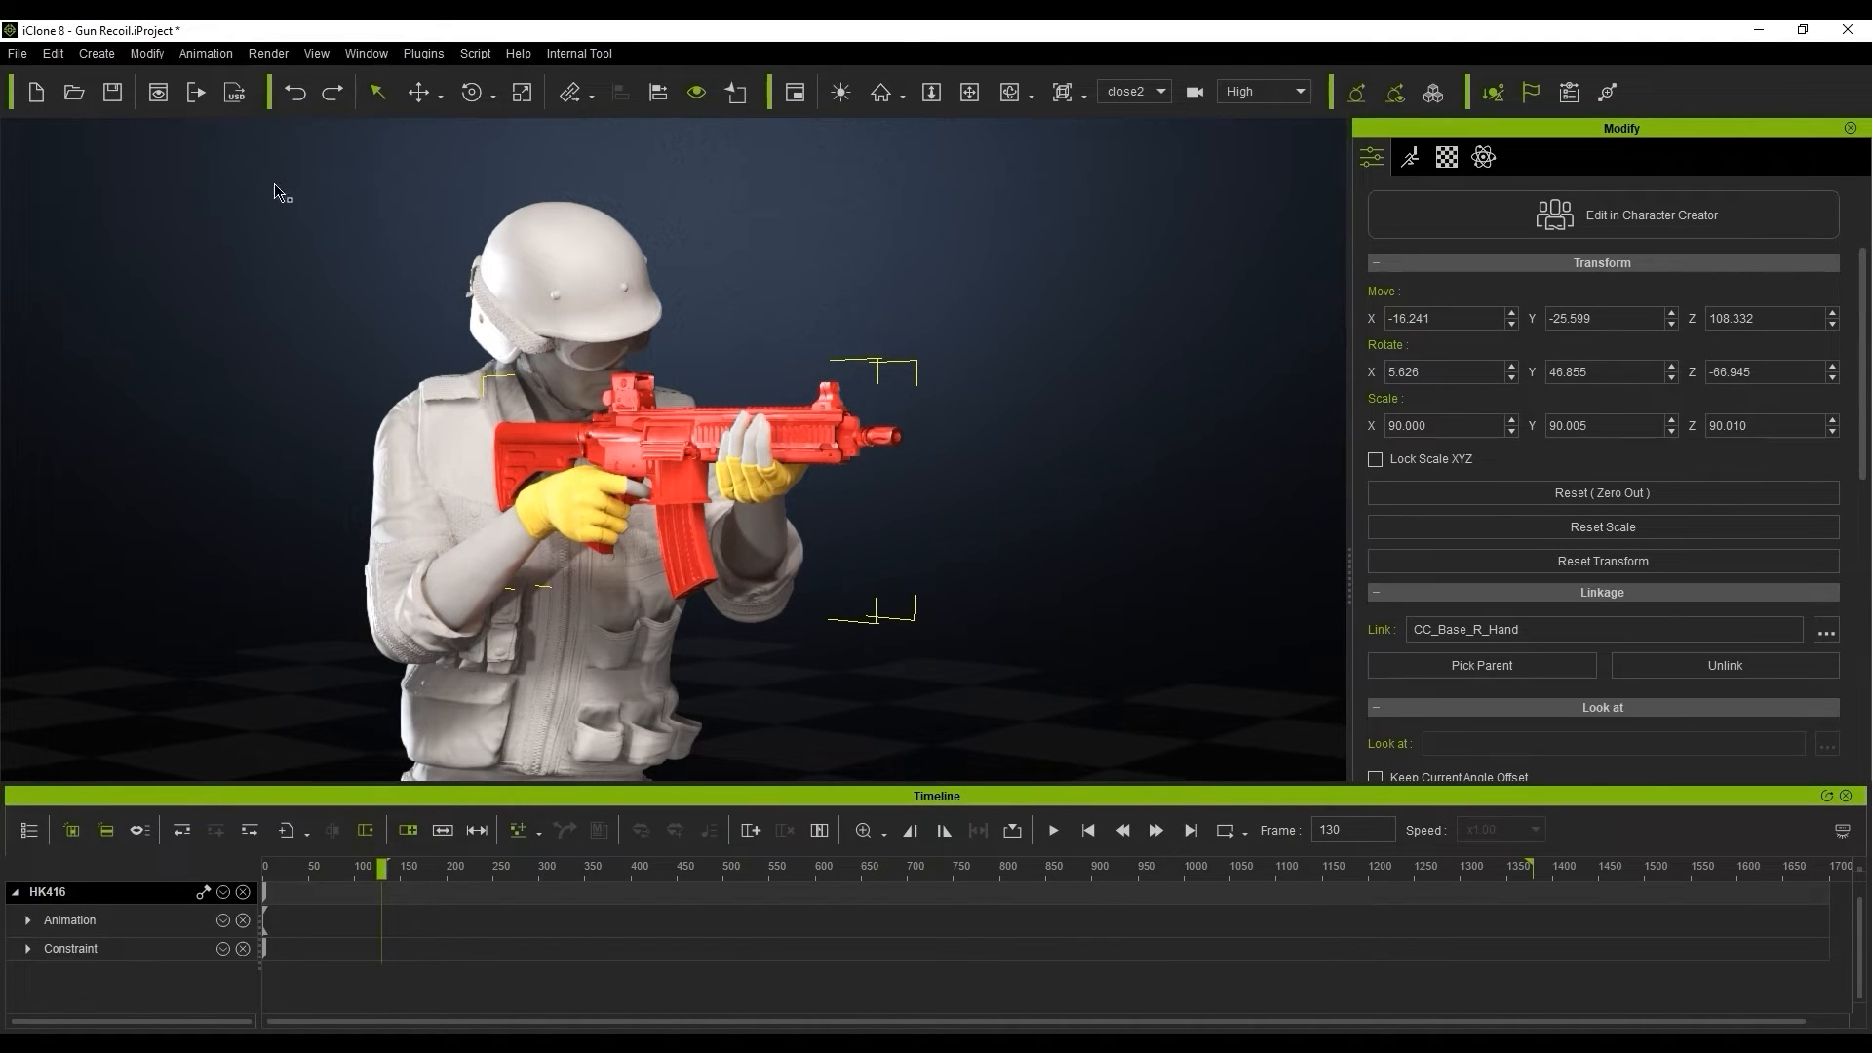
{"action": "left_click", "coordinate": [204, 53]}
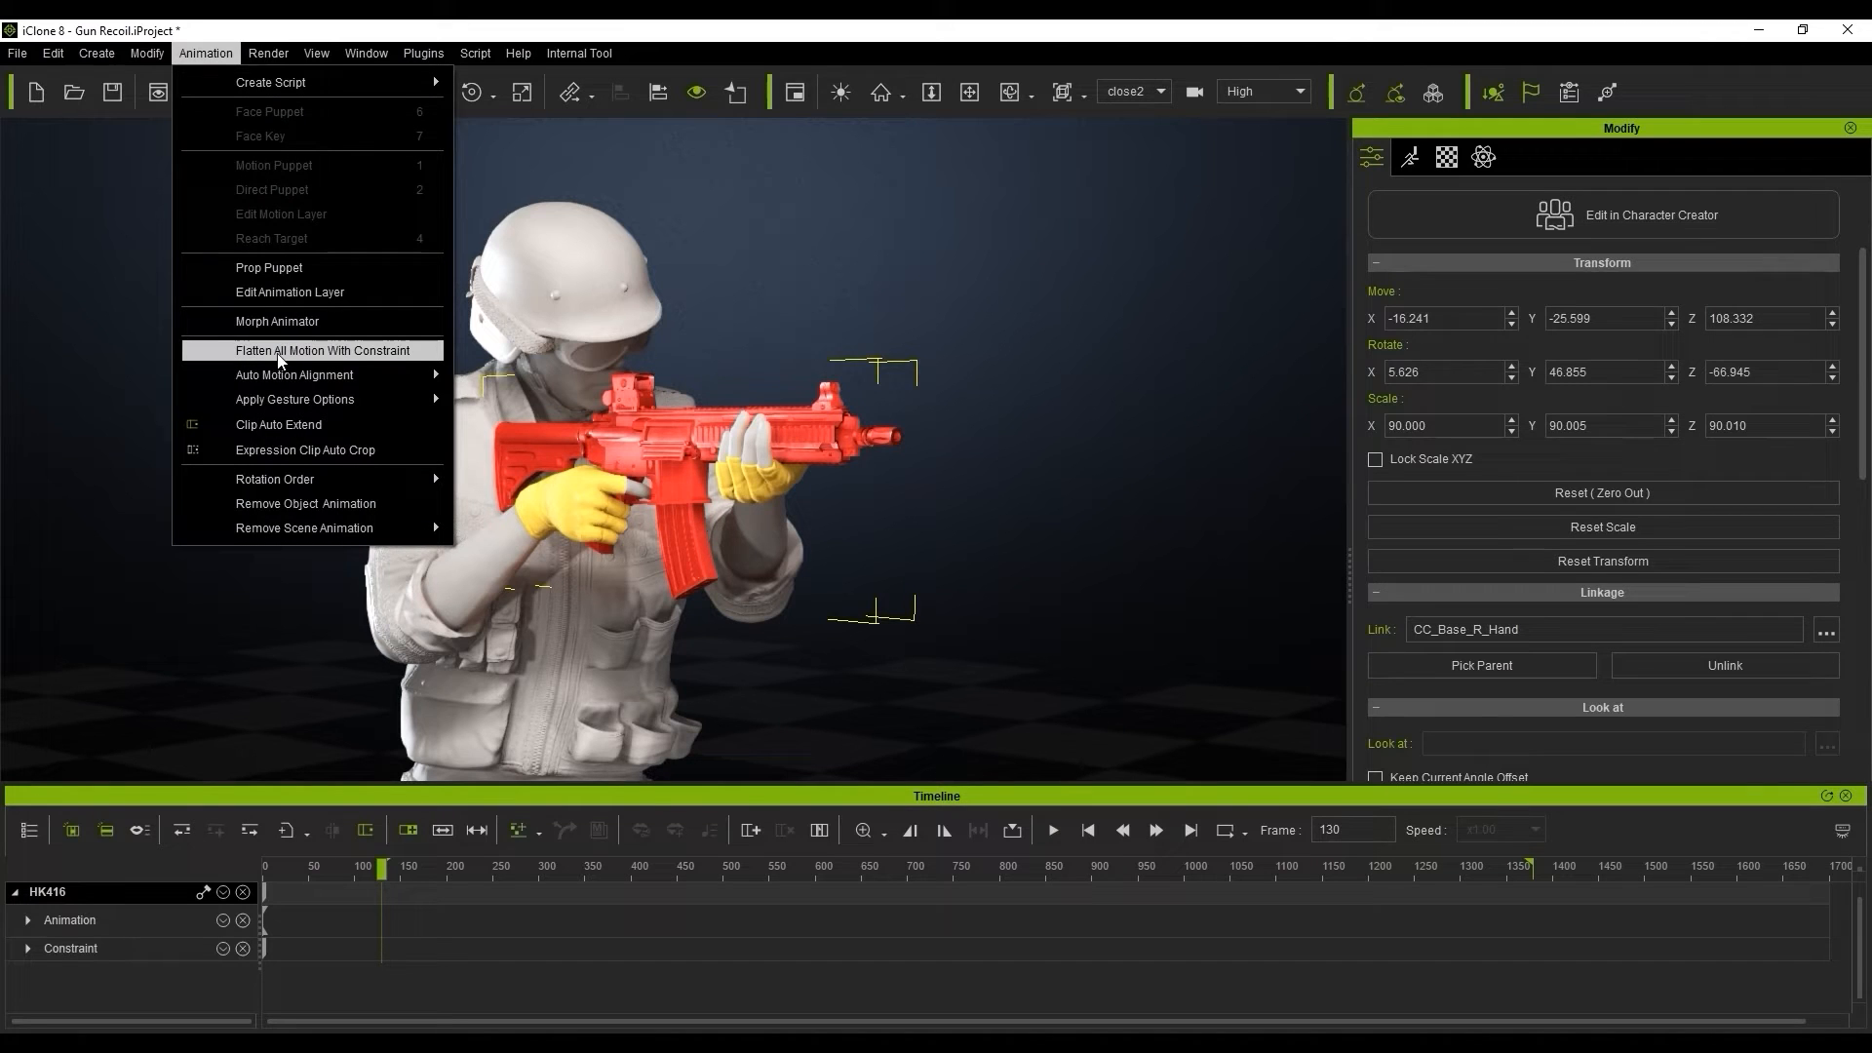
{"action": "left_click", "coordinate": [321, 350]}
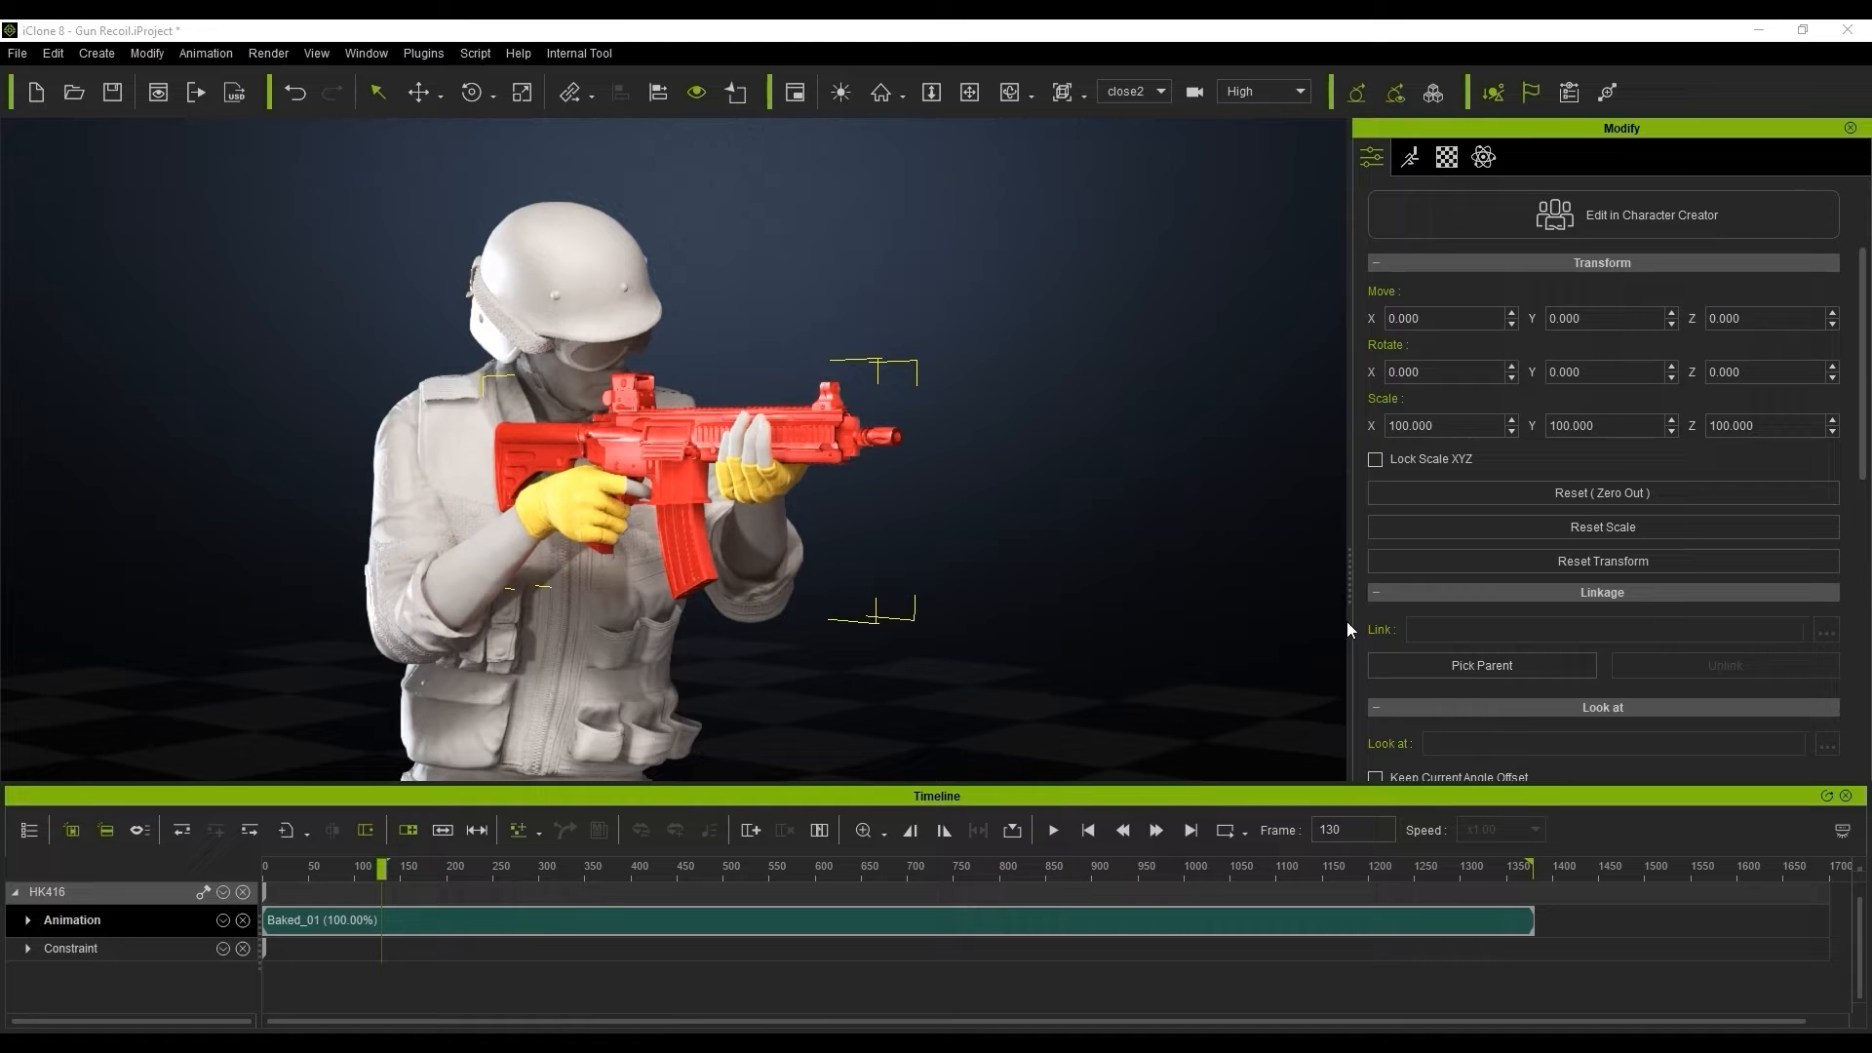
{"action": "mouse_move", "coordinate": [654, 487]}
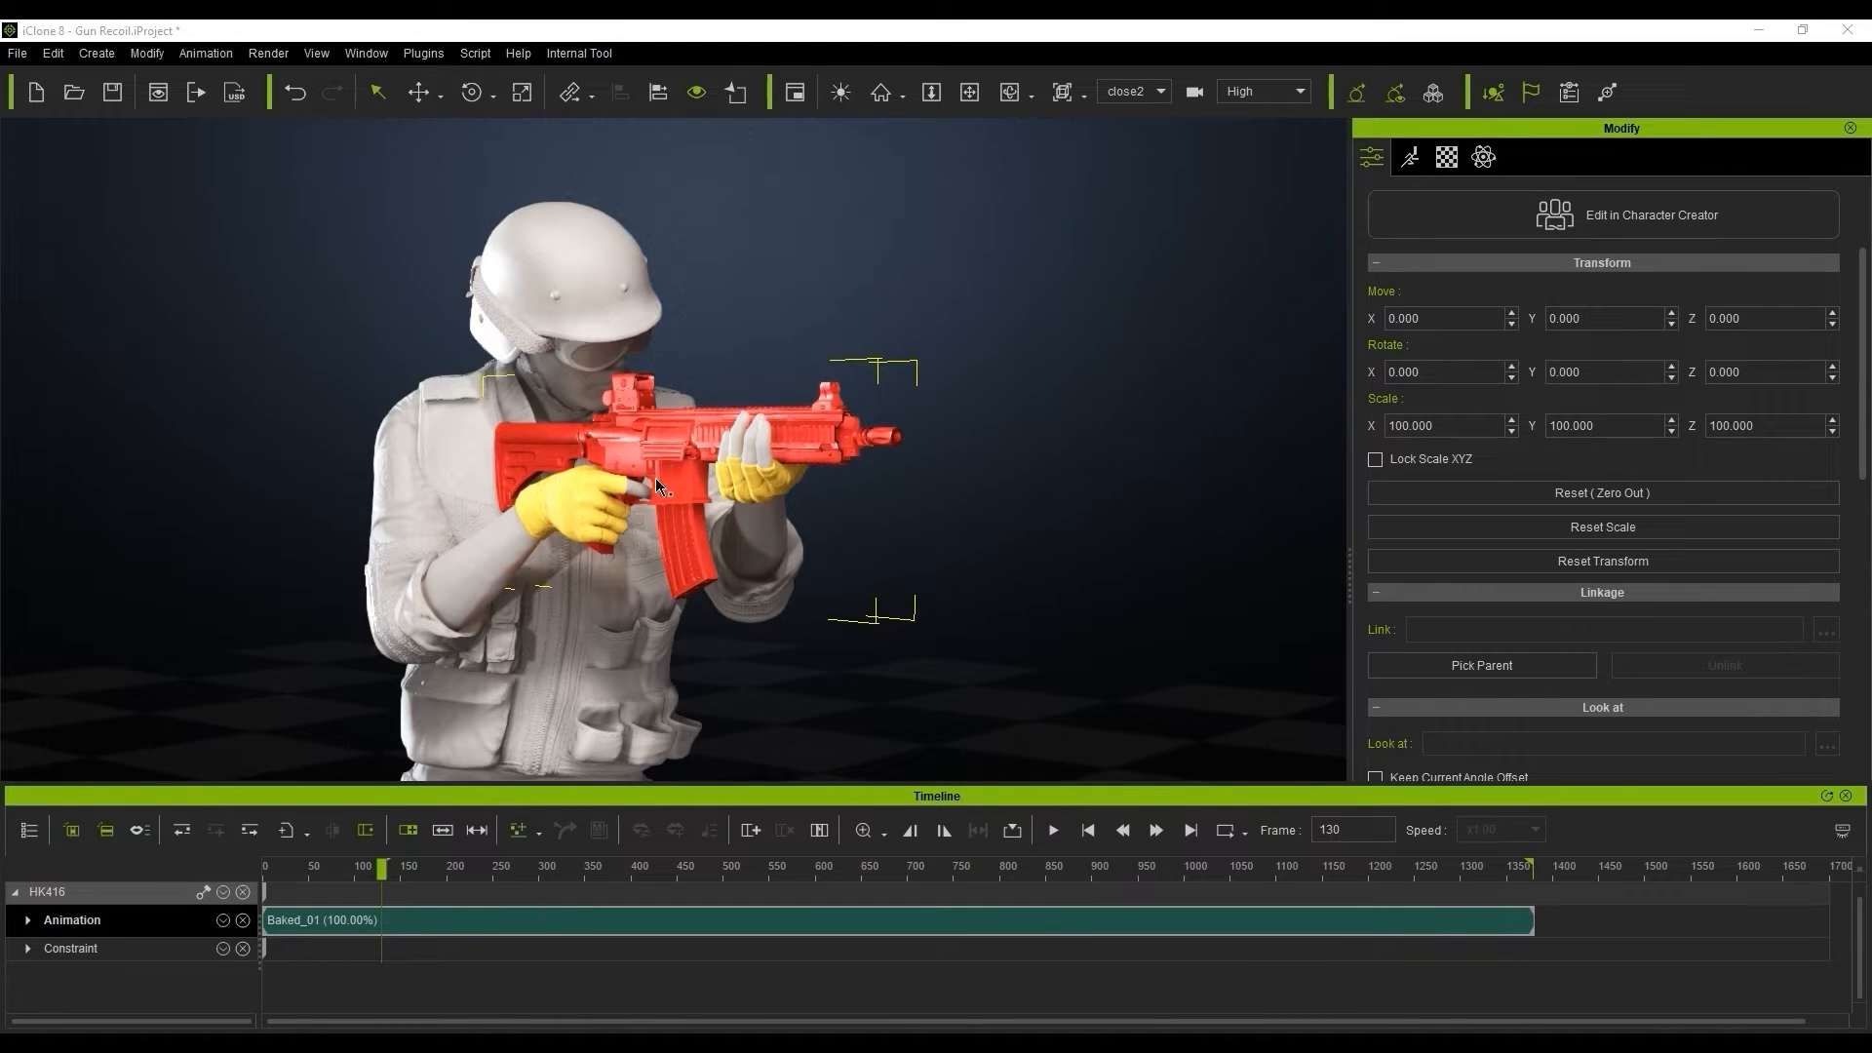
{"action": "mouse_move", "coordinate": [394, 894]}
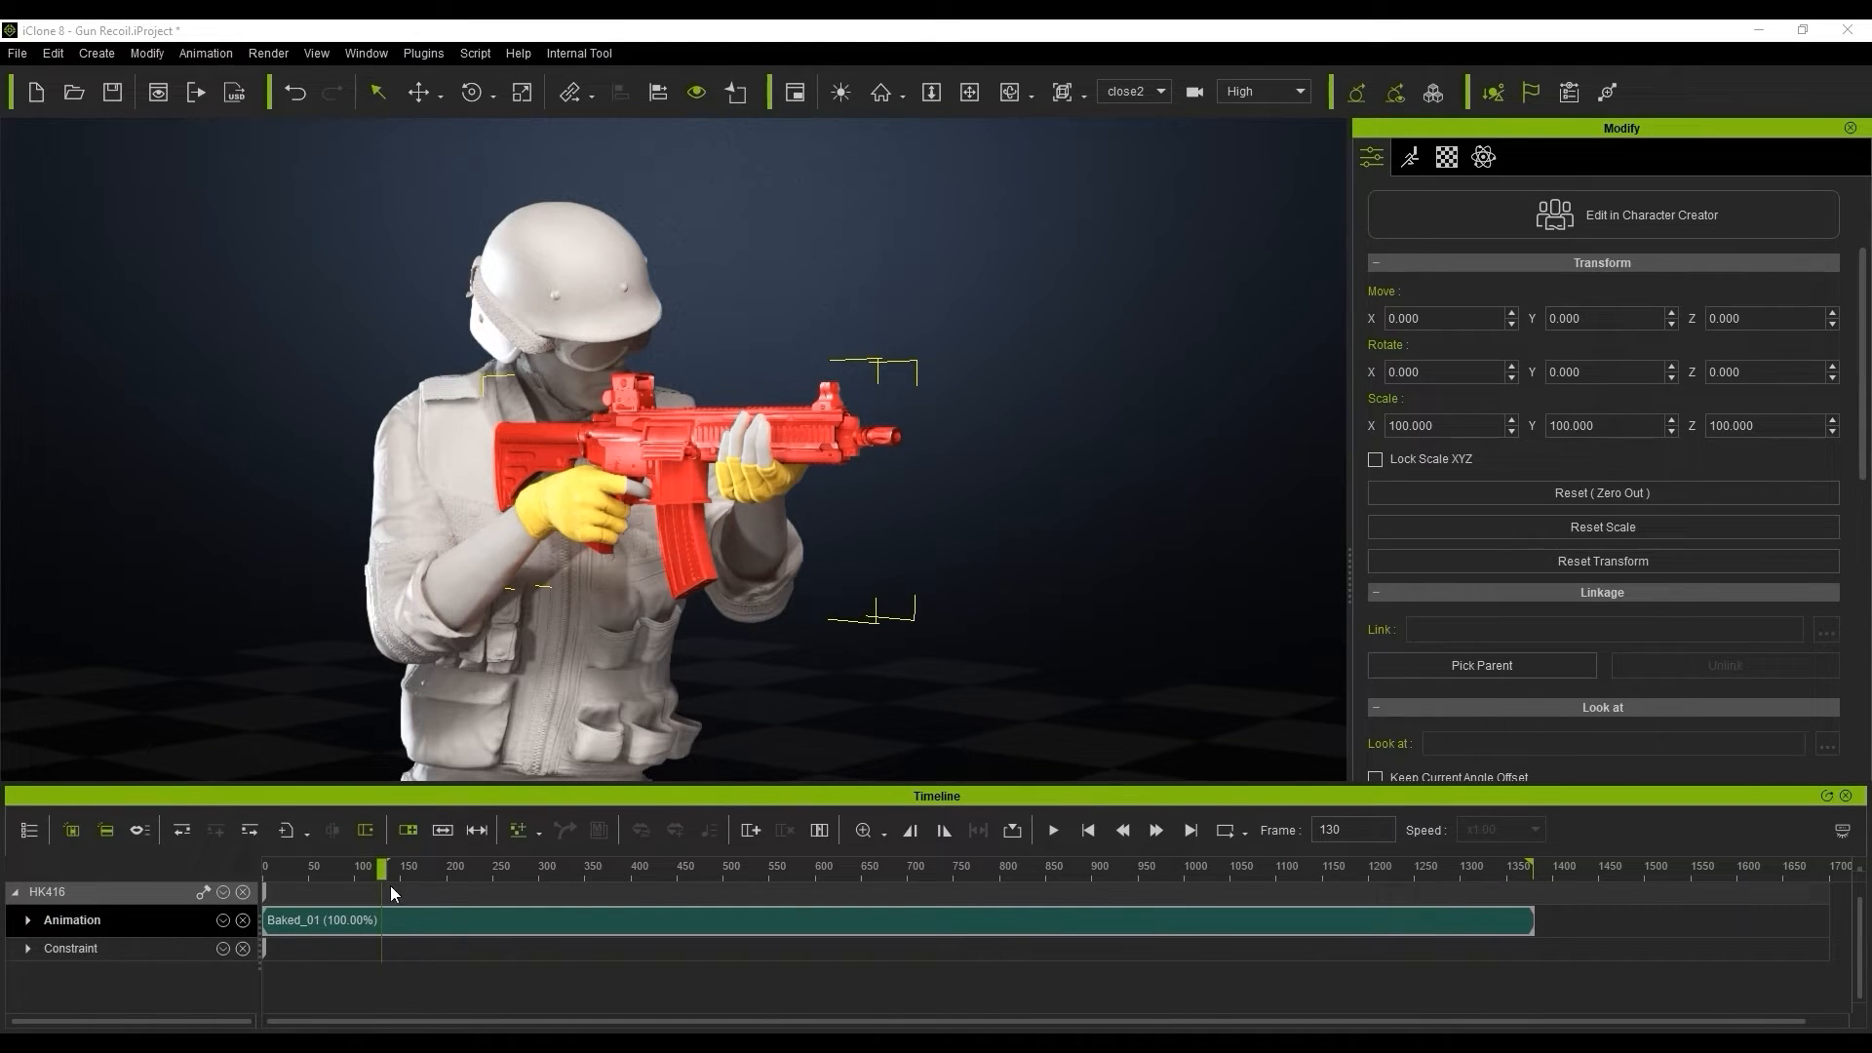
{"action": "left_click", "coordinate": [1409, 156]}
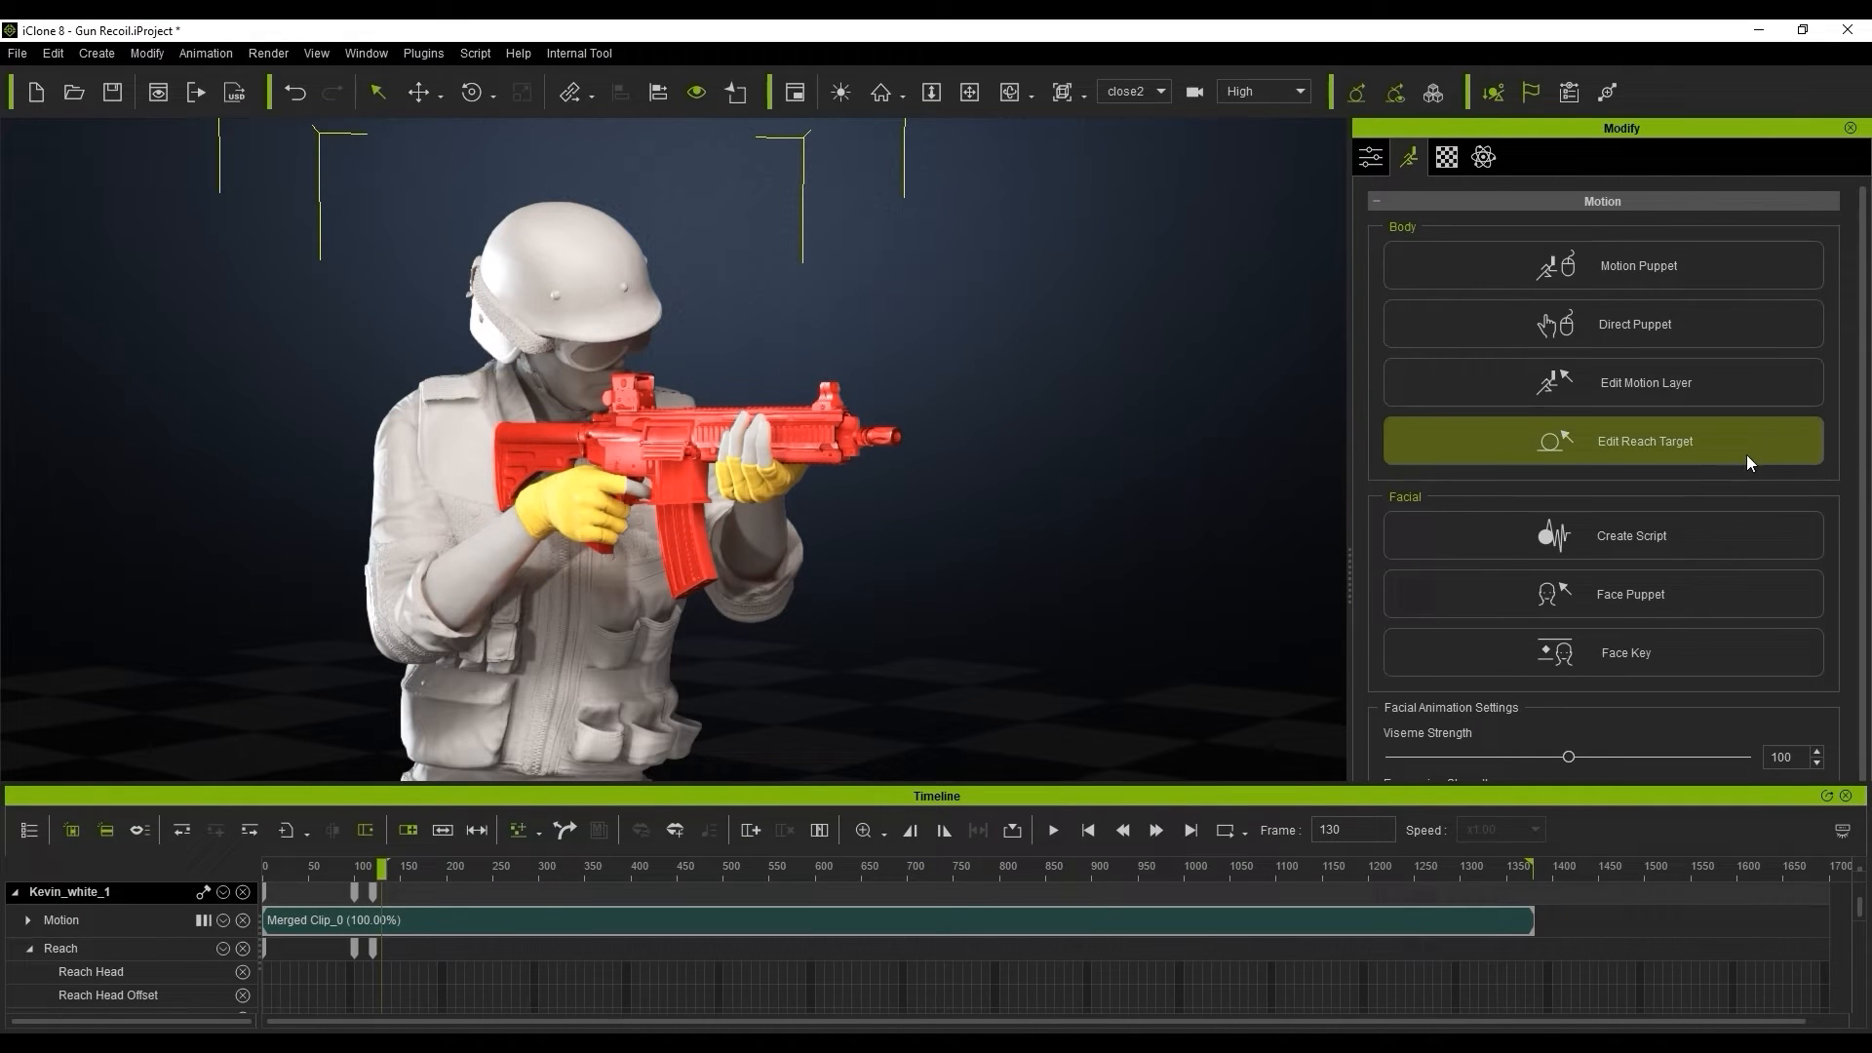
{"action": "left_click", "coordinate": [1645, 441]}
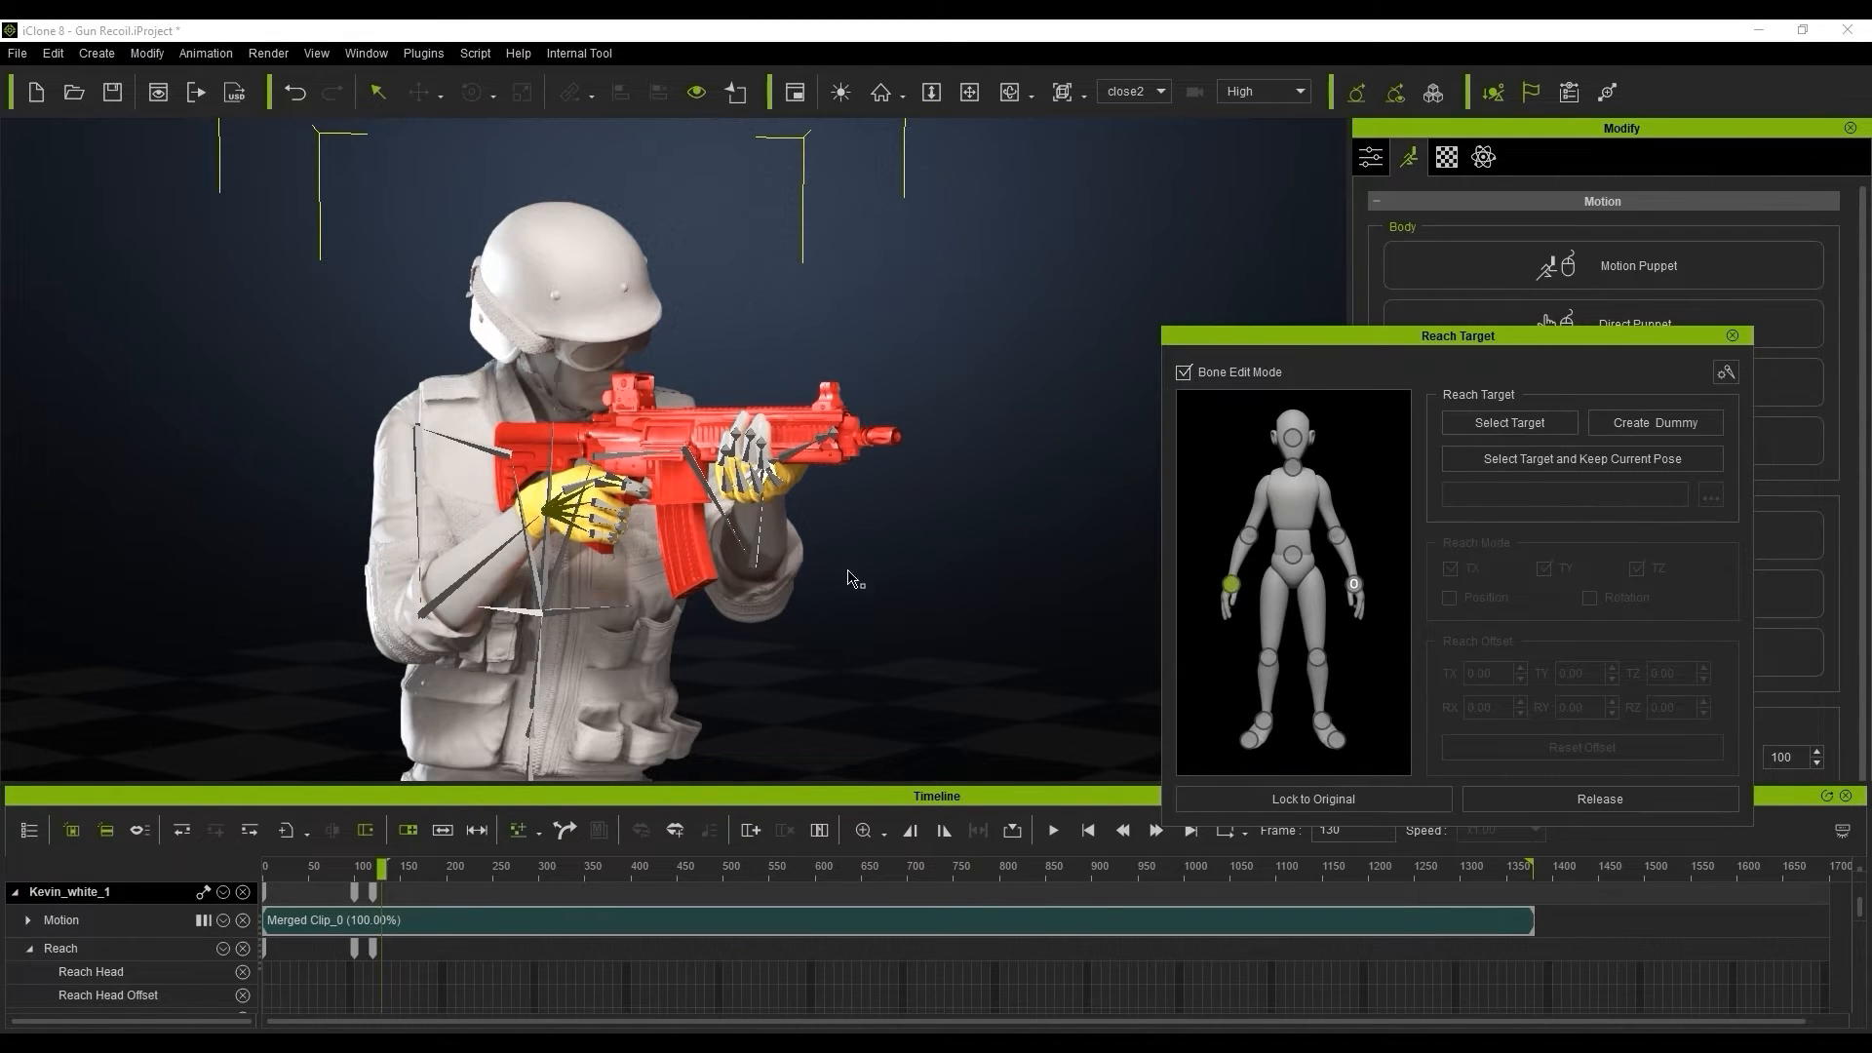
{"action": "mouse_move", "coordinate": [921, 497]}
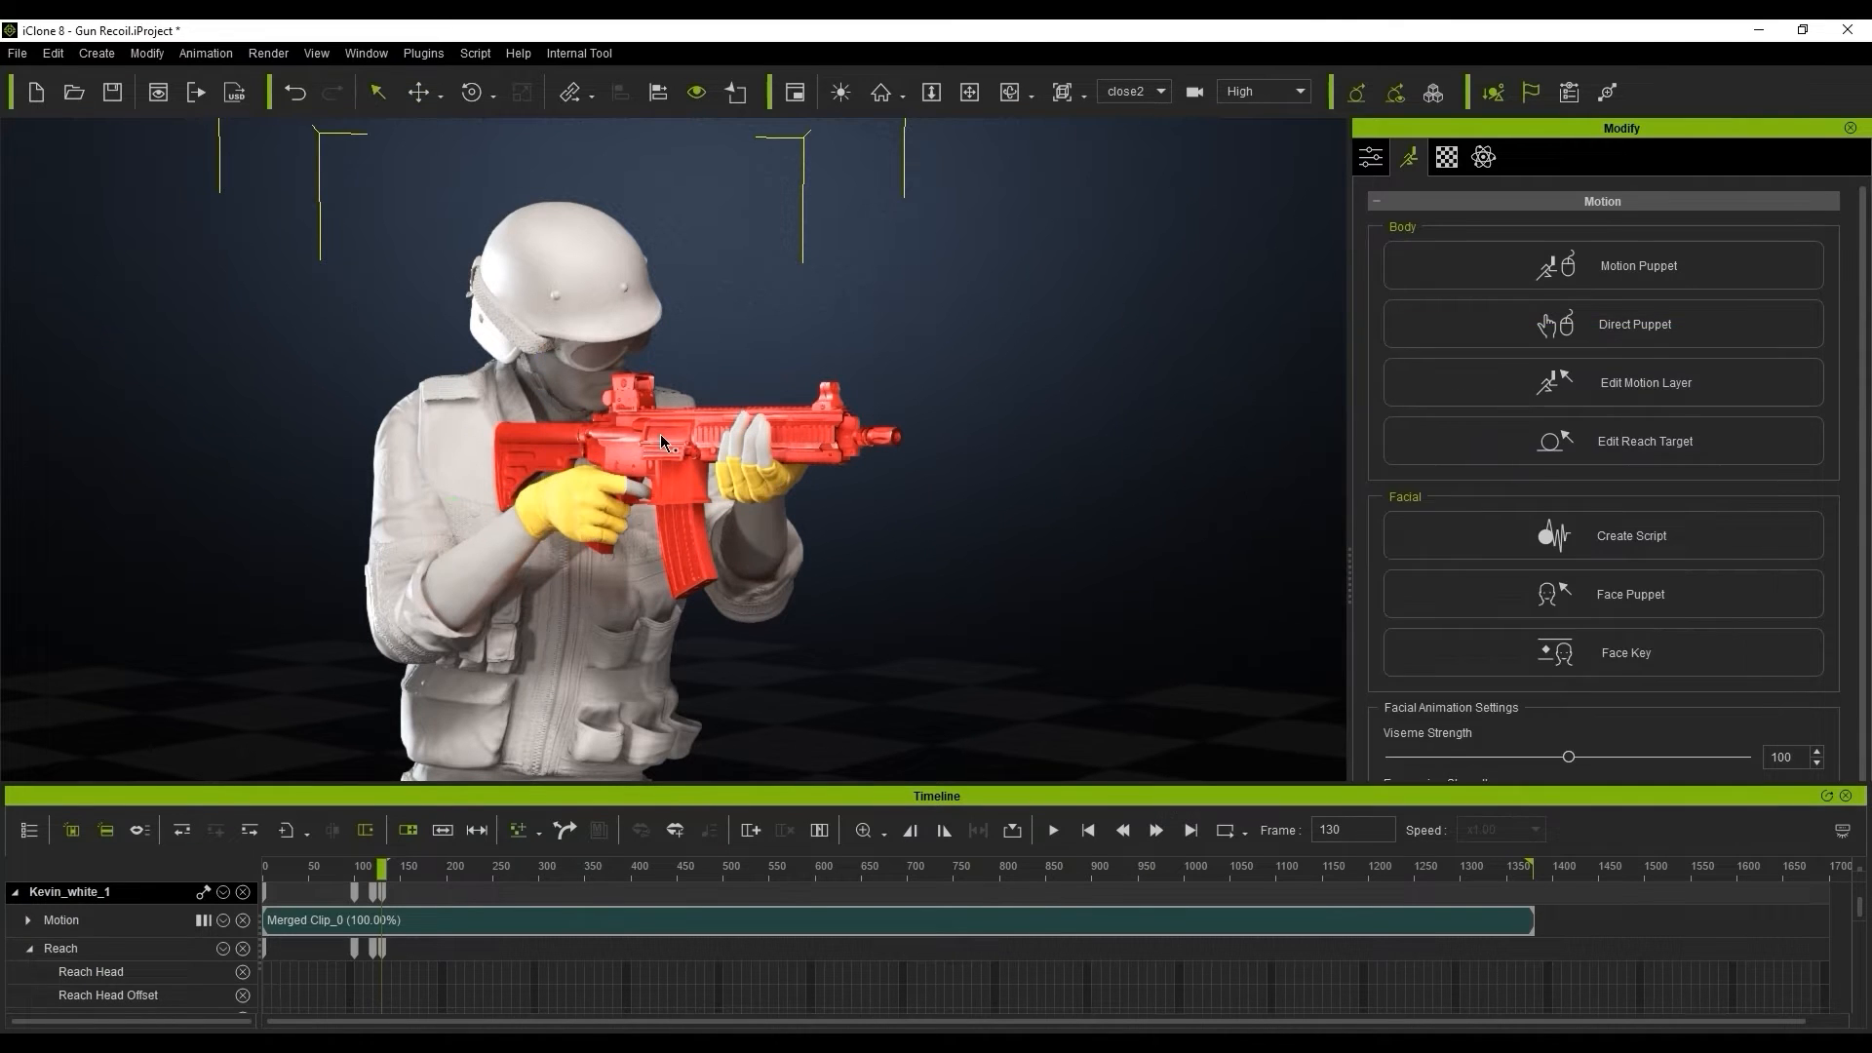
Set the HK416's Prop Puppet Advanced Move X and Z to 50 in Local space.
{"action": "left_click", "coordinate": [657, 419]}
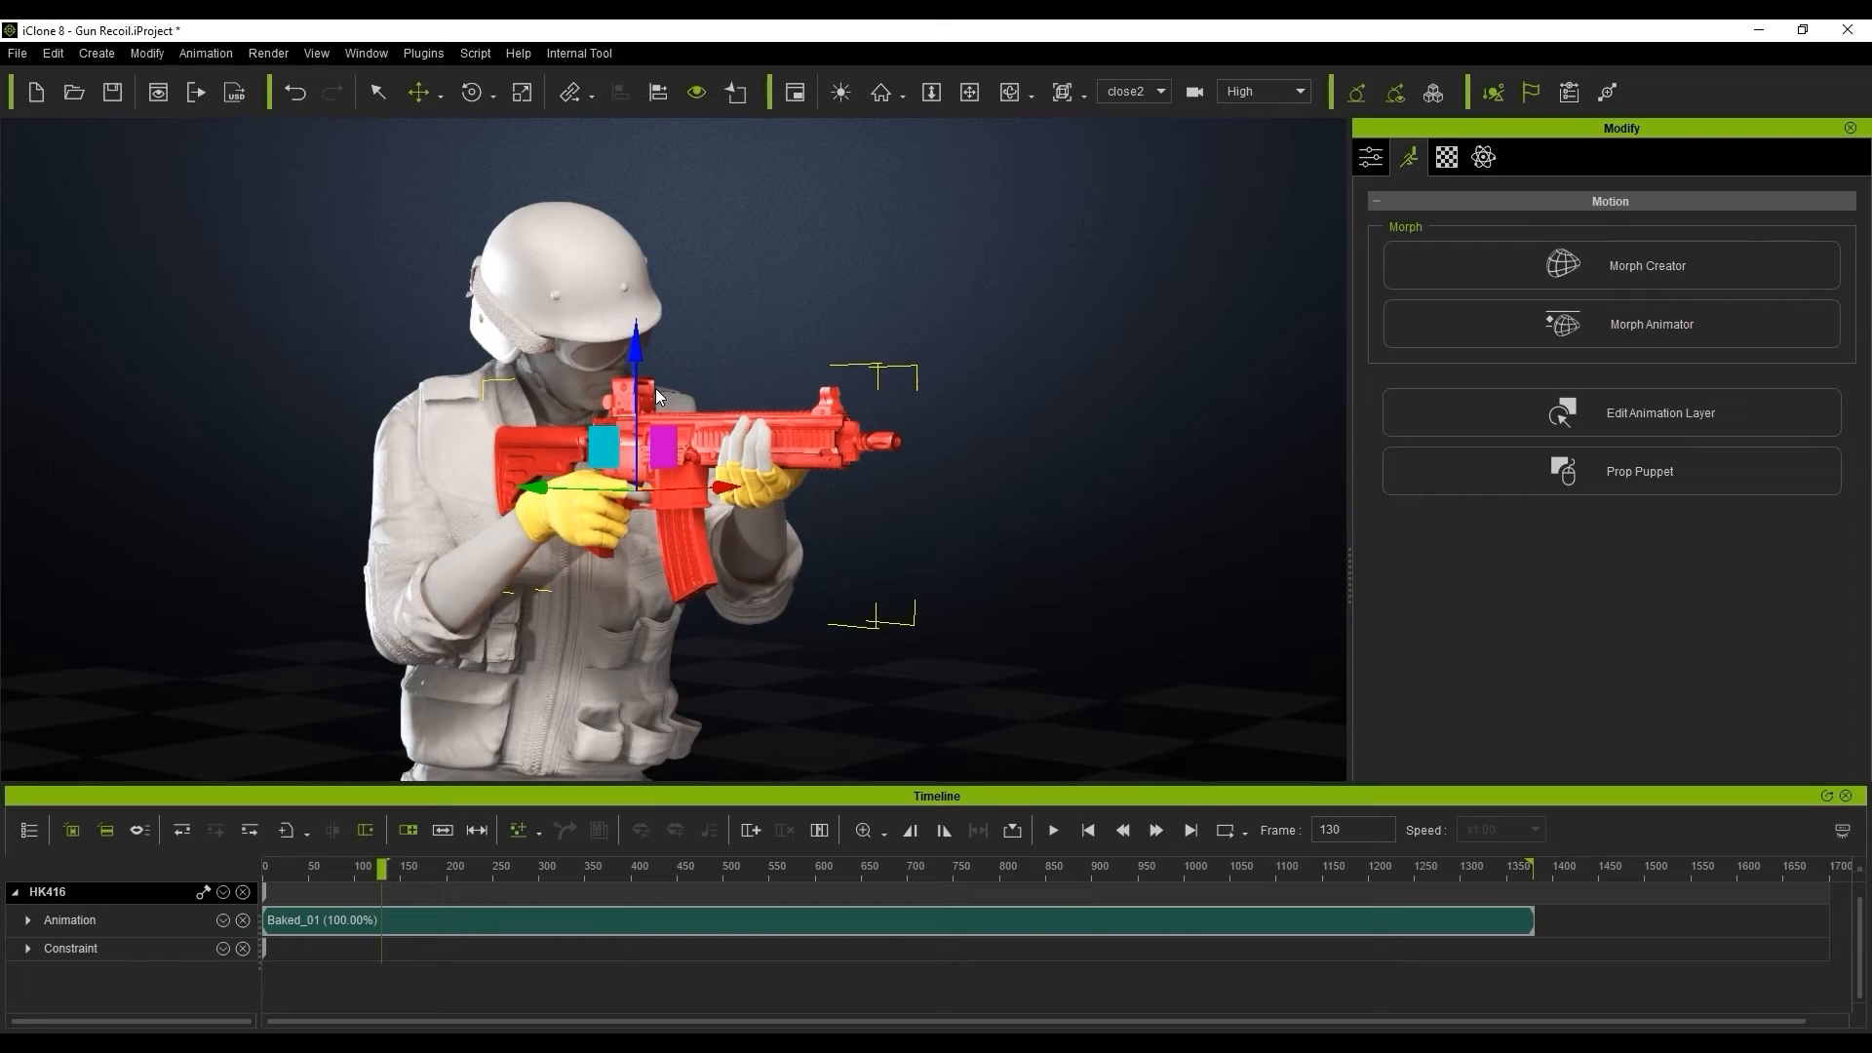
{"action": "left_click", "coordinate": [1608, 470]}
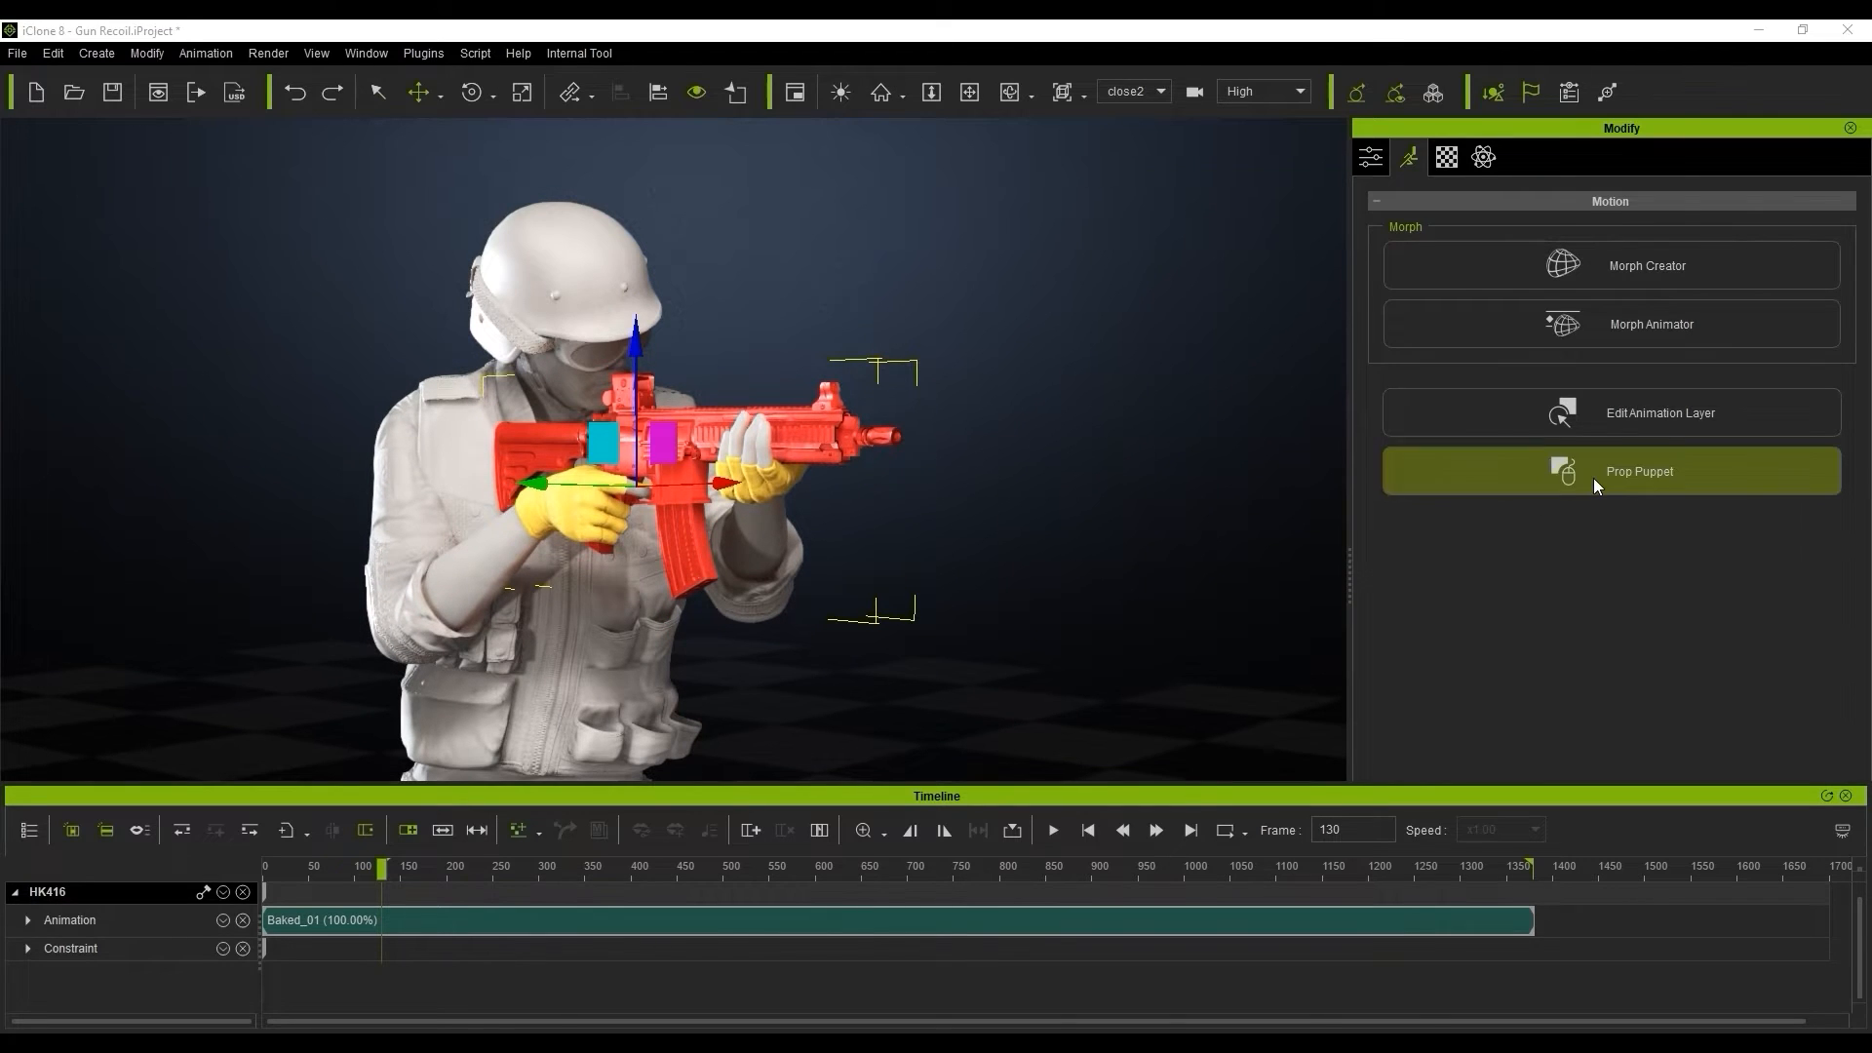
{"action": "left_click", "coordinate": [1639, 471]}
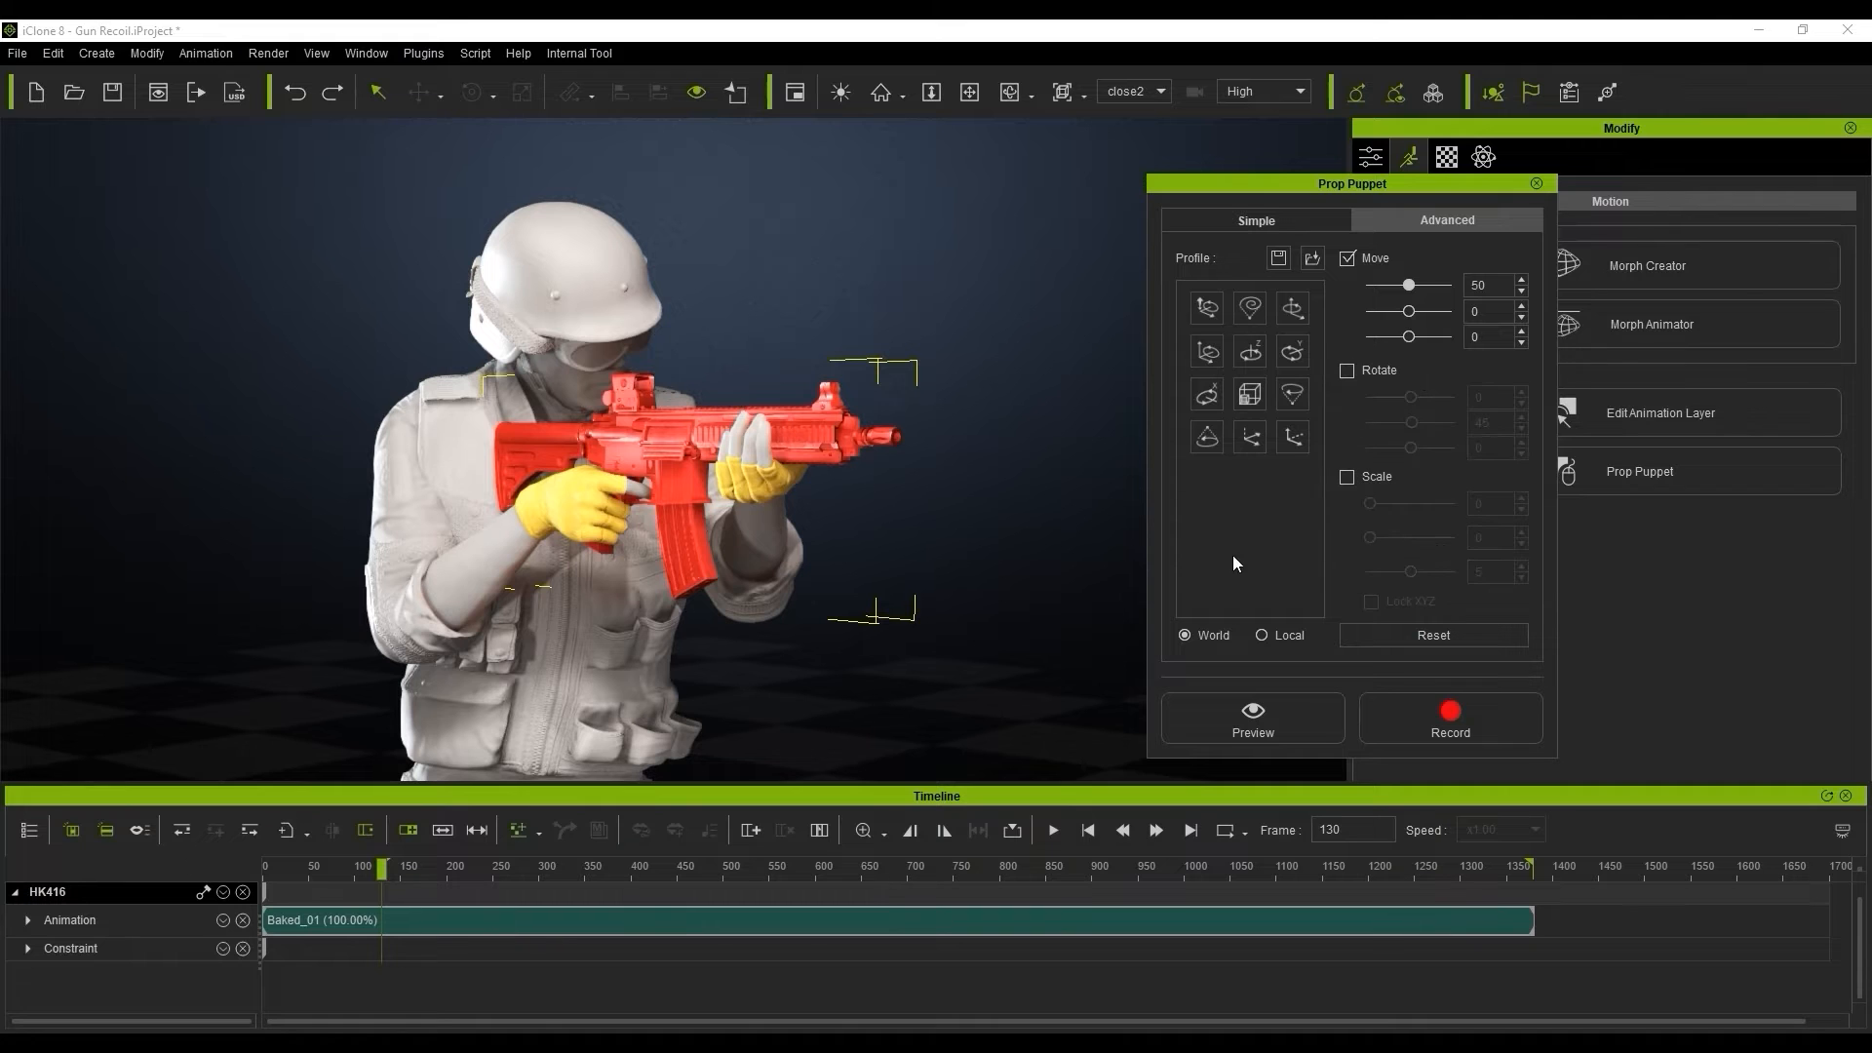
{"action": "left_click", "coordinate": [1252, 717]}
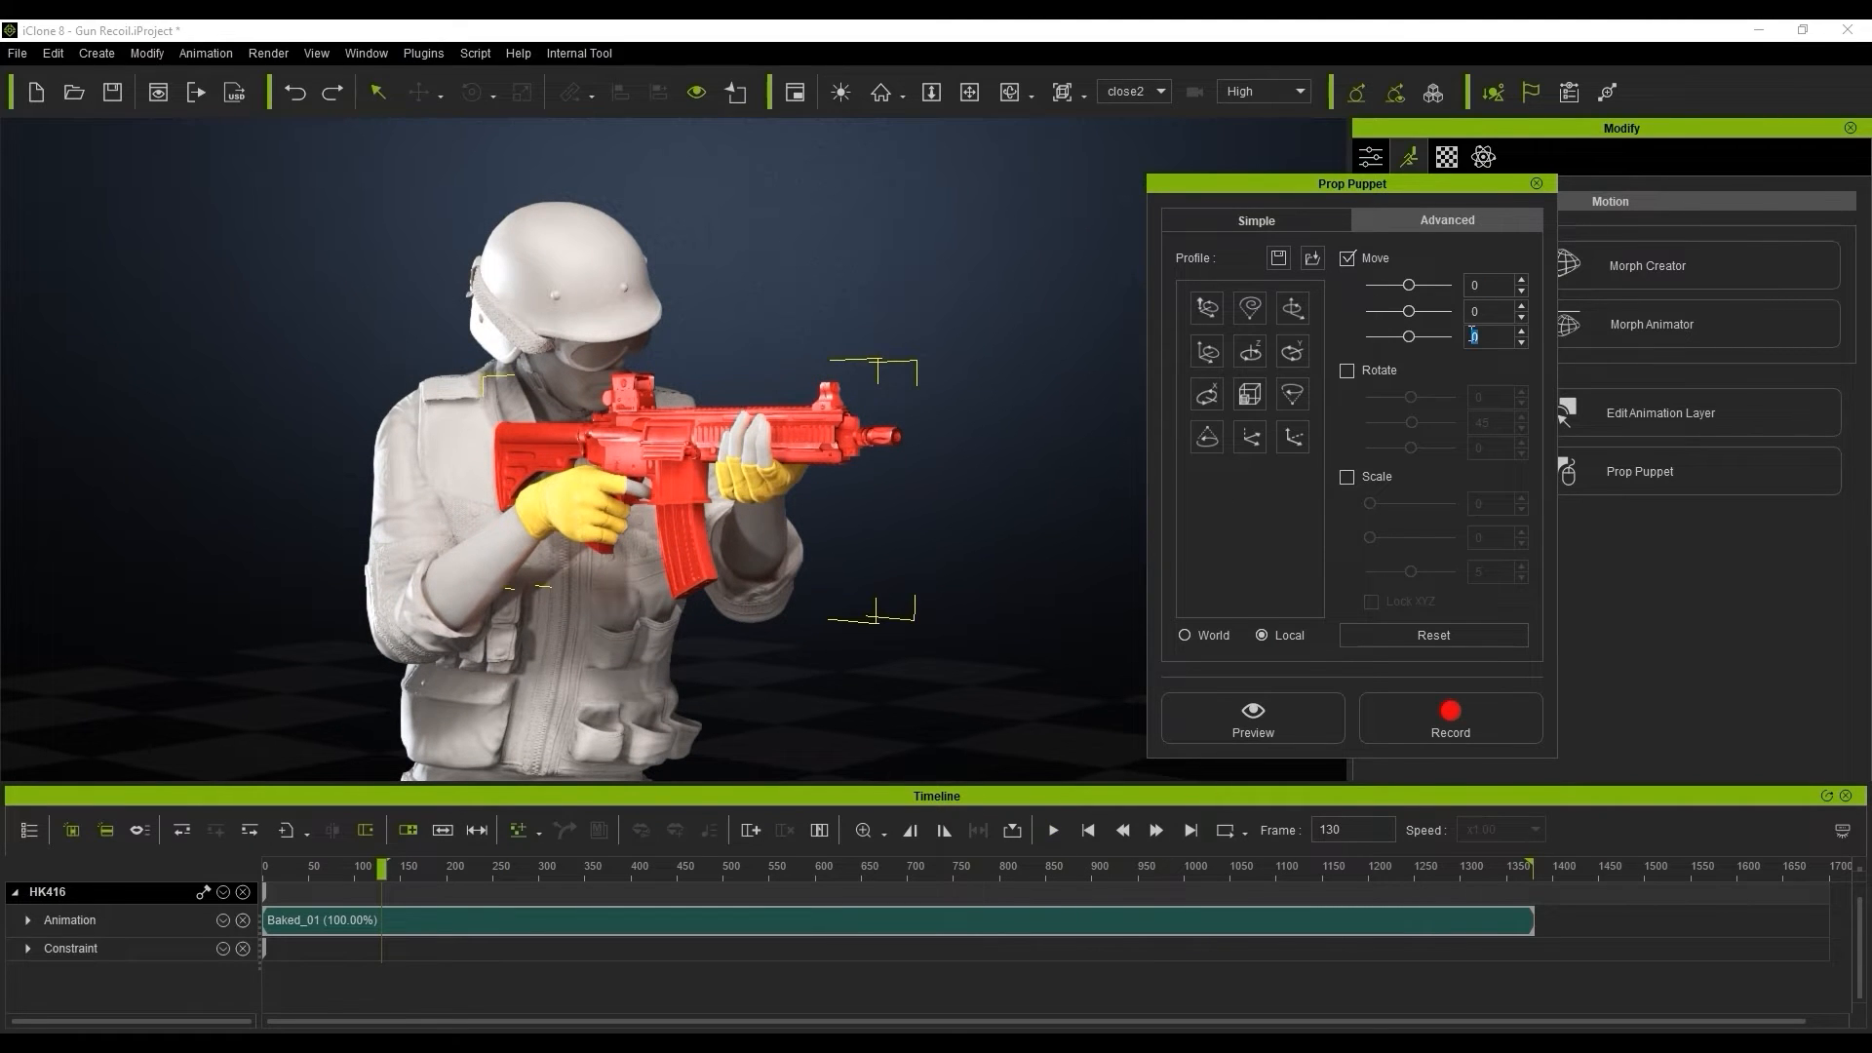
{"action": "left_click", "coordinate": [1252, 717]}
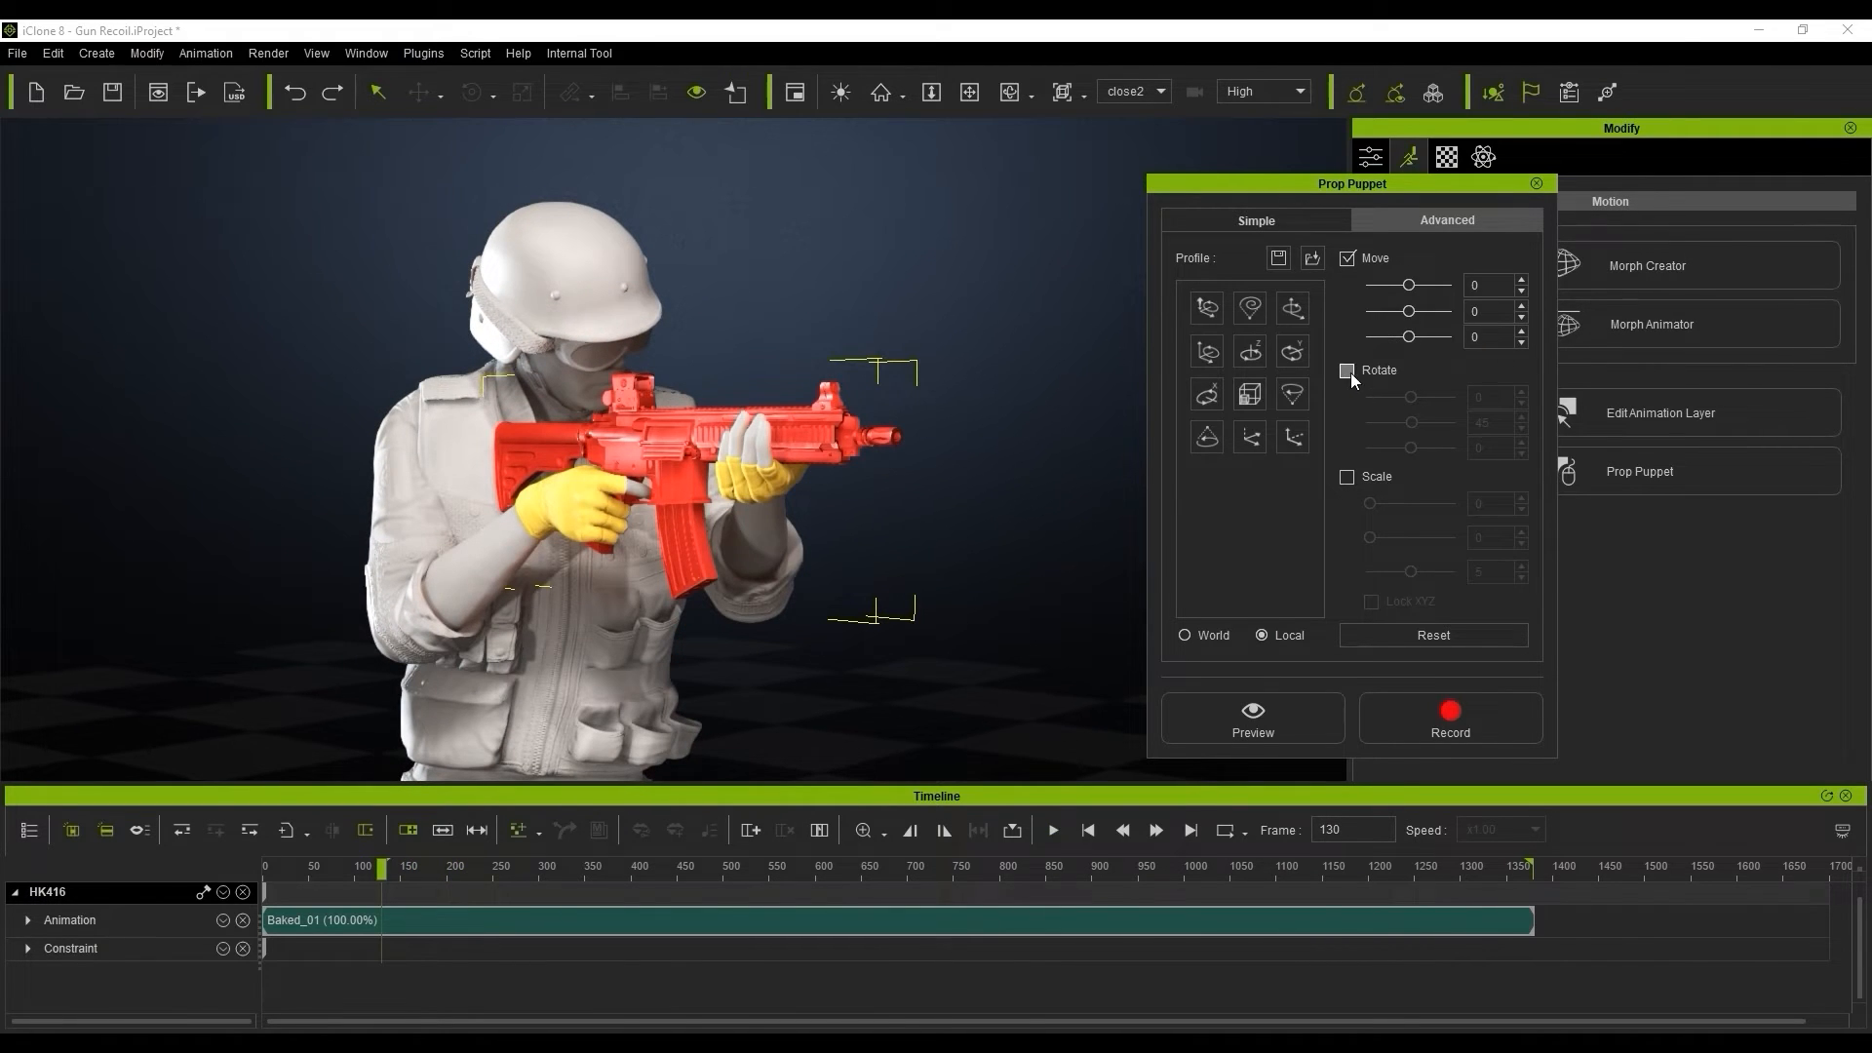
Enable Rotate with Y at 80 and preview the recoil kick.
{"action": "left_click", "coordinate": [1348, 371]}
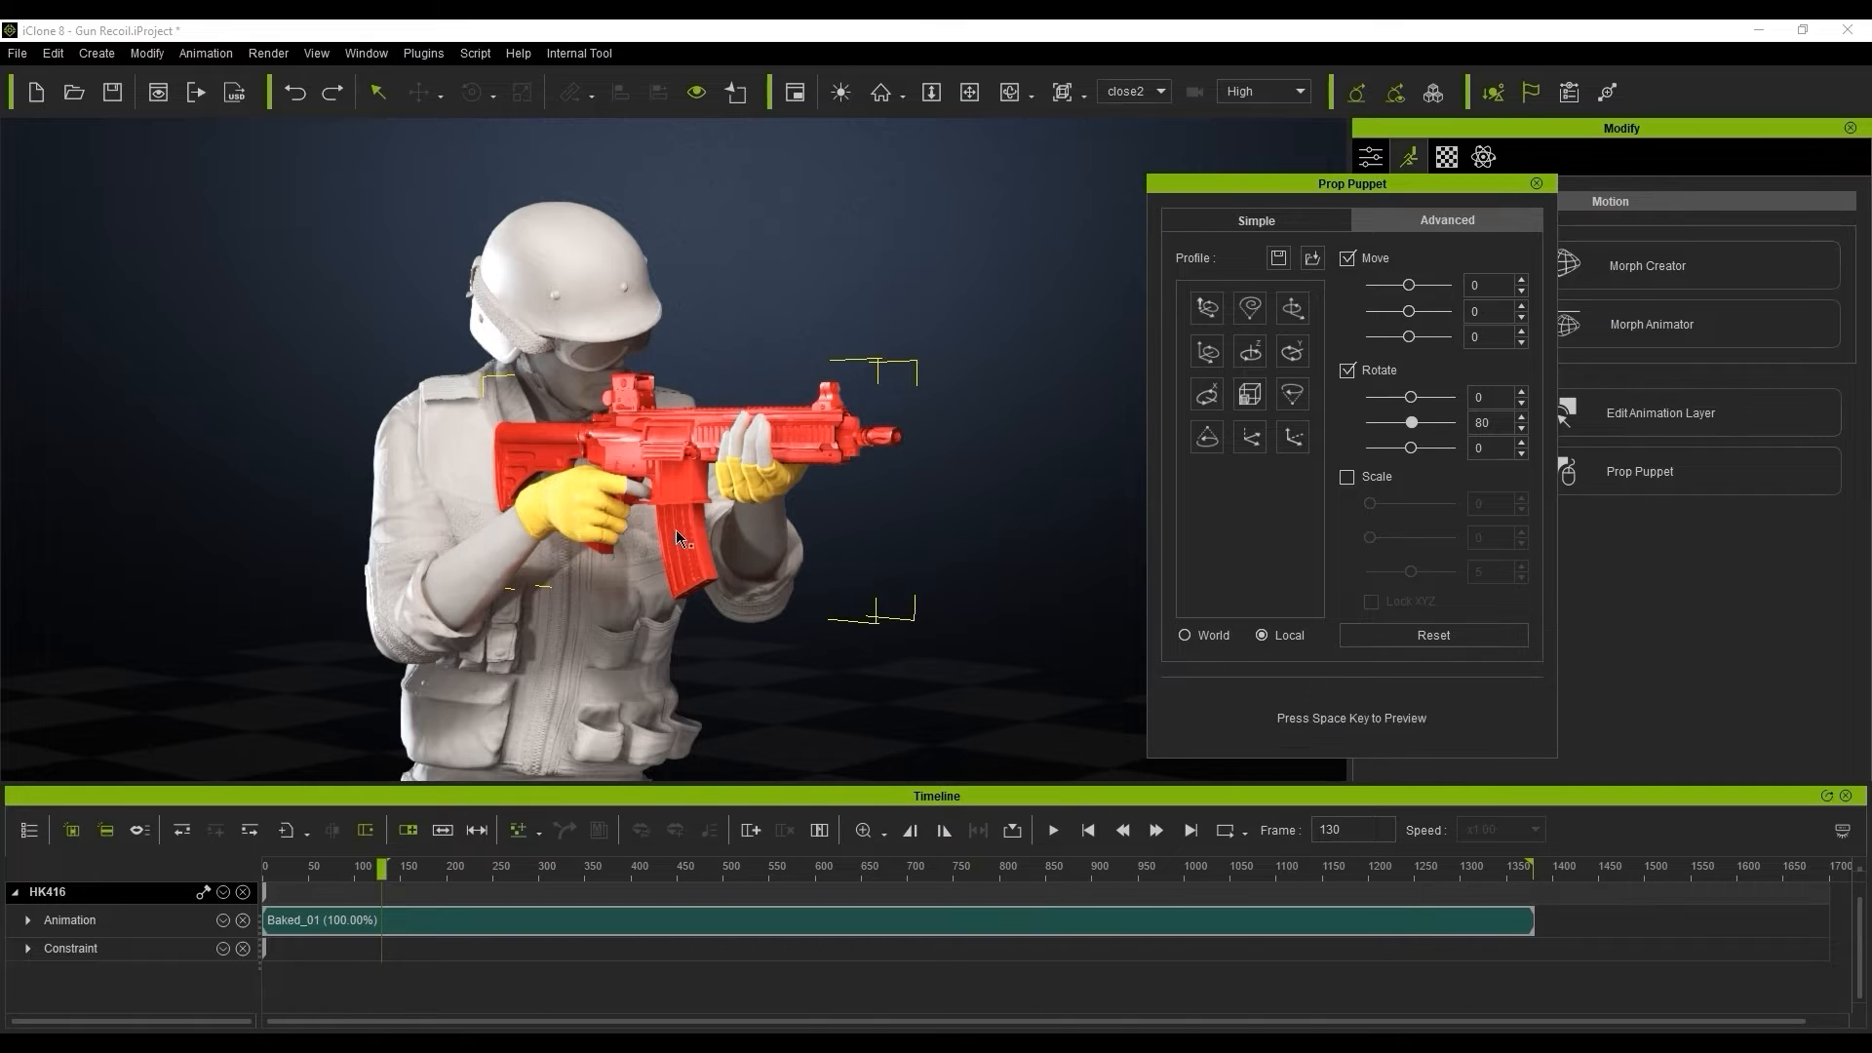
{"action": "key", "text": "space"}
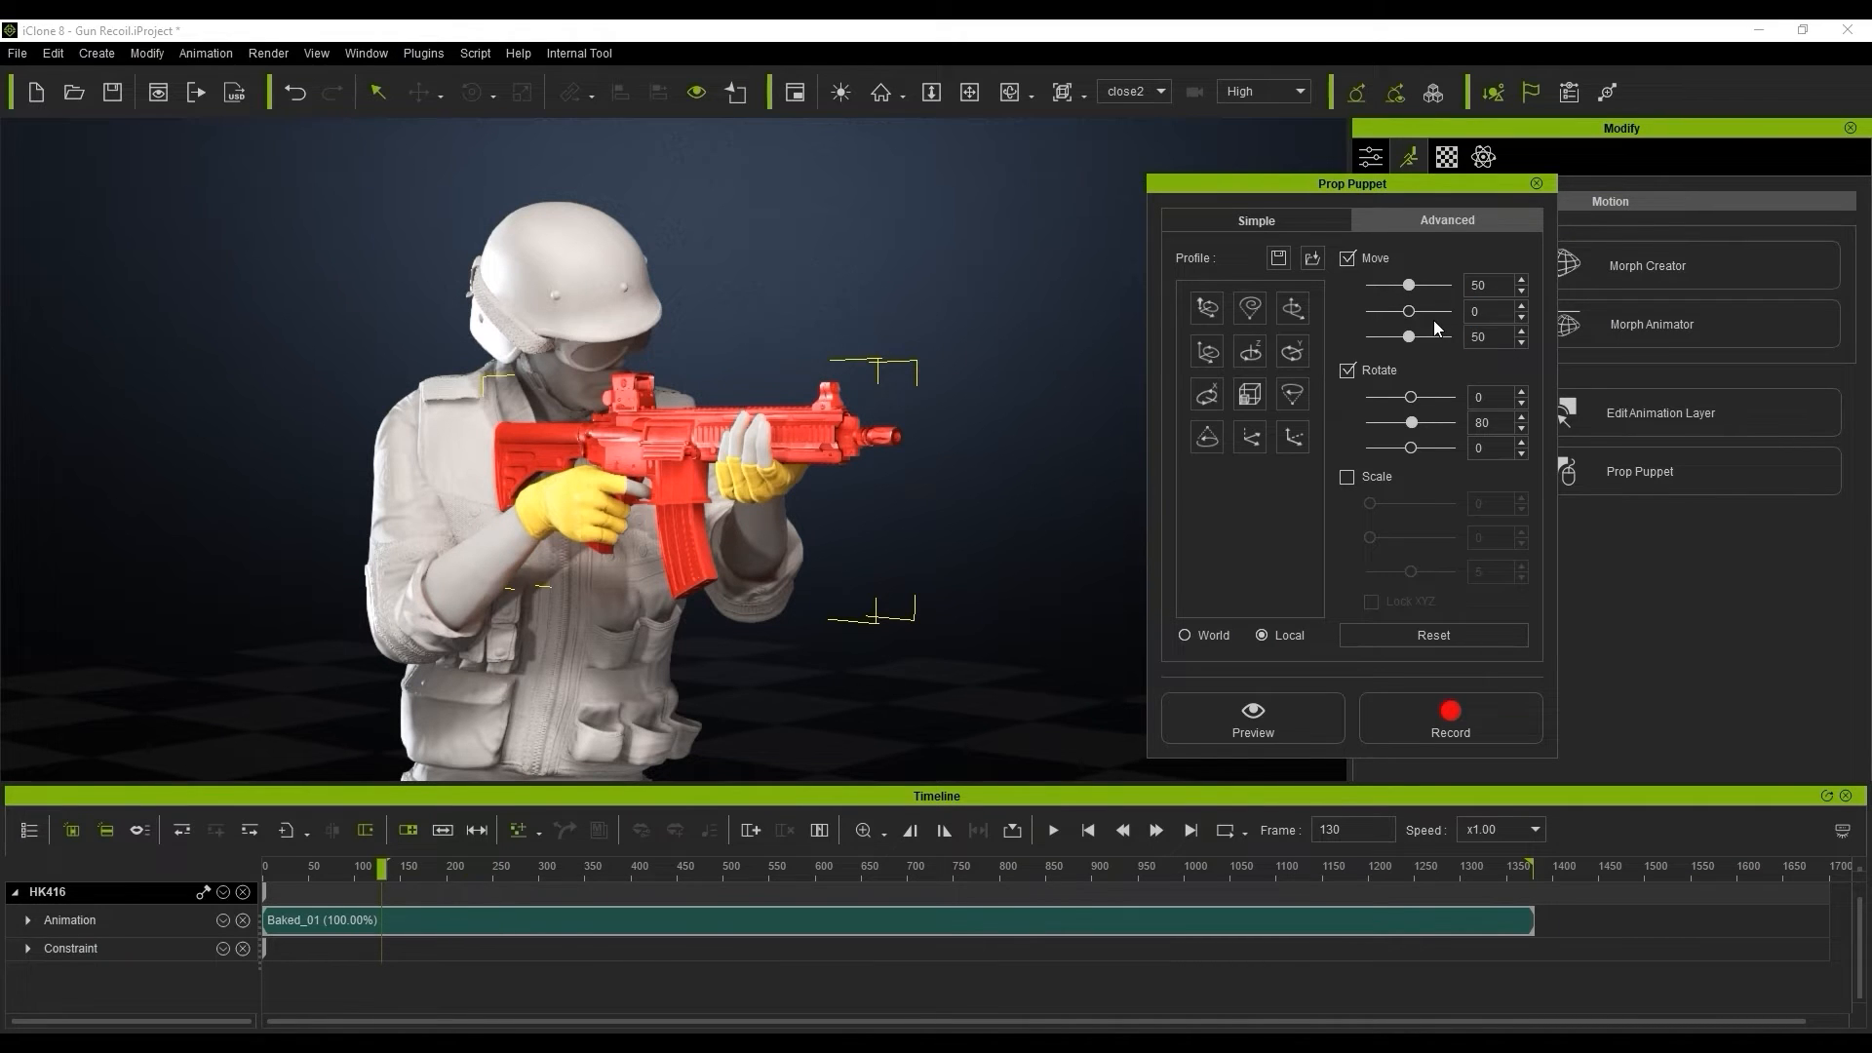
{"action": "left_click", "coordinate": [1251, 717]}
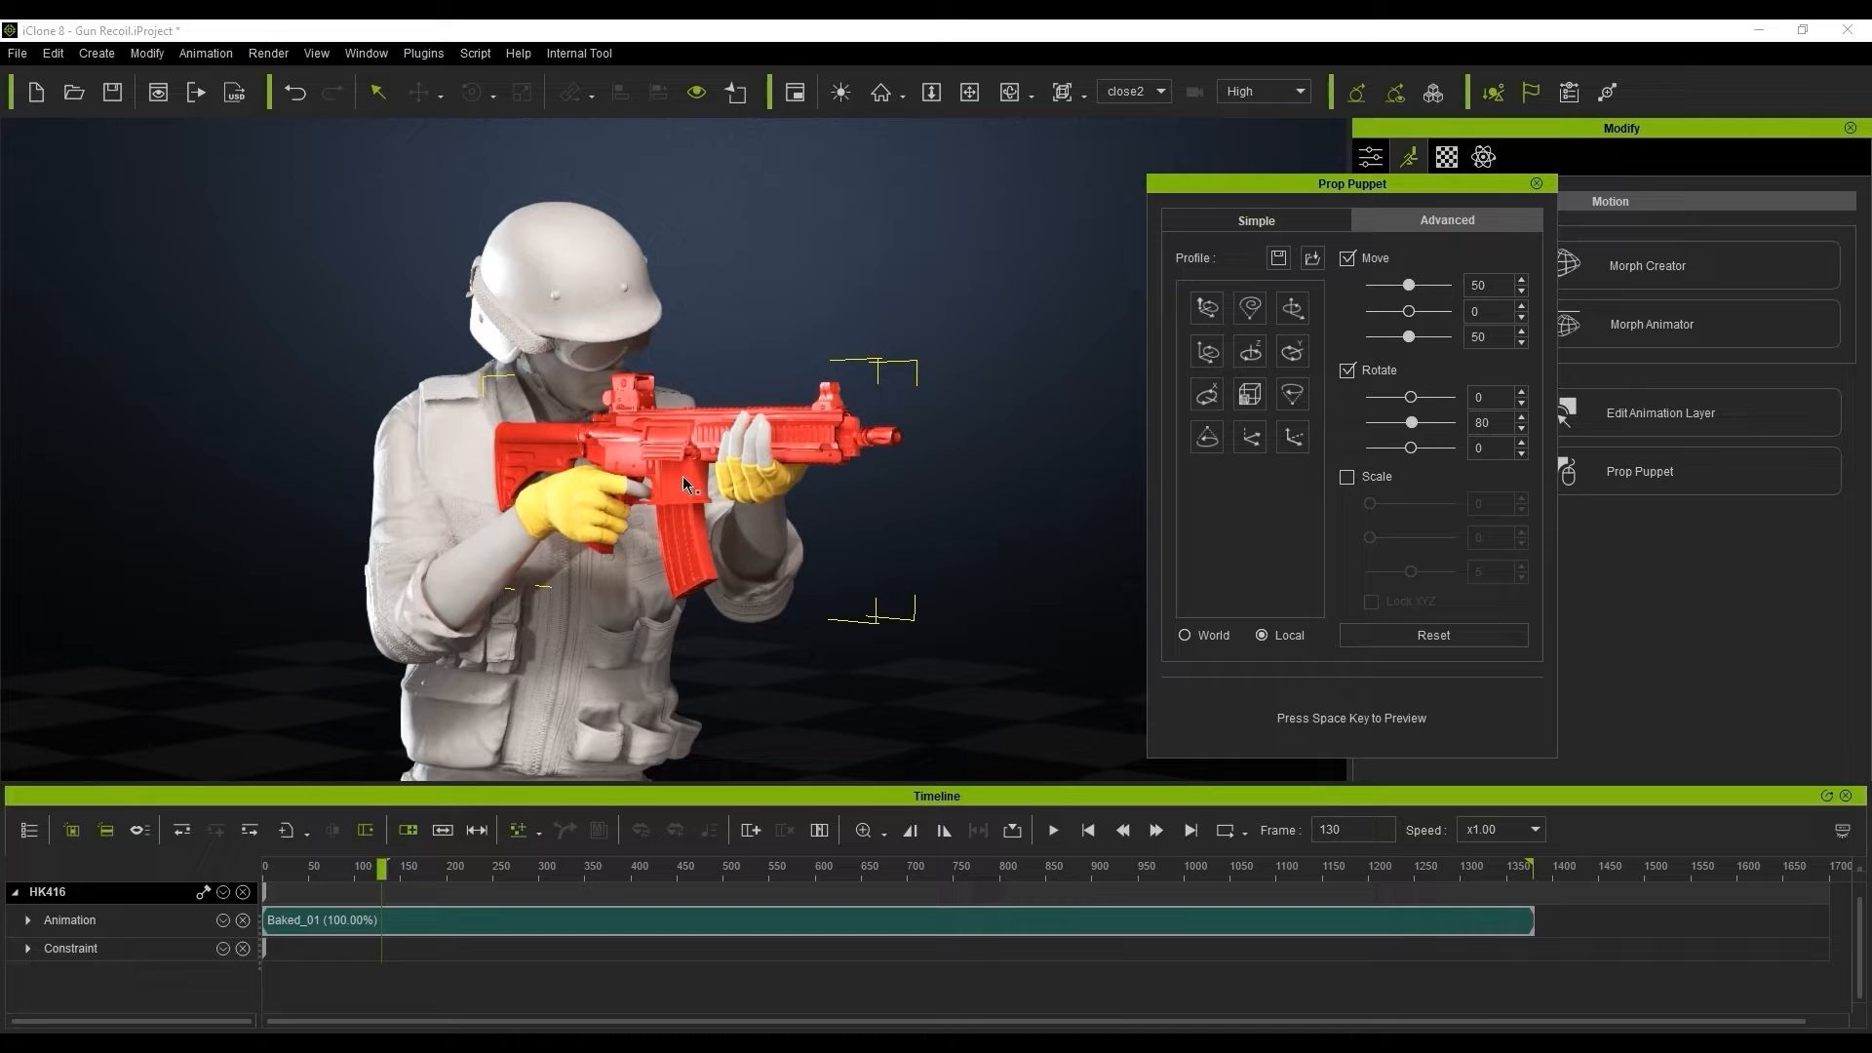
{"action": "key", "text": "space"}
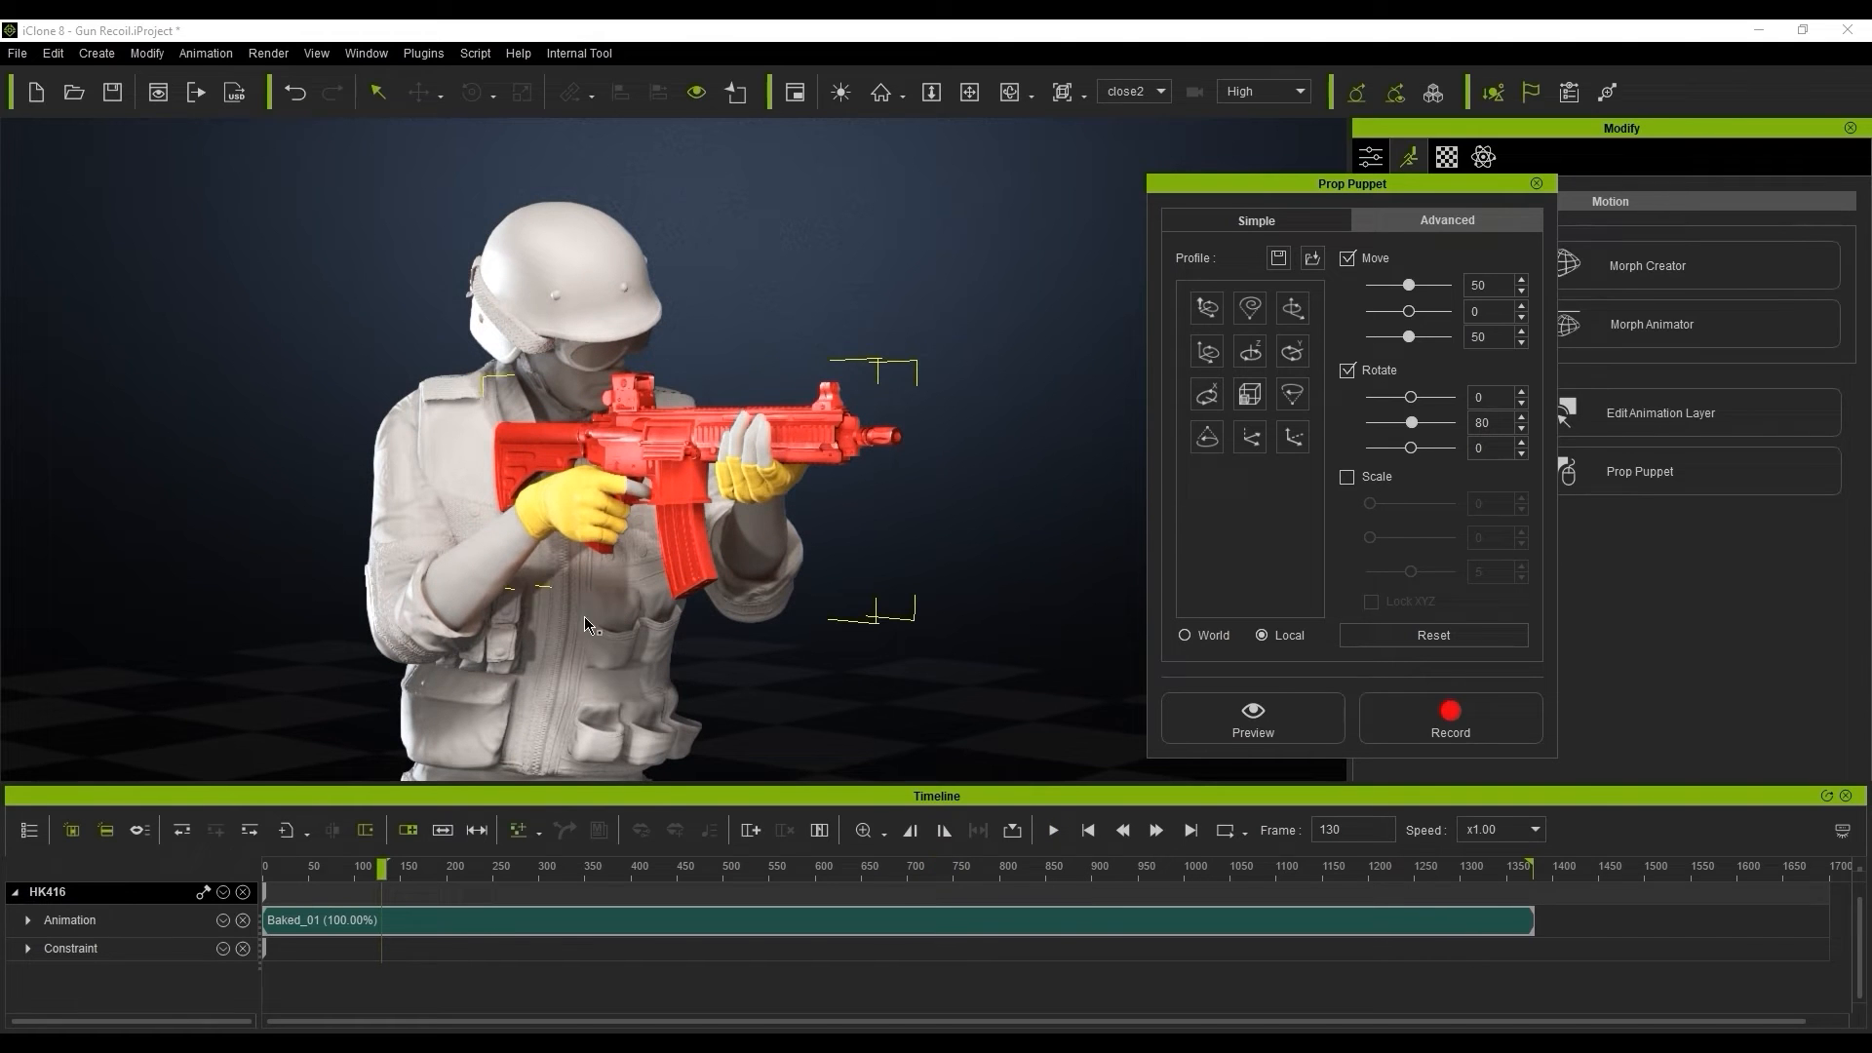
{"action": "mouse_move", "coordinate": [536, 640]}
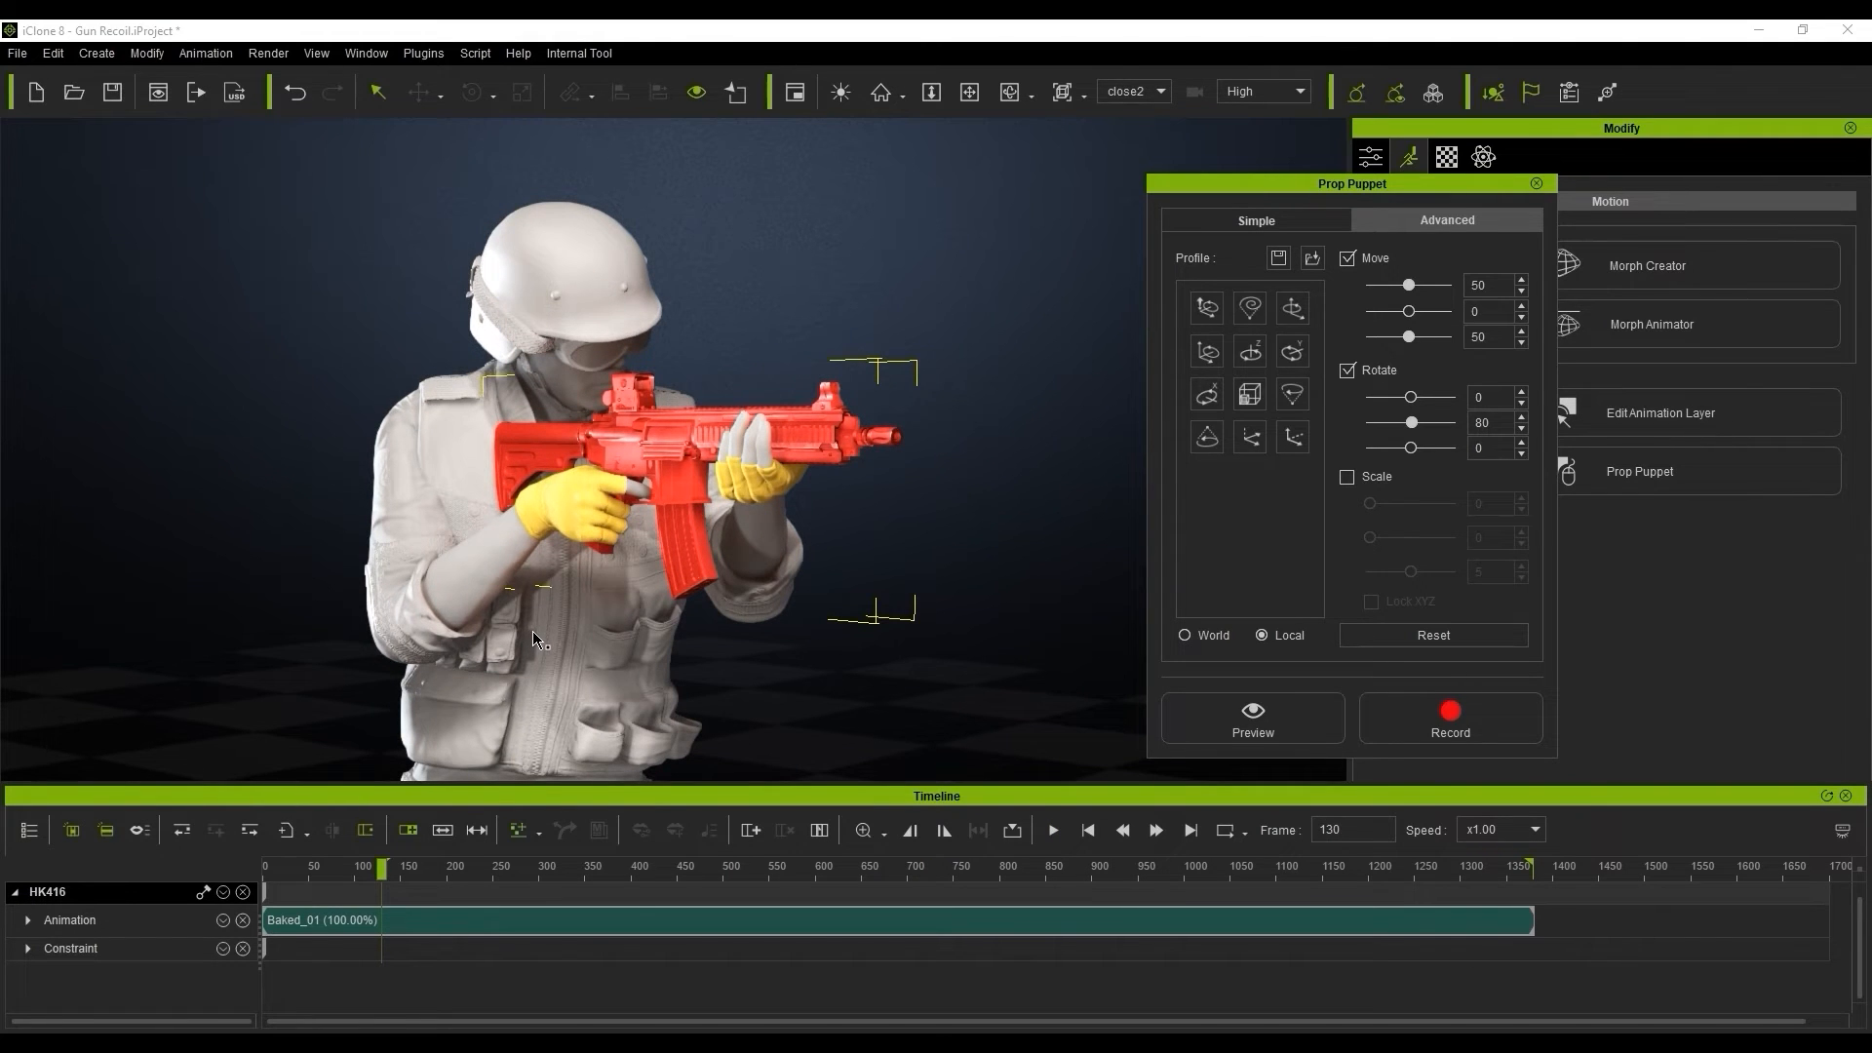
Make the soldier's reach toward the HK416 translation-only by unchecking Rotation in Reach Mode.
{"action": "left_click", "coordinate": [1536, 183]}
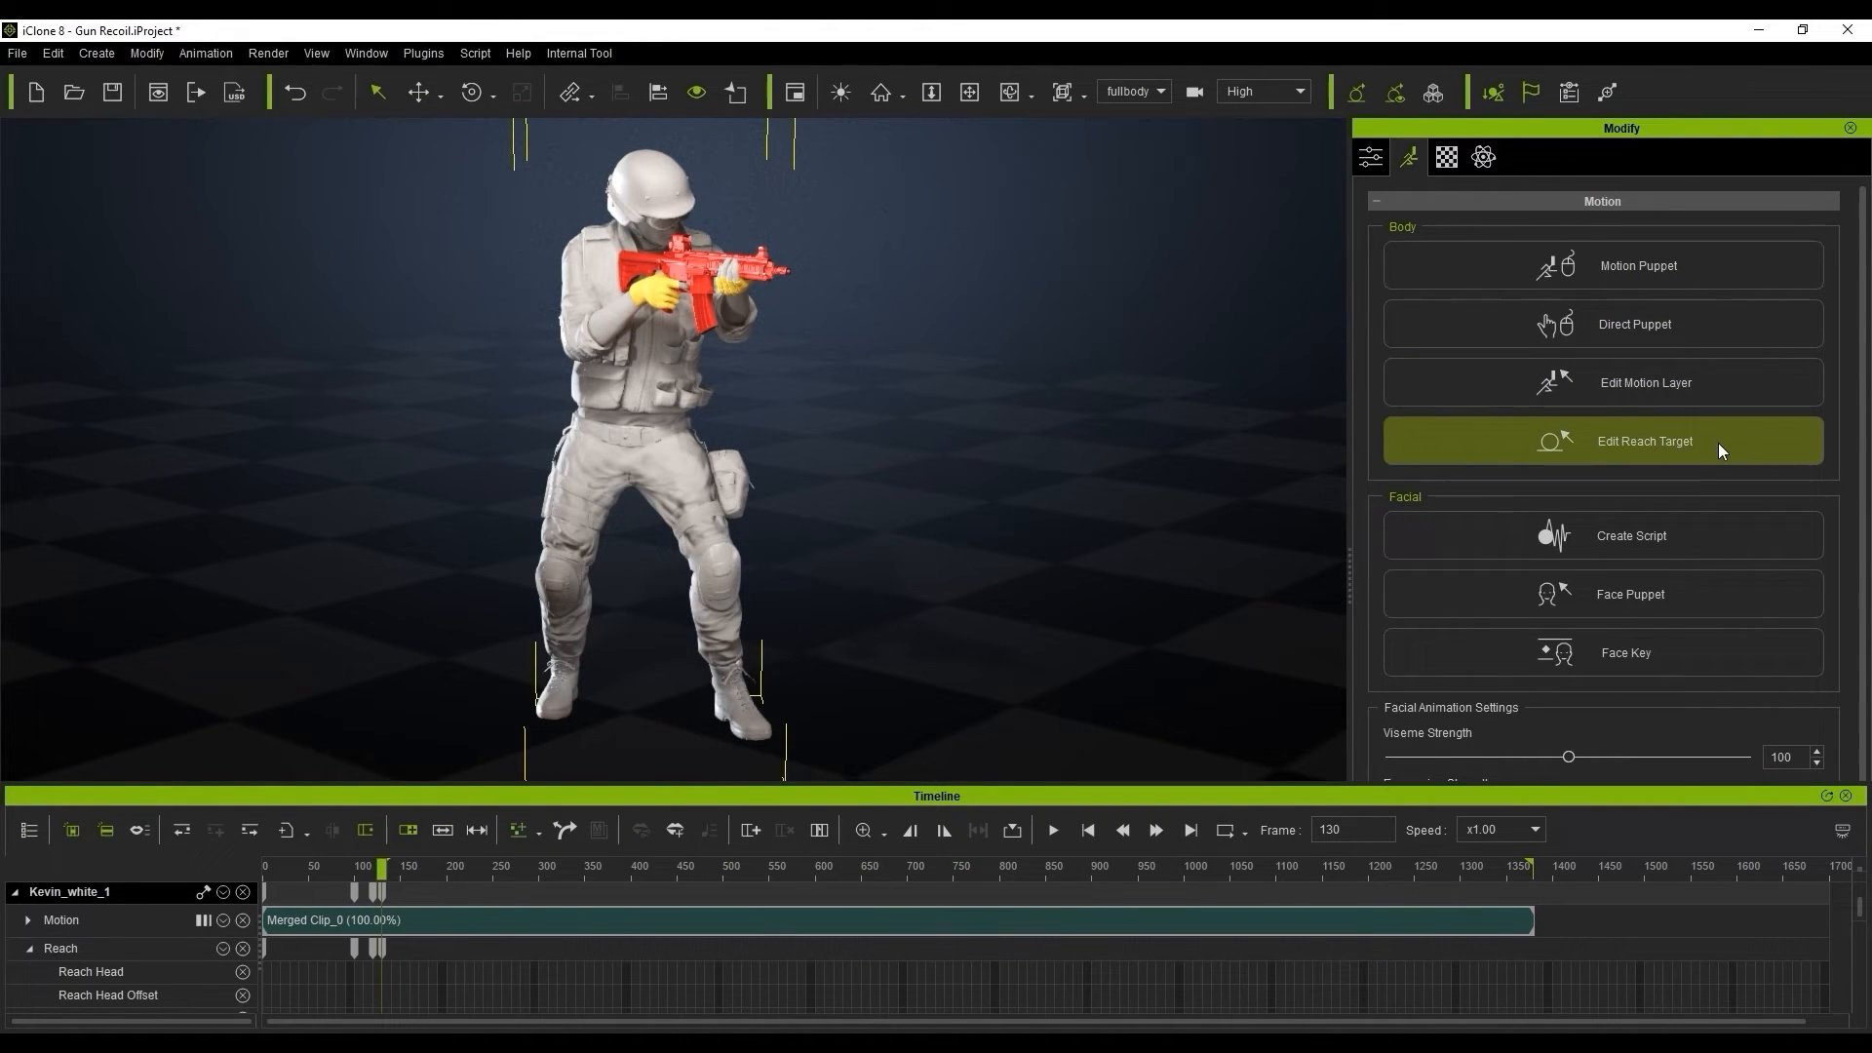
{"action": "left_click", "coordinate": [1644, 441]}
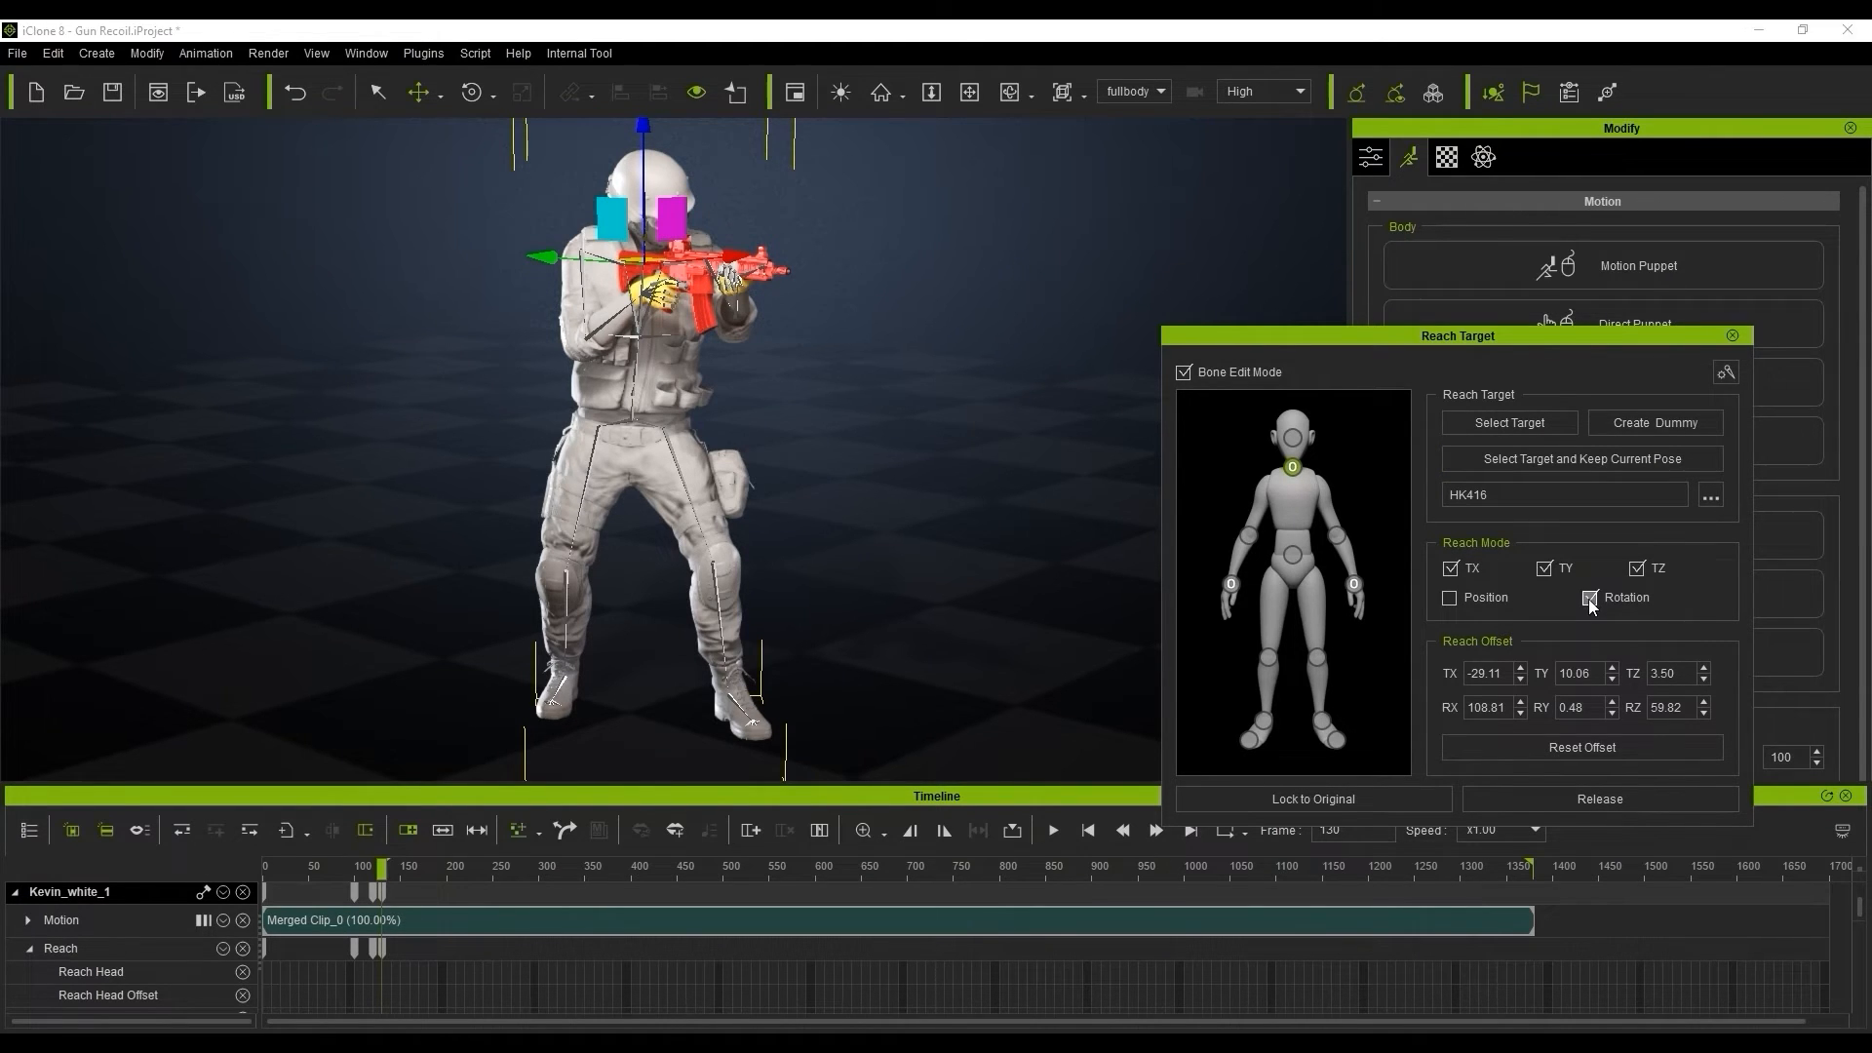
{"action": "left_click", "coordinate": [1591, 597]}
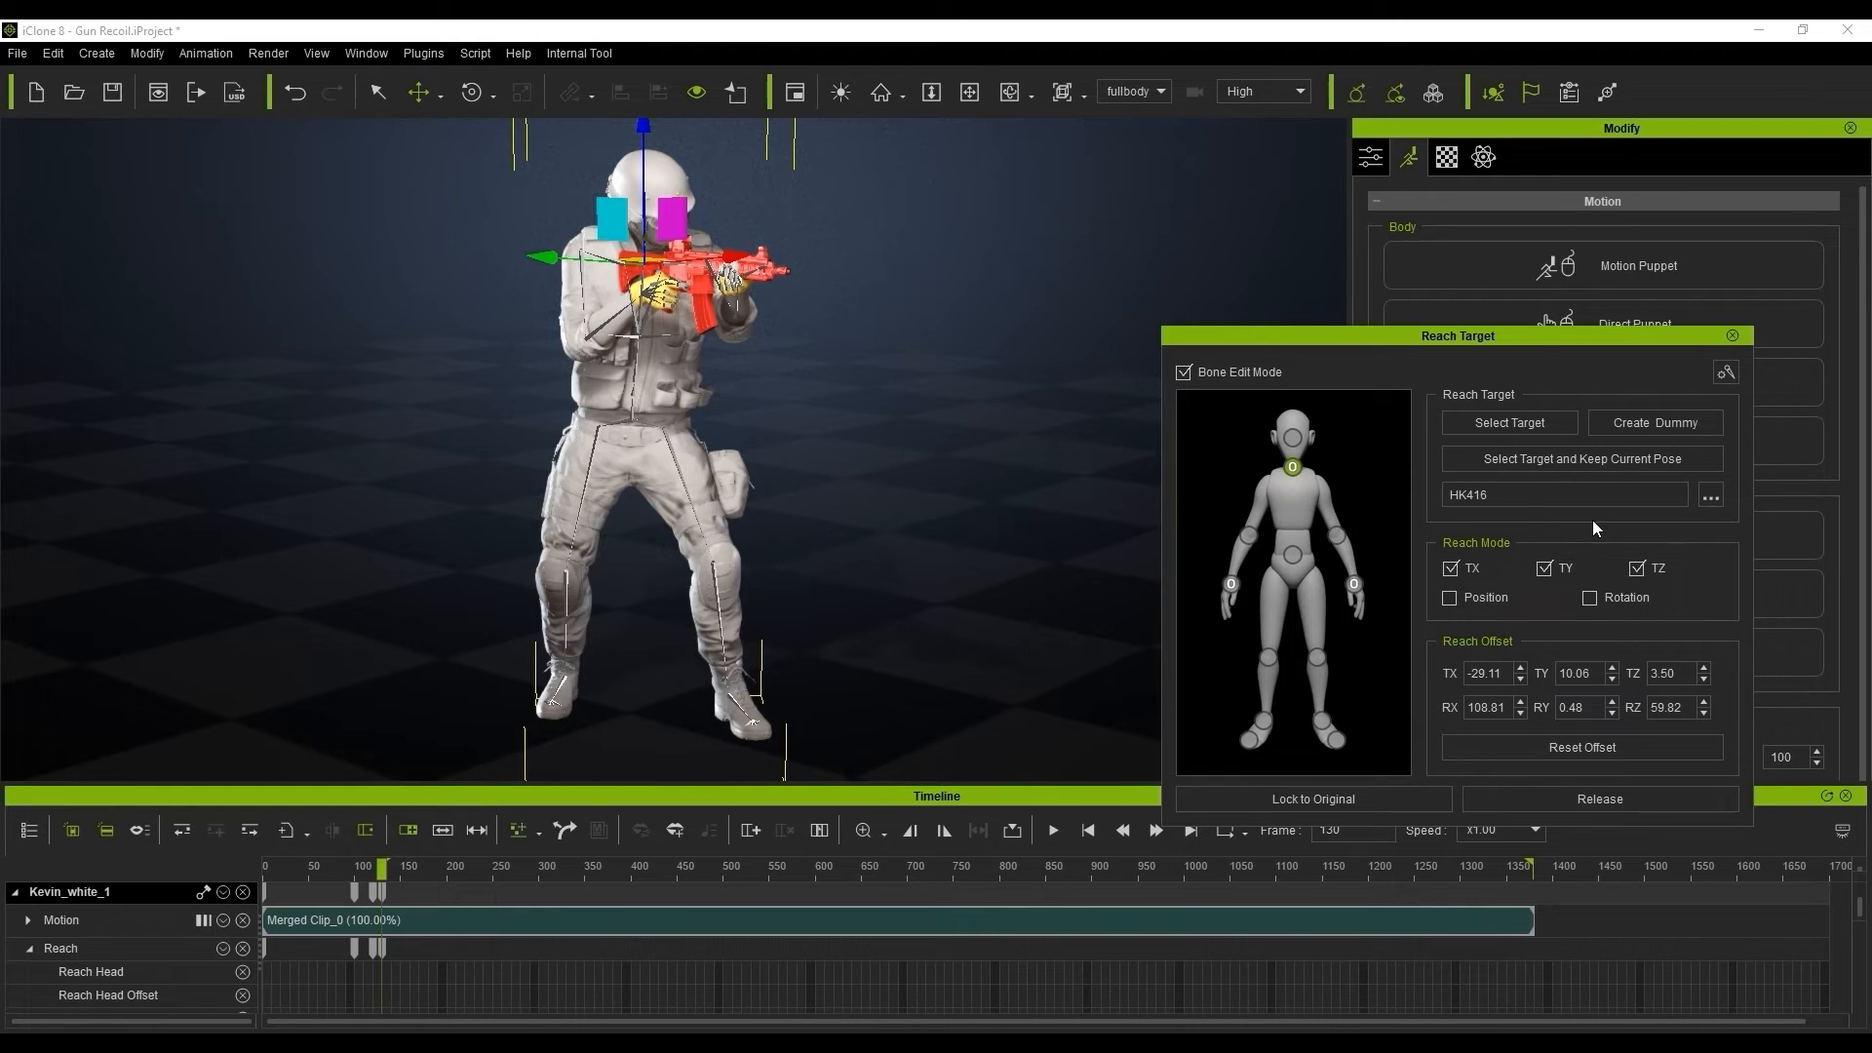
{"action": "mouse_move", "coordinate": [406, 882]}
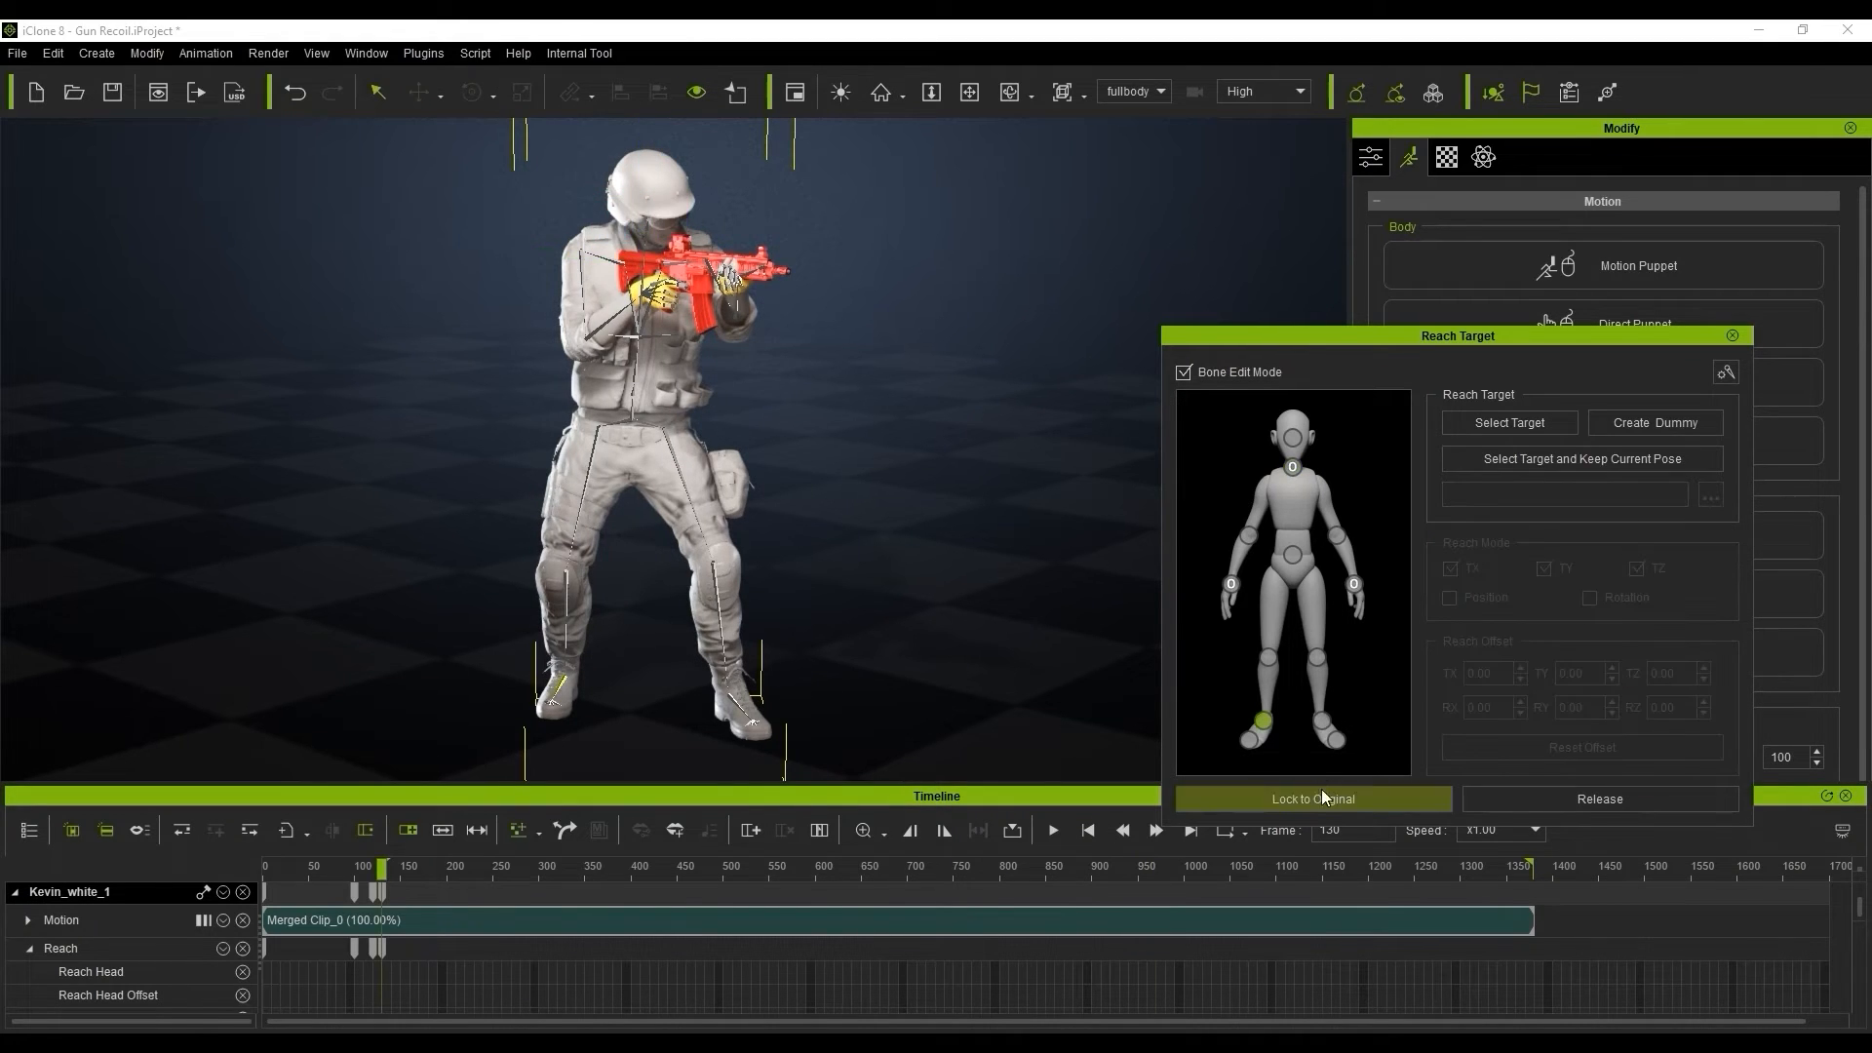
Lock both foot effectors to original position and scrub the timeline to check the pose.
{"action": "left_click", "coordinate": [1311, 799]}
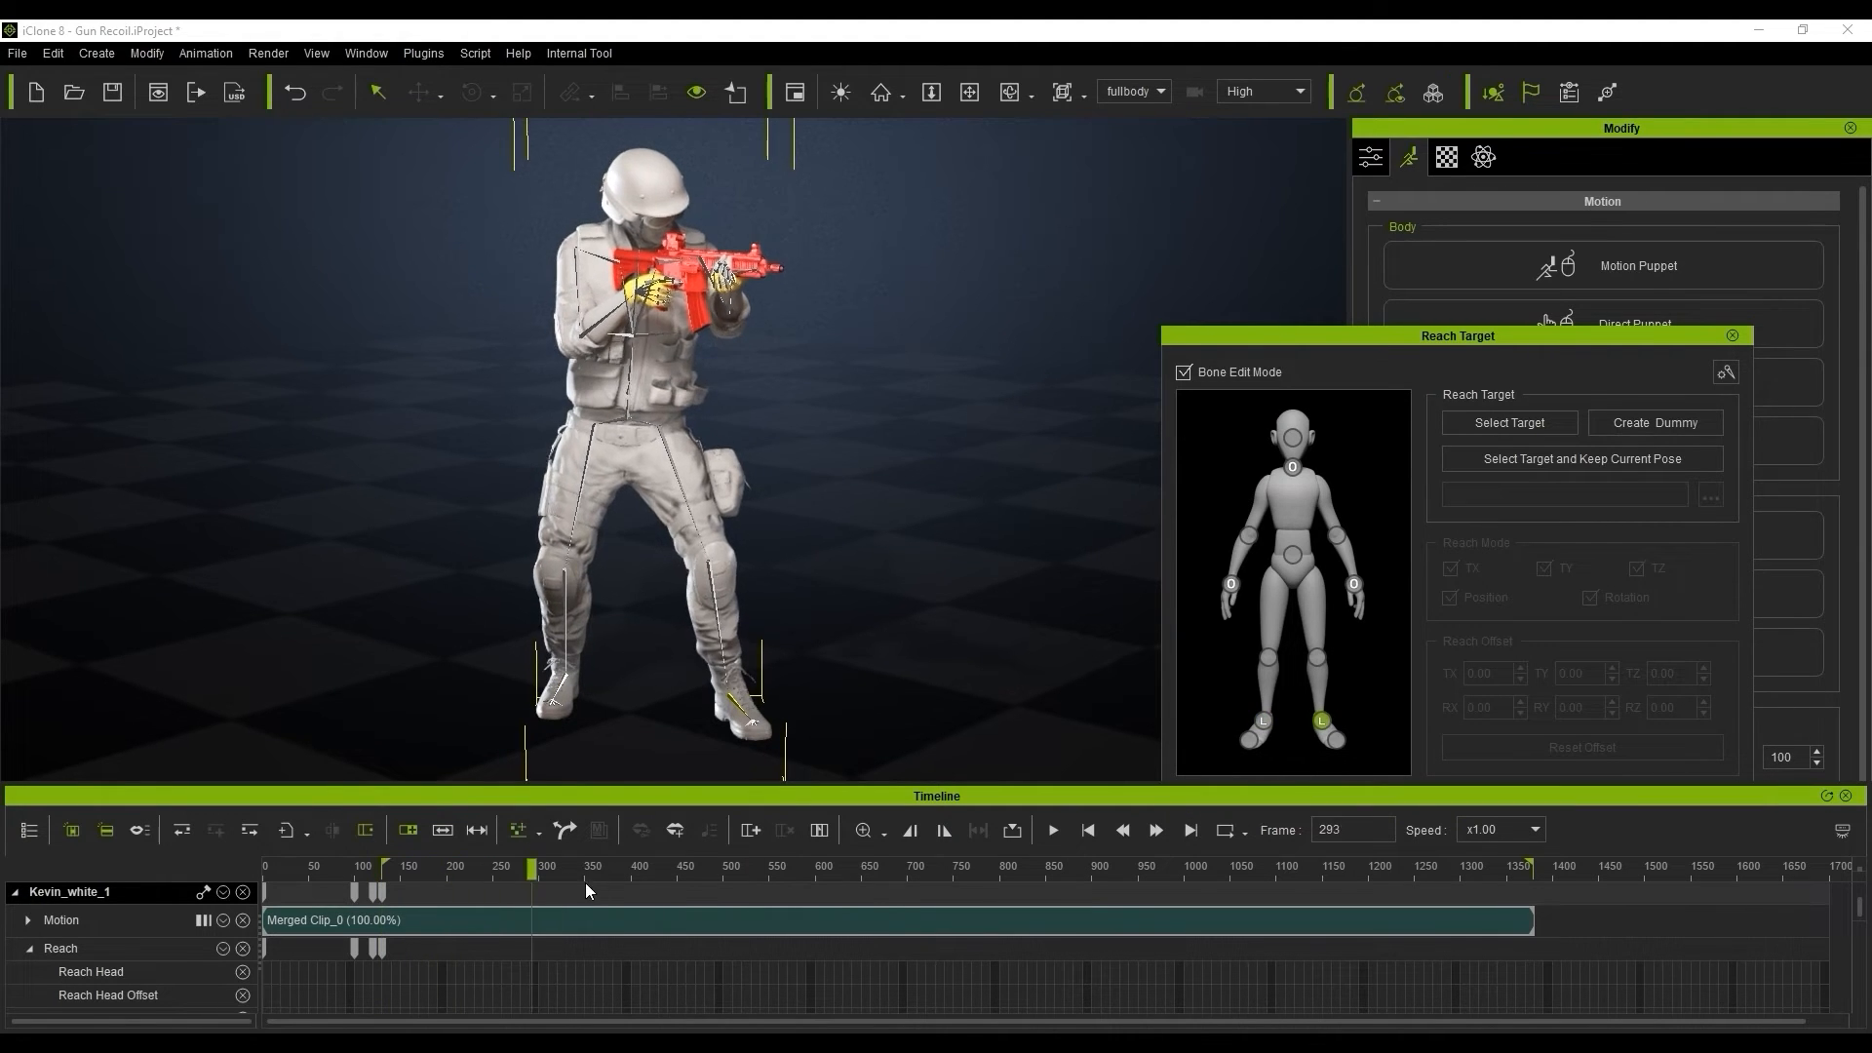
{"action": "left_click", "coordinate": [1099, 893]}
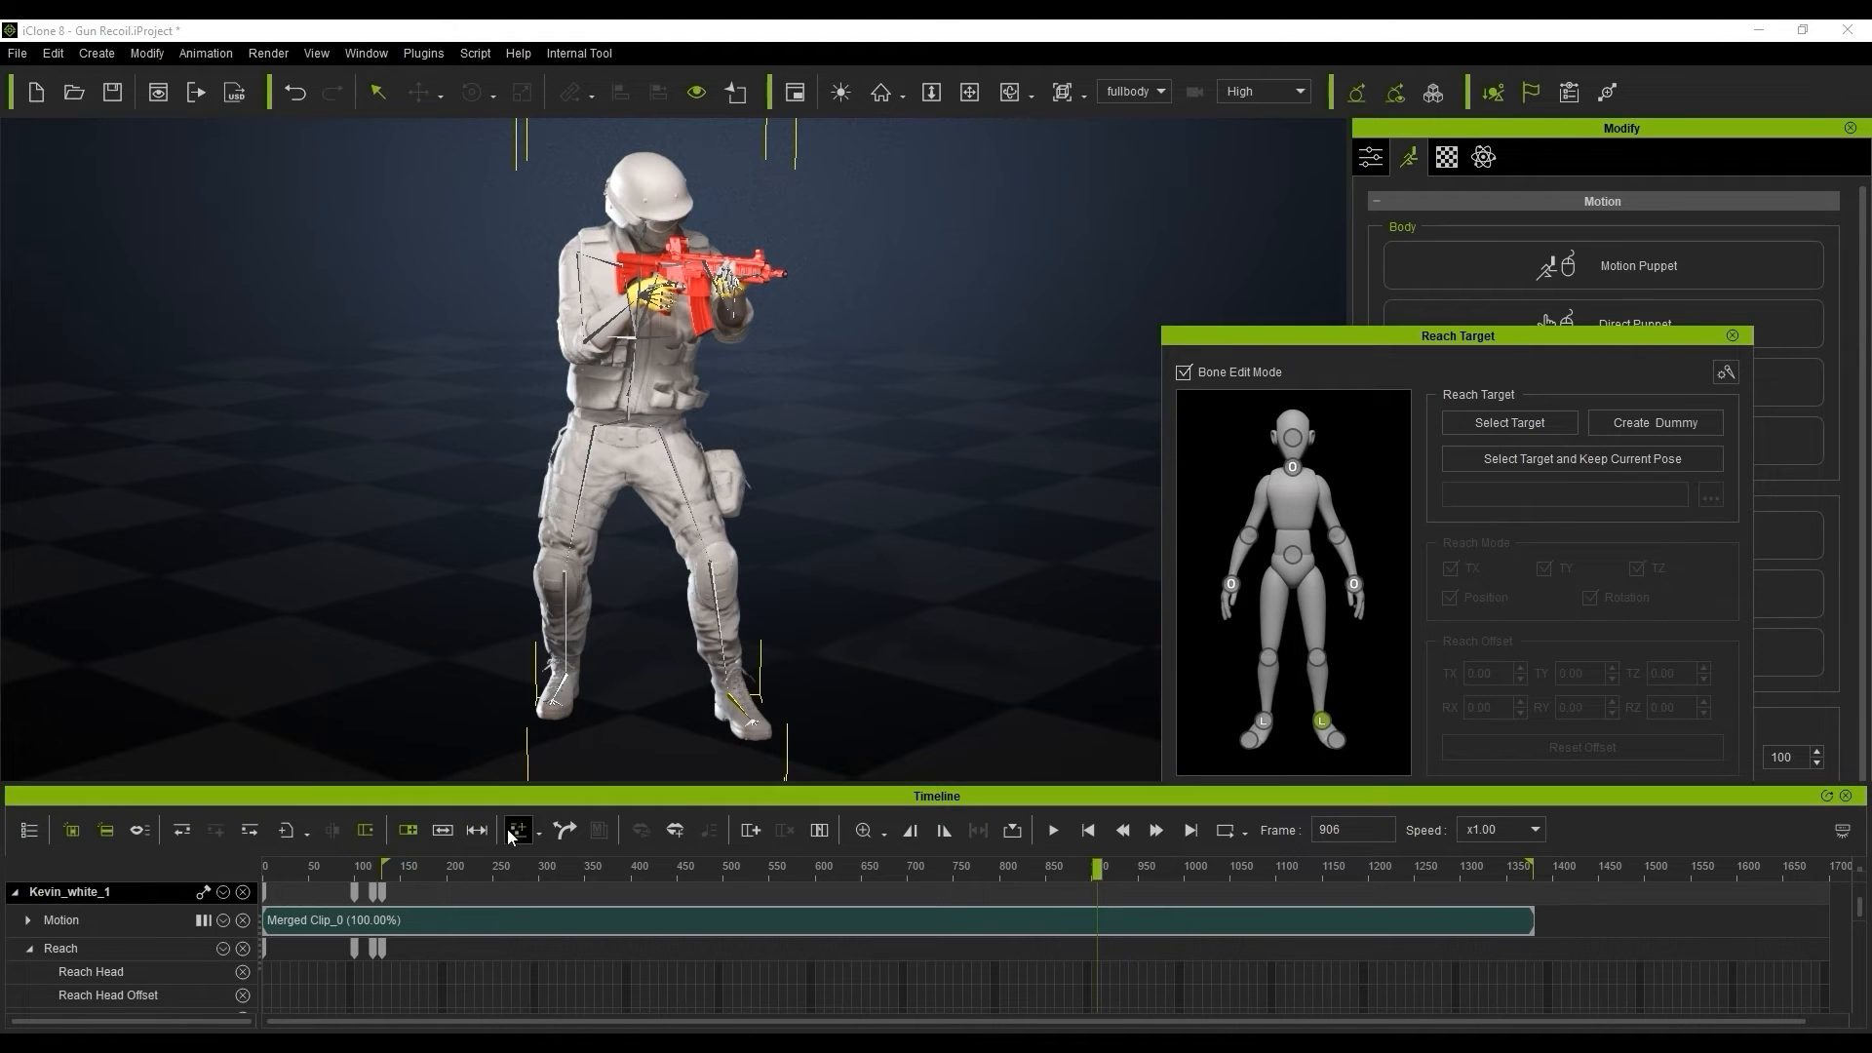
{"action": "left_click", "coordinate": [411, 866]}
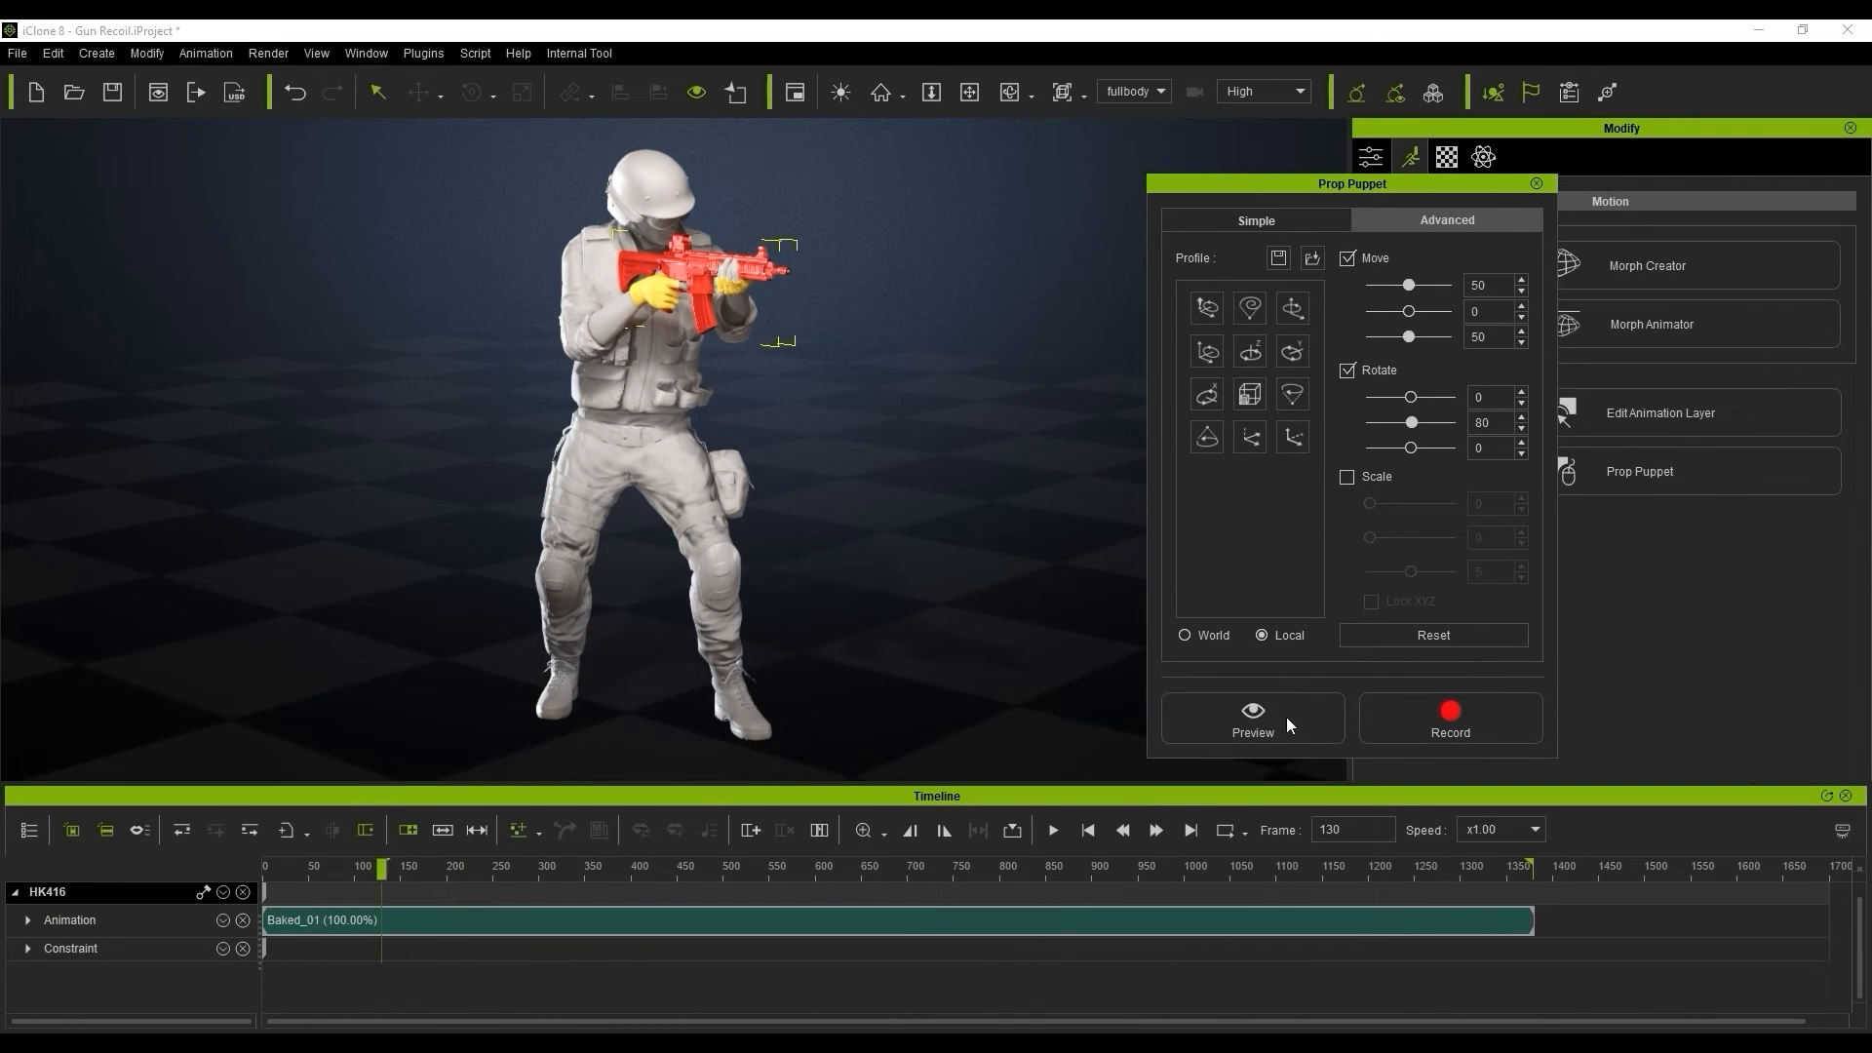
Preview the gun's recoil on the full-body soldier from Prop Puppet.
{"action": "left_click", "coordinate": [1252, 717]}
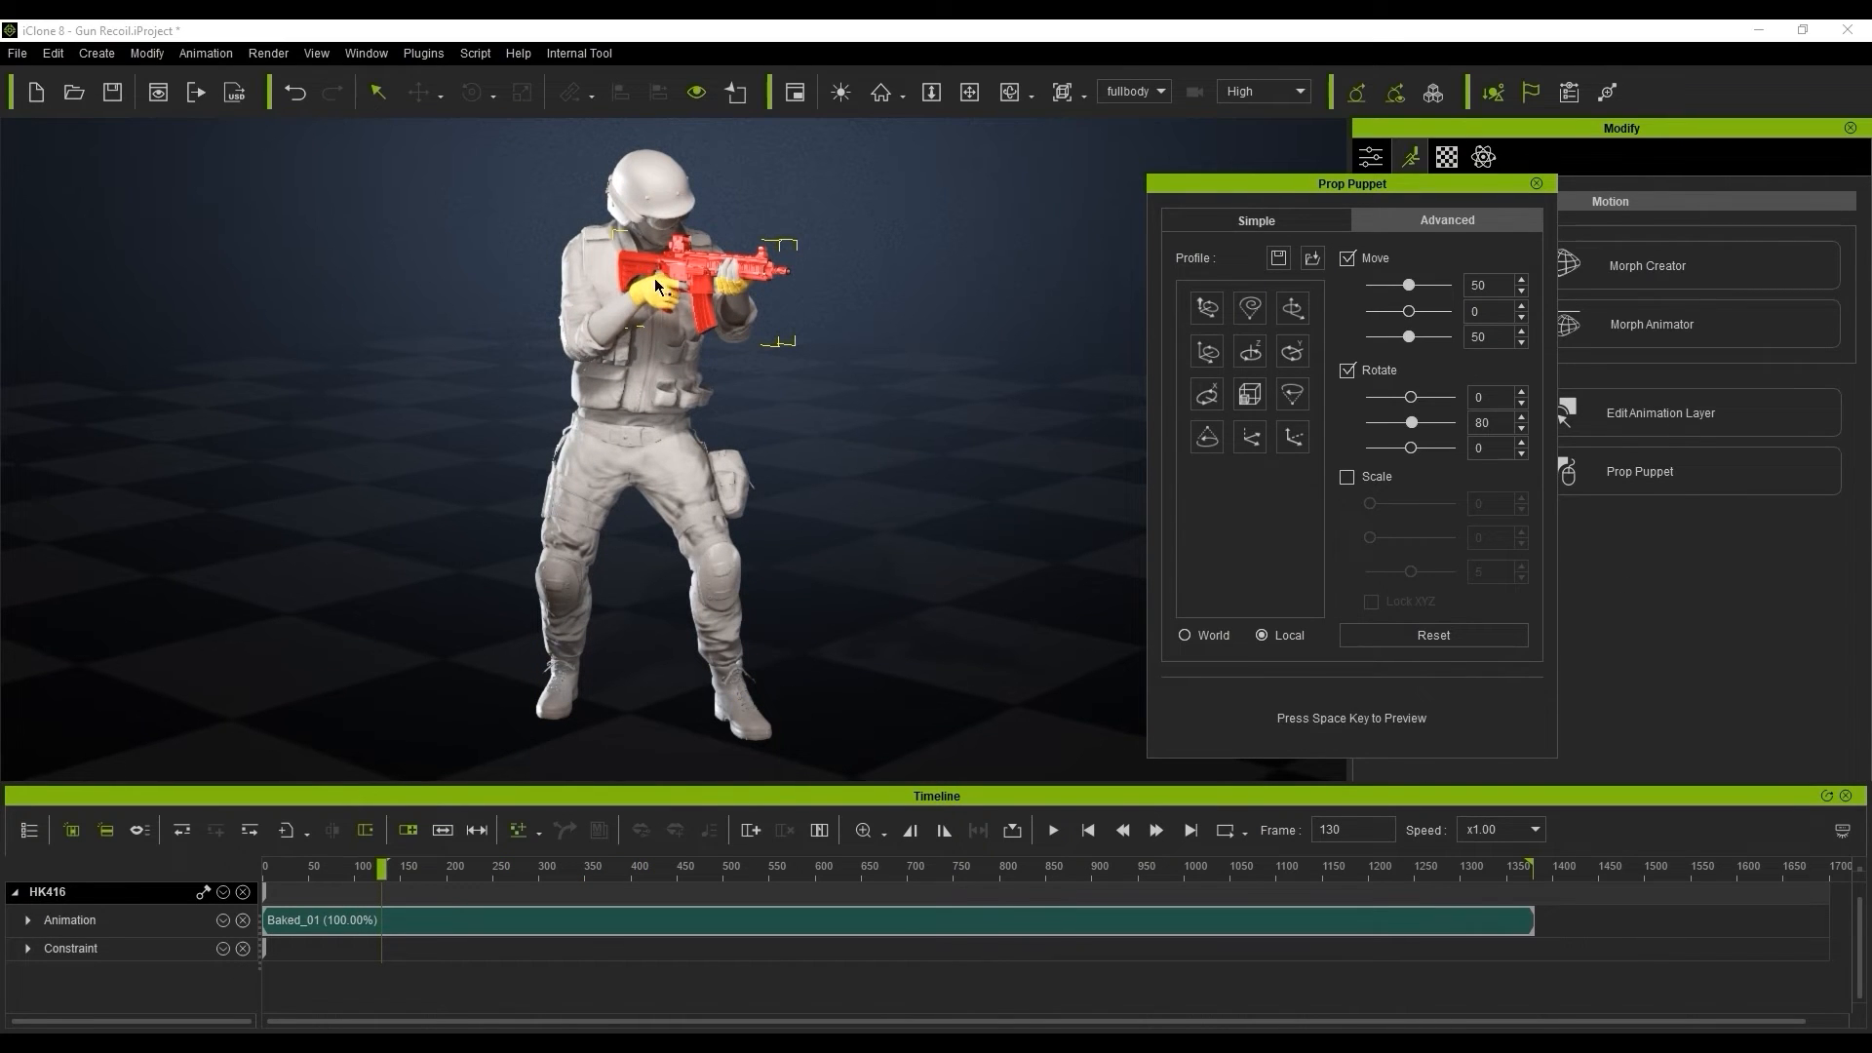
{"action": "key", "text": "space"}
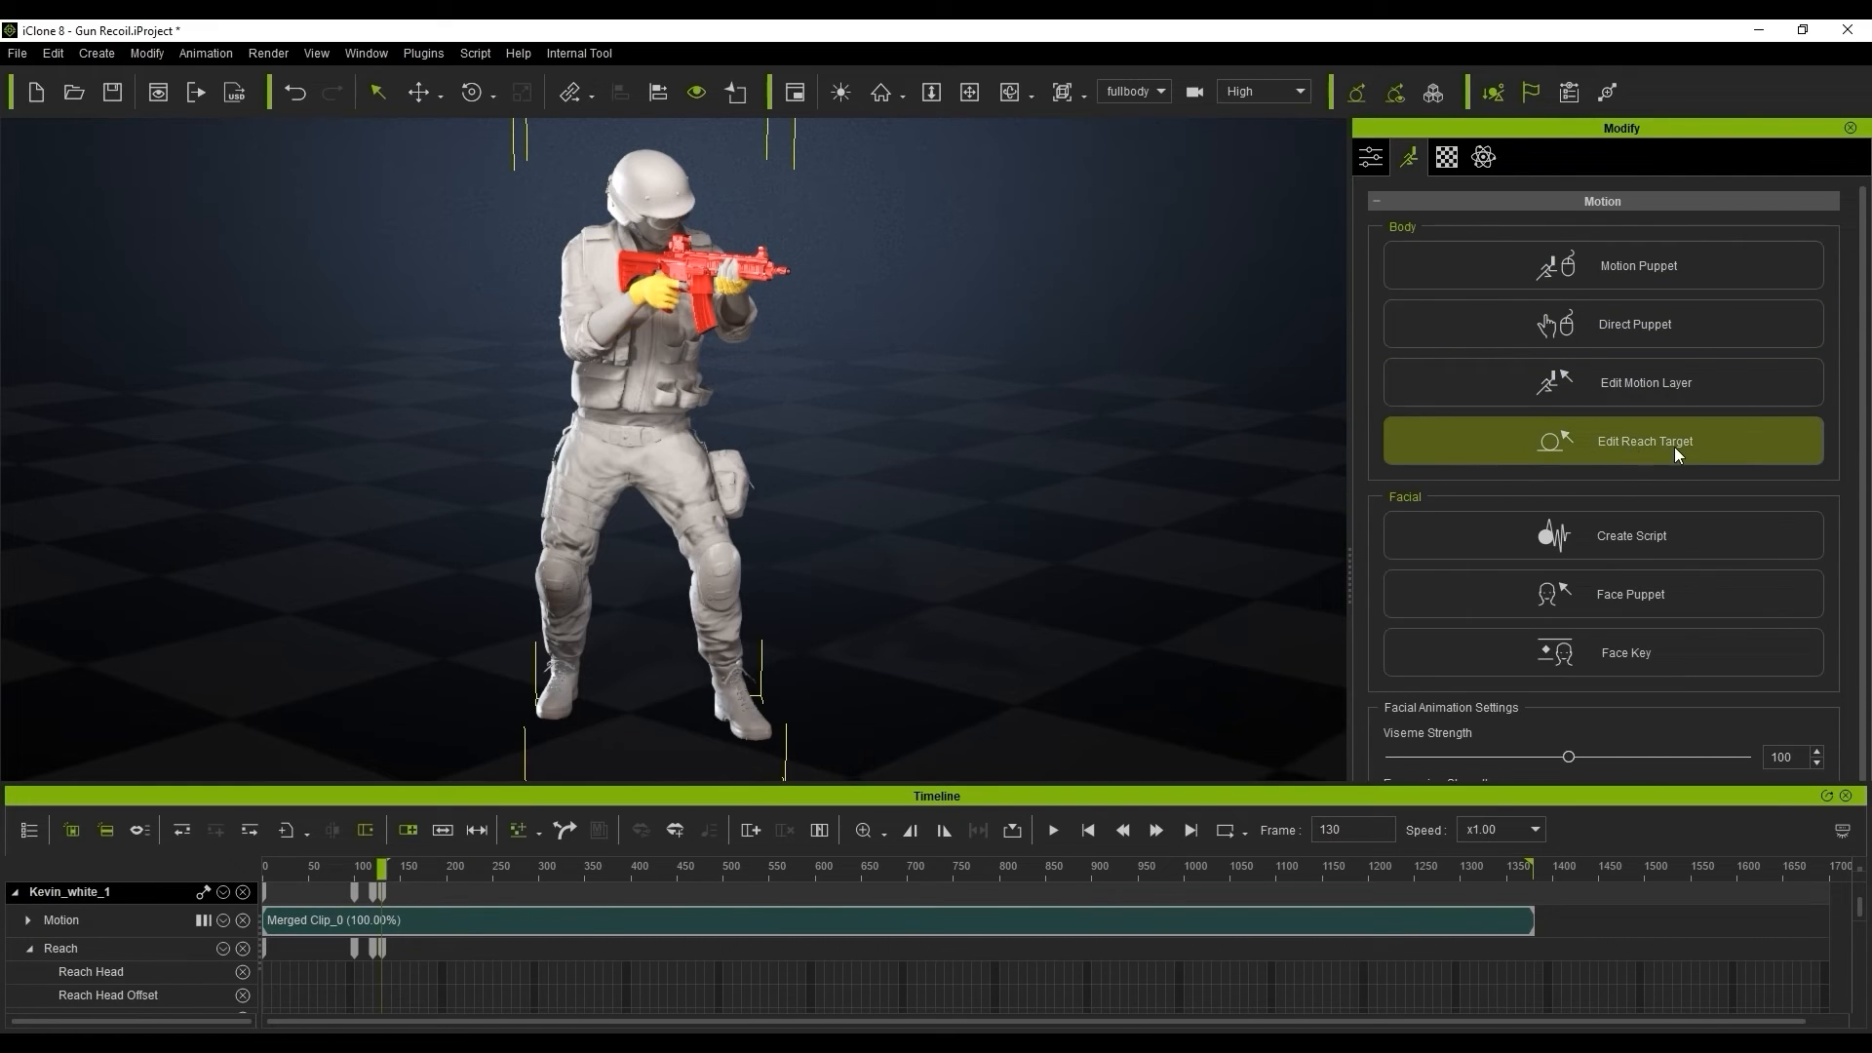
Uncheck TX and TZ so the torso follows the HK416 only on TY, then close Reach Target.
{"action": "left_click", "coordinate": [1644, 441]}
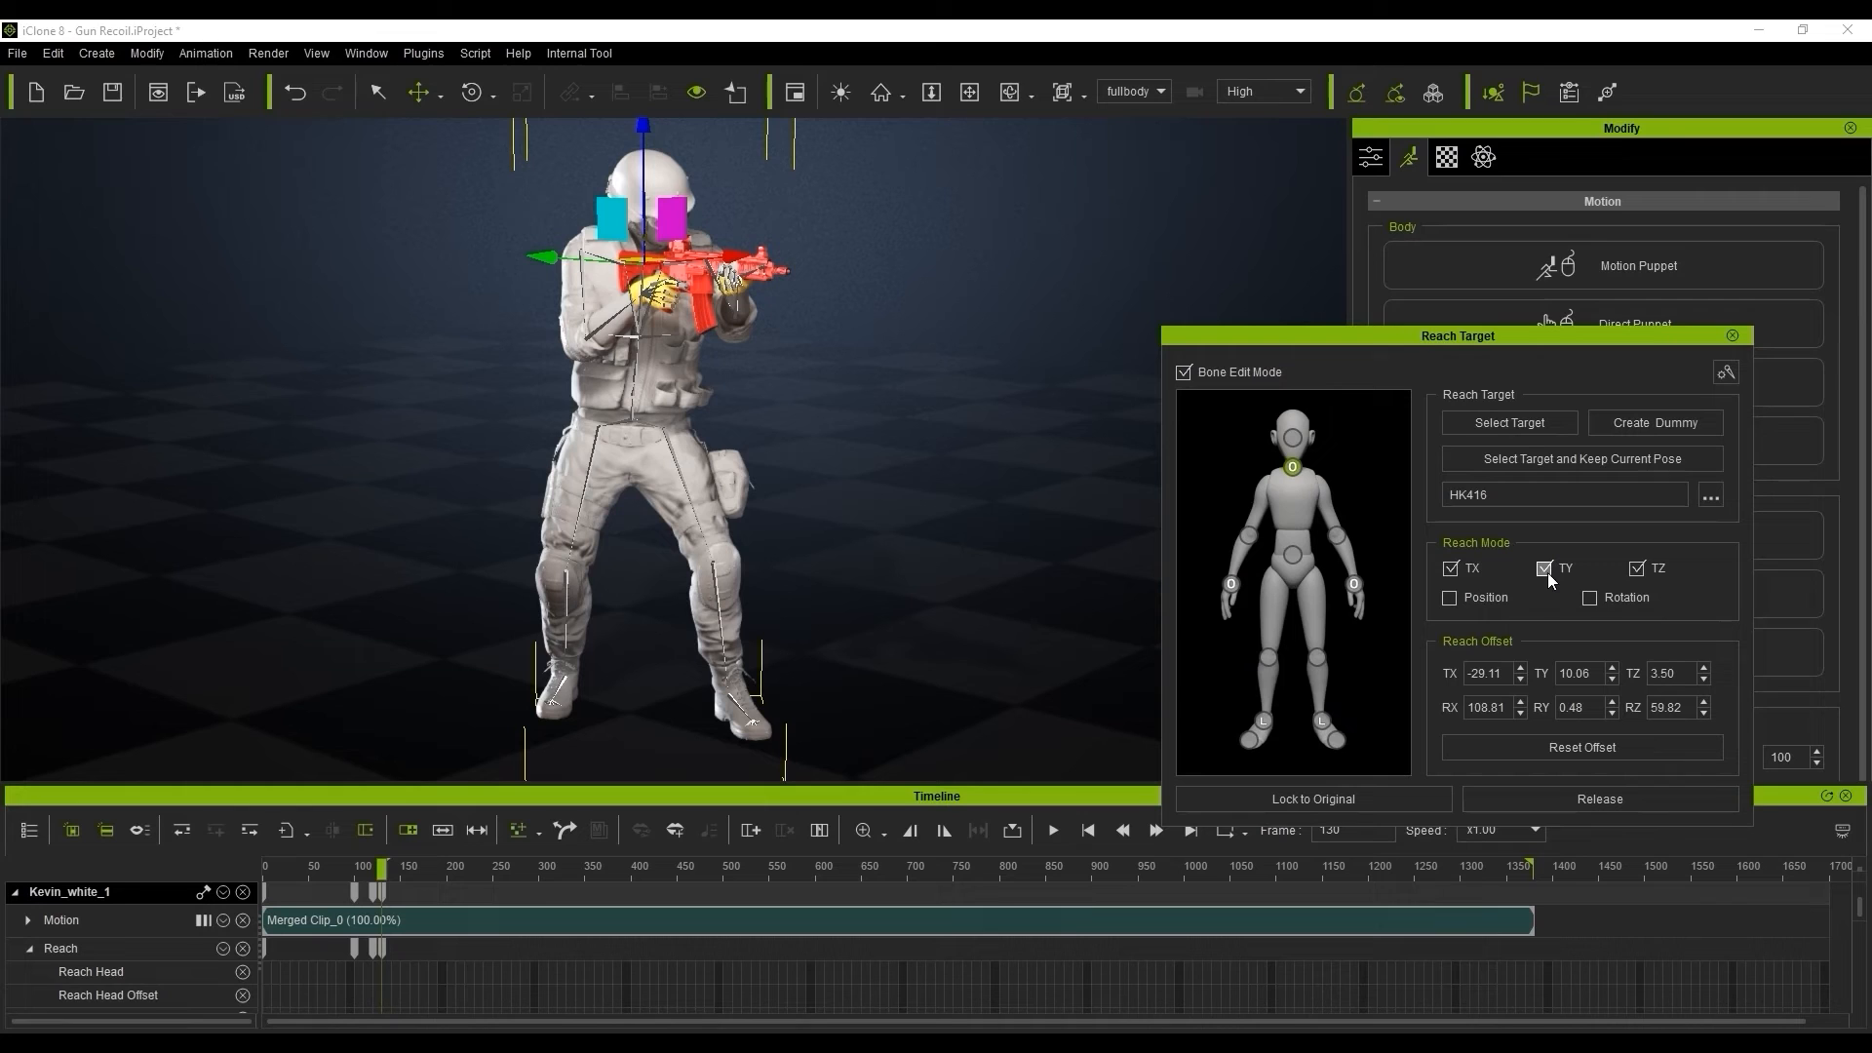
{"action": "left_click", "coordinate": [1451, 569]}
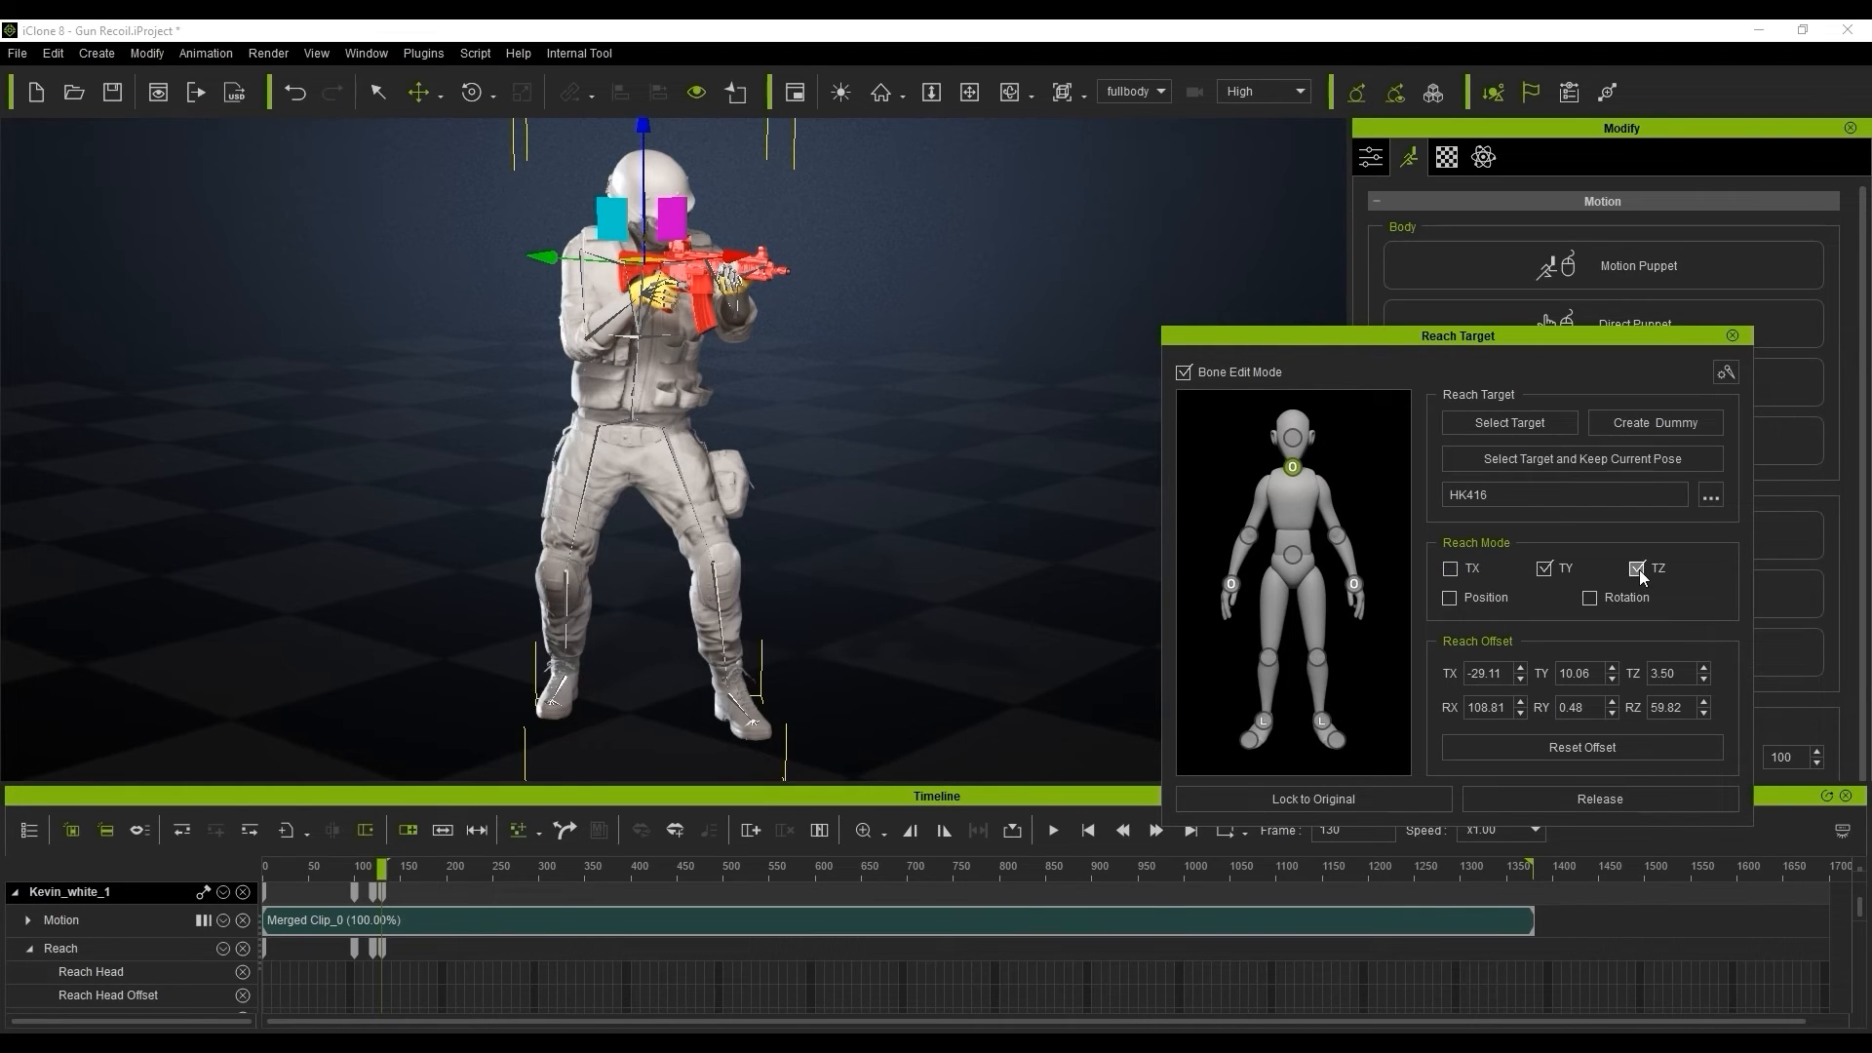
{"action": "left_click", "coordinate": [1639, 568]}
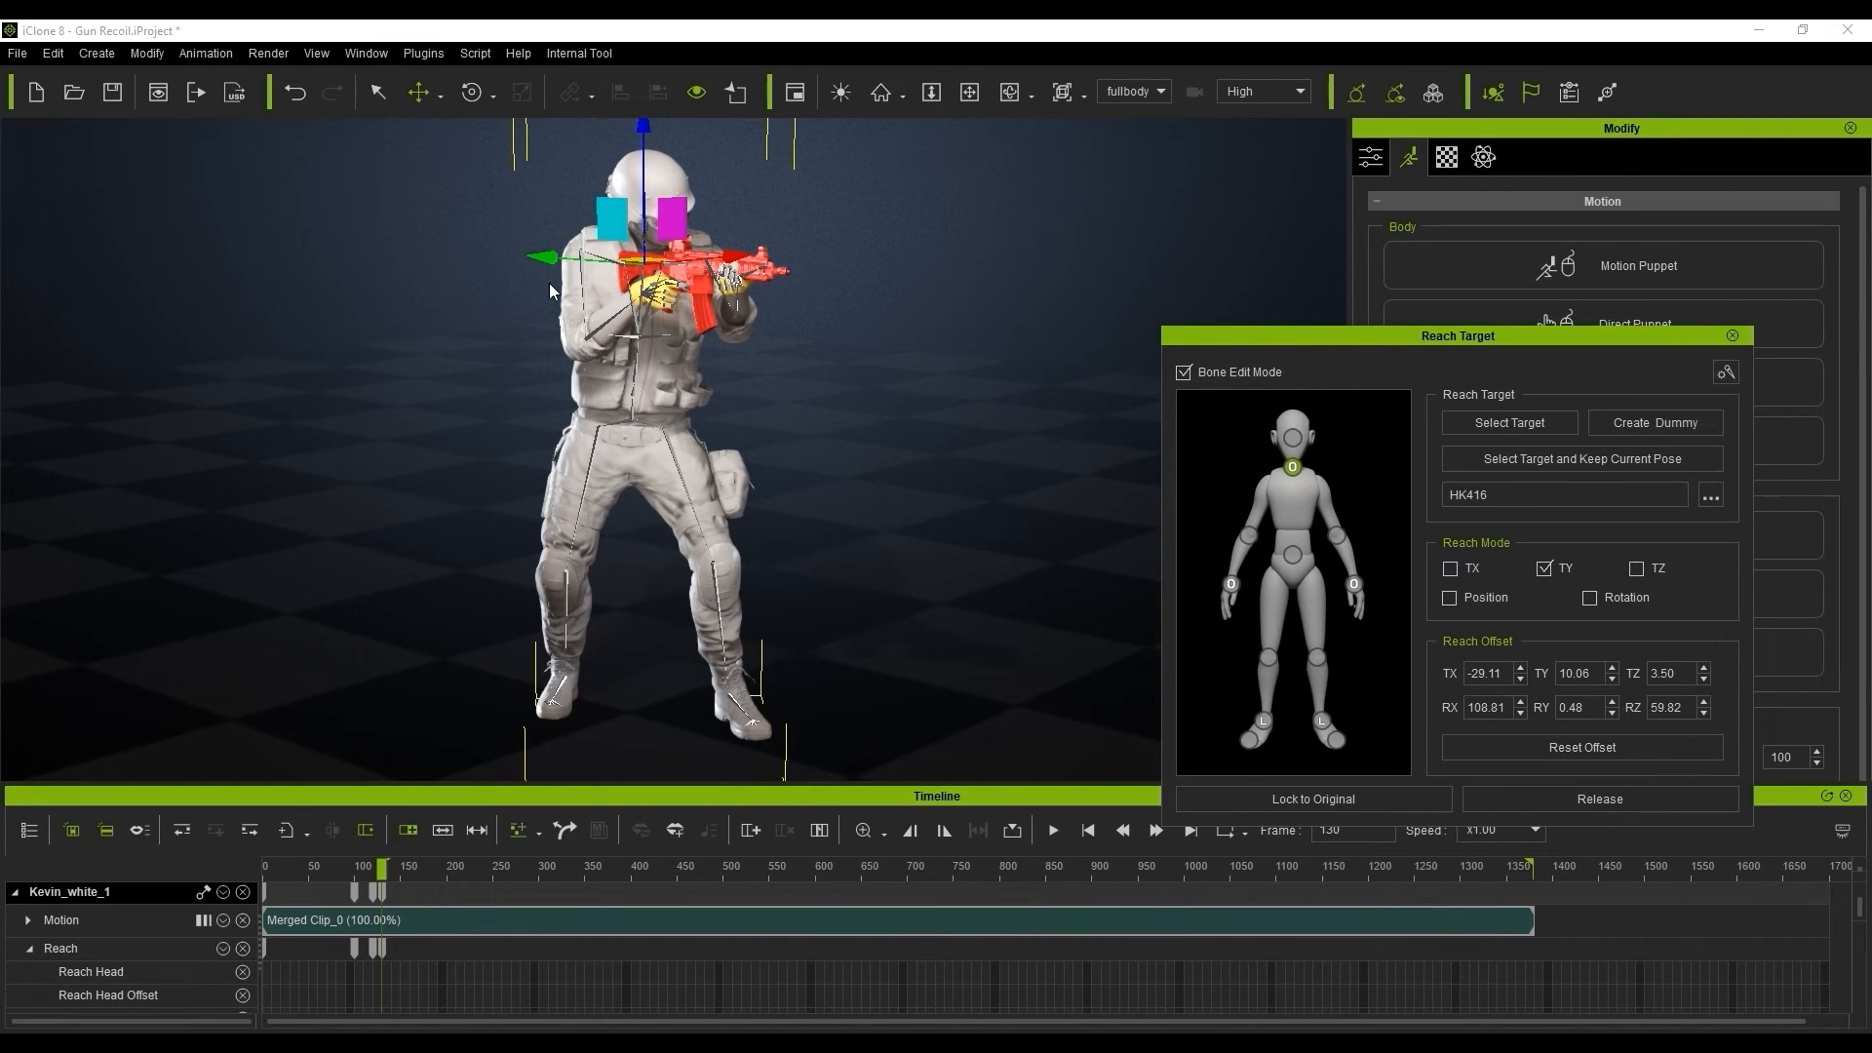
{"action": "mouse_move", "coordinate": [566, 288]}
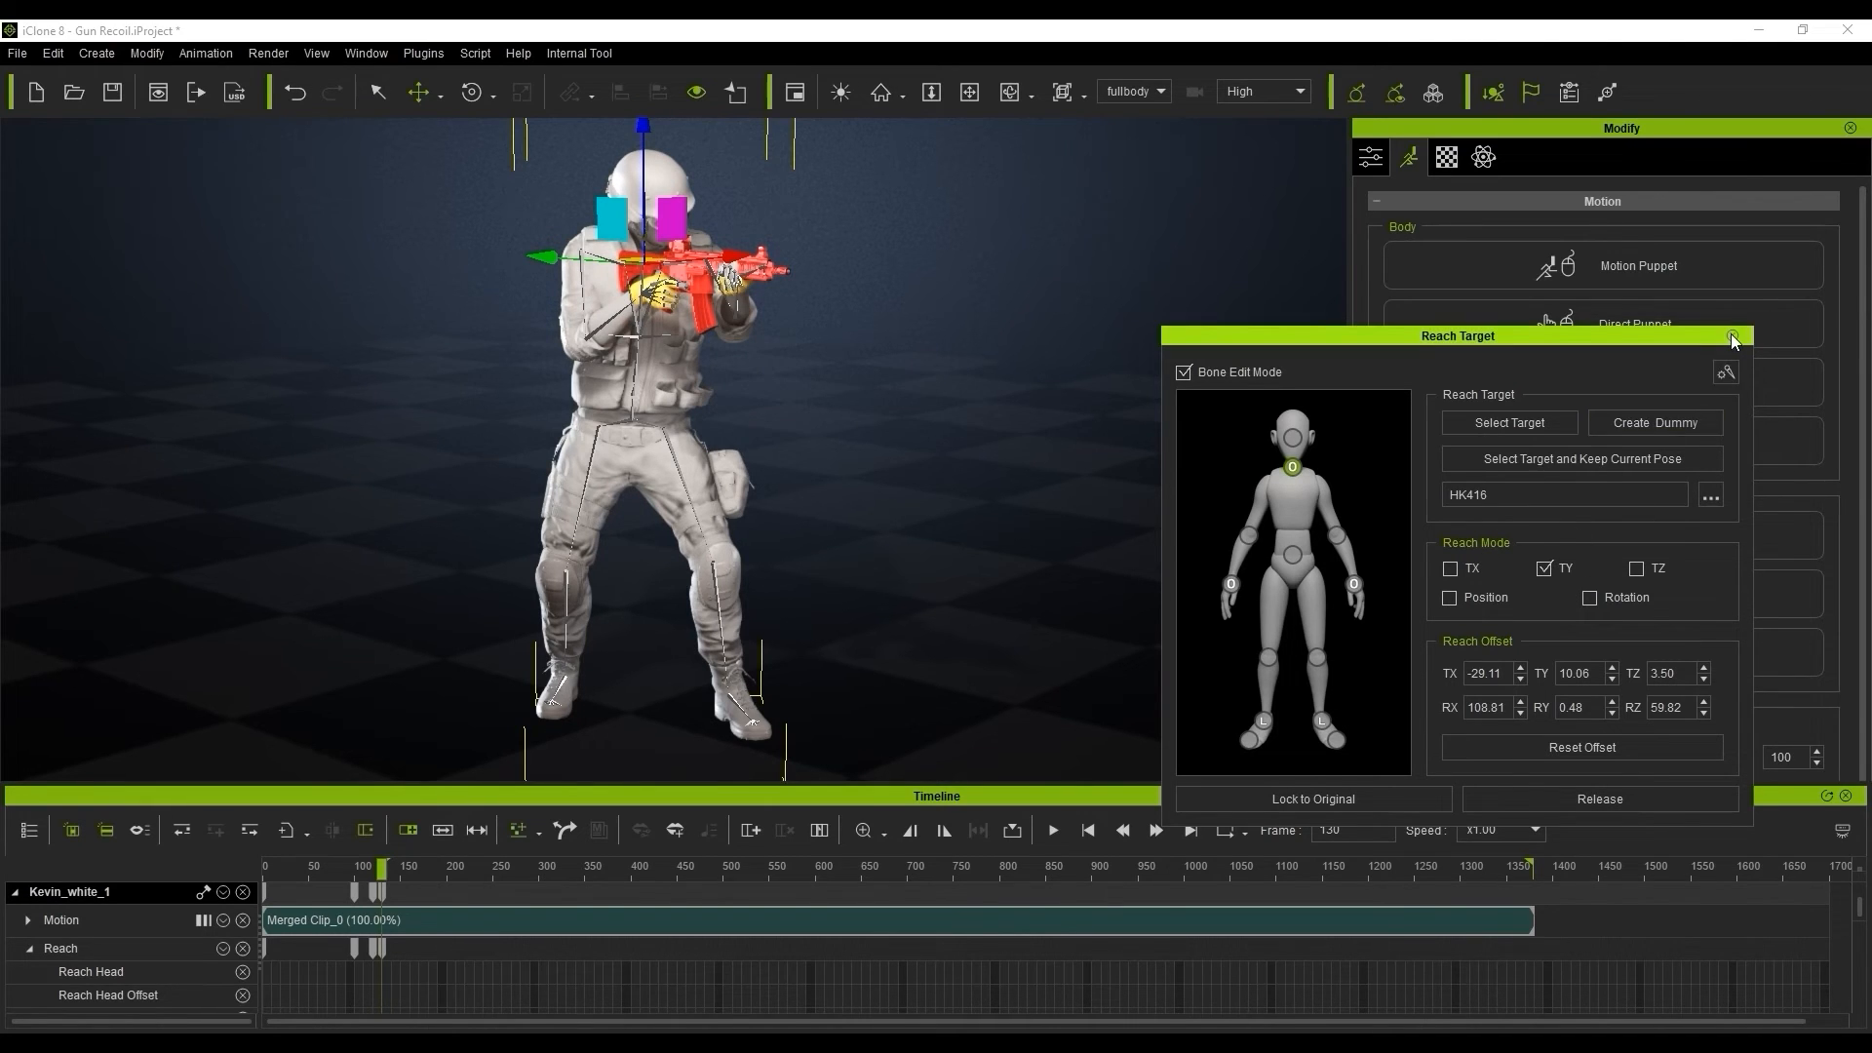
{"action": "left_click", "coordinate": [1732, 338]}
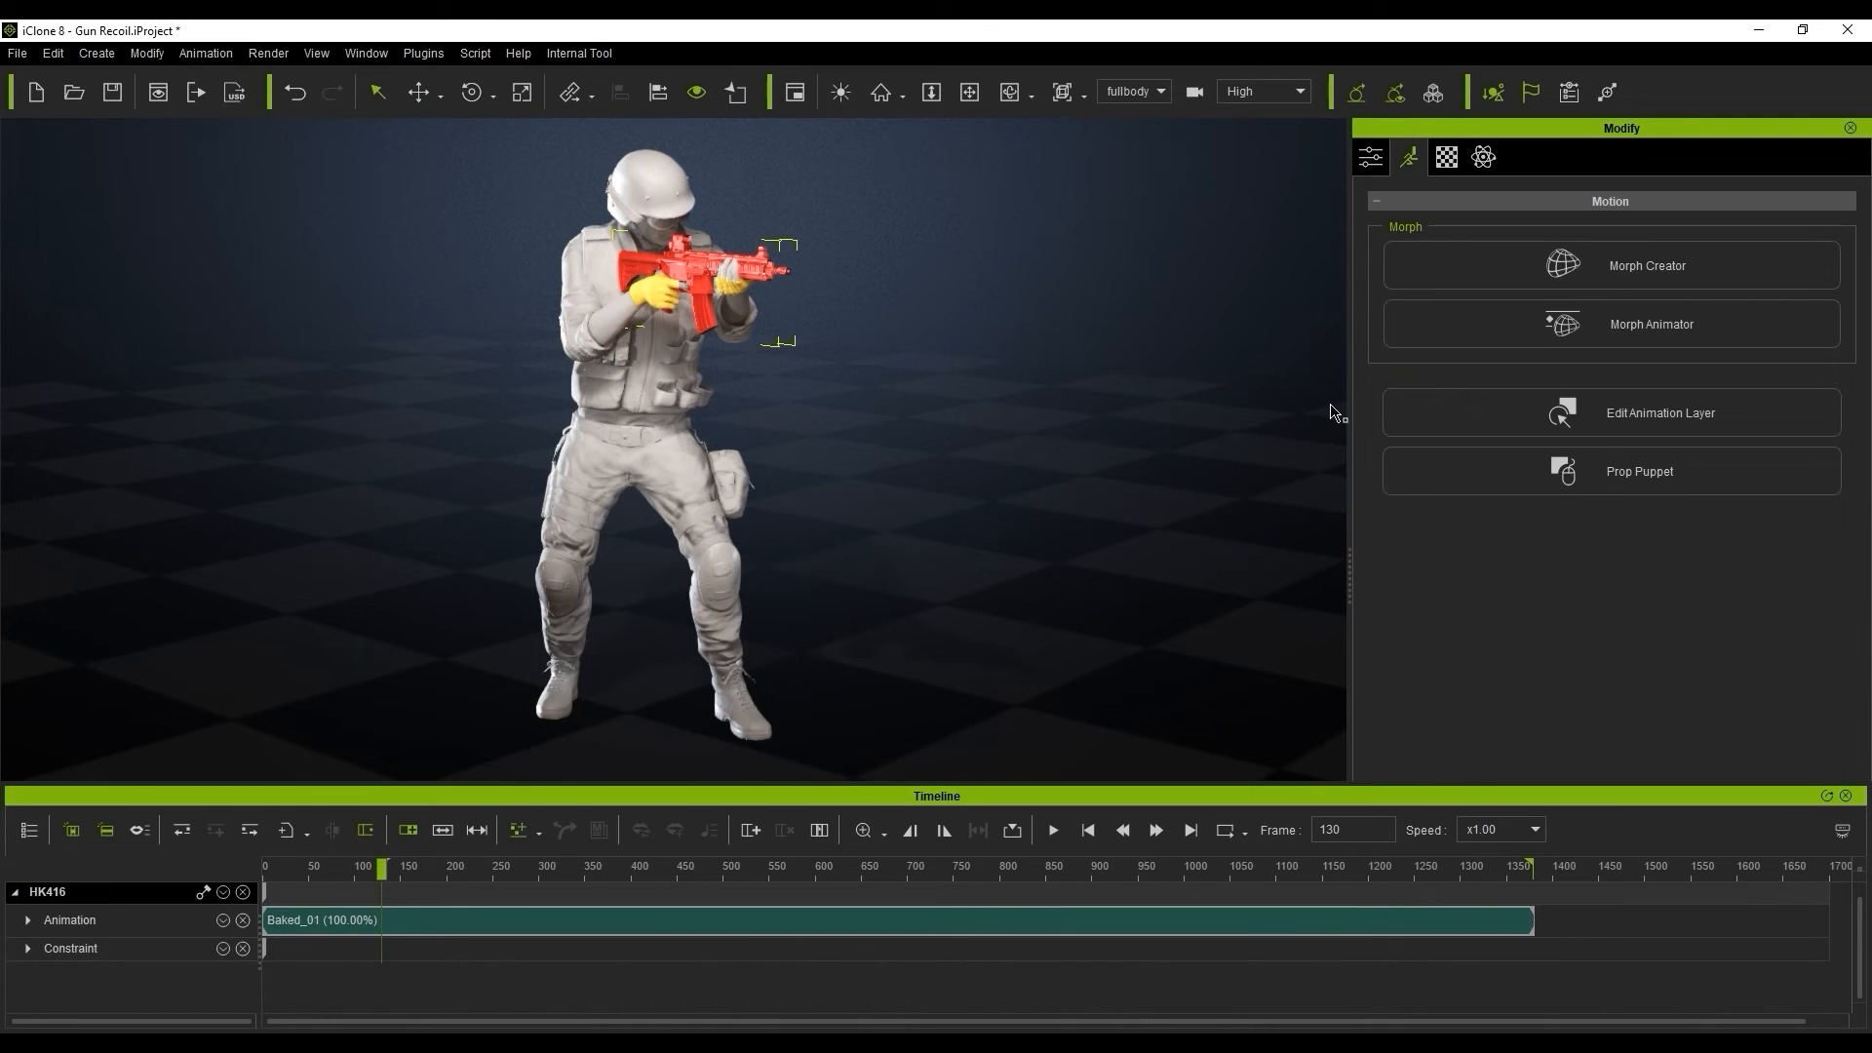
Record the HK416's puppeteered recoil kick to its timeline via Prop Puppet with Space.
{"action": "left_click", "coordinate": [1643, 470]}
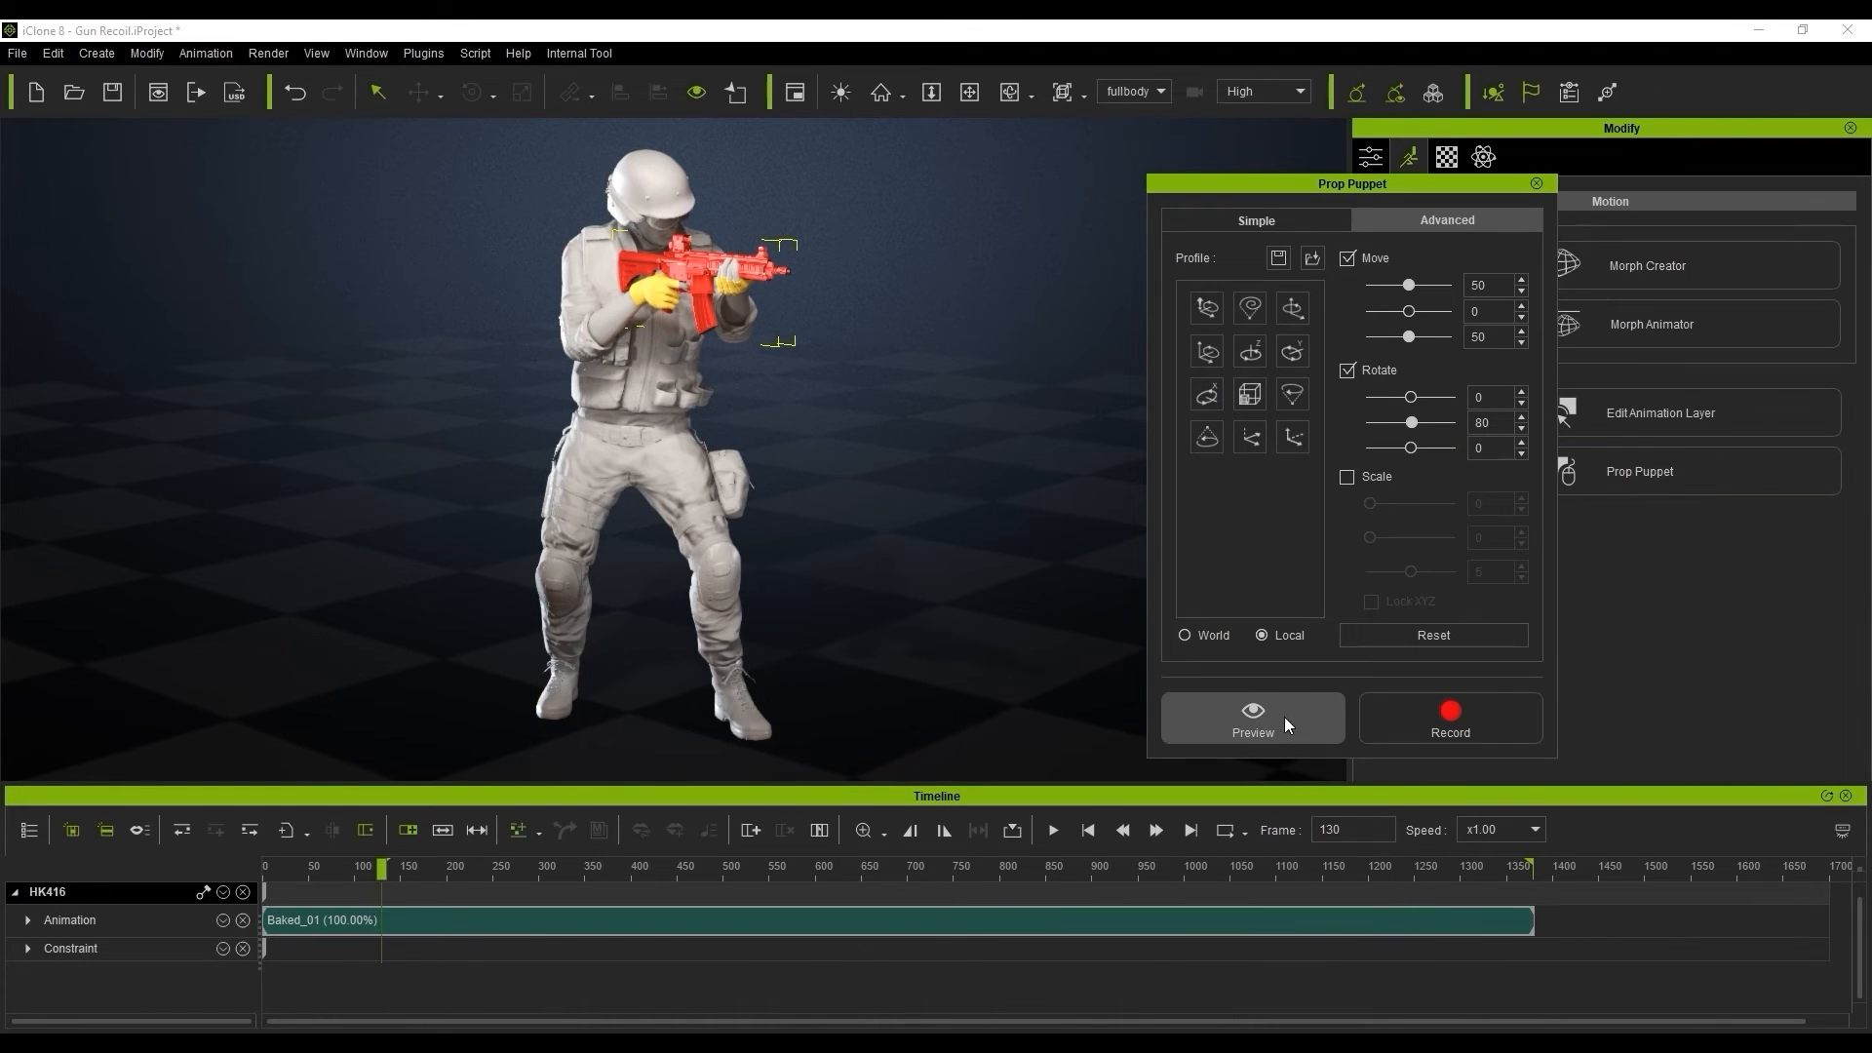
{"action": "left_click", "coordinate": [1252, 717]}
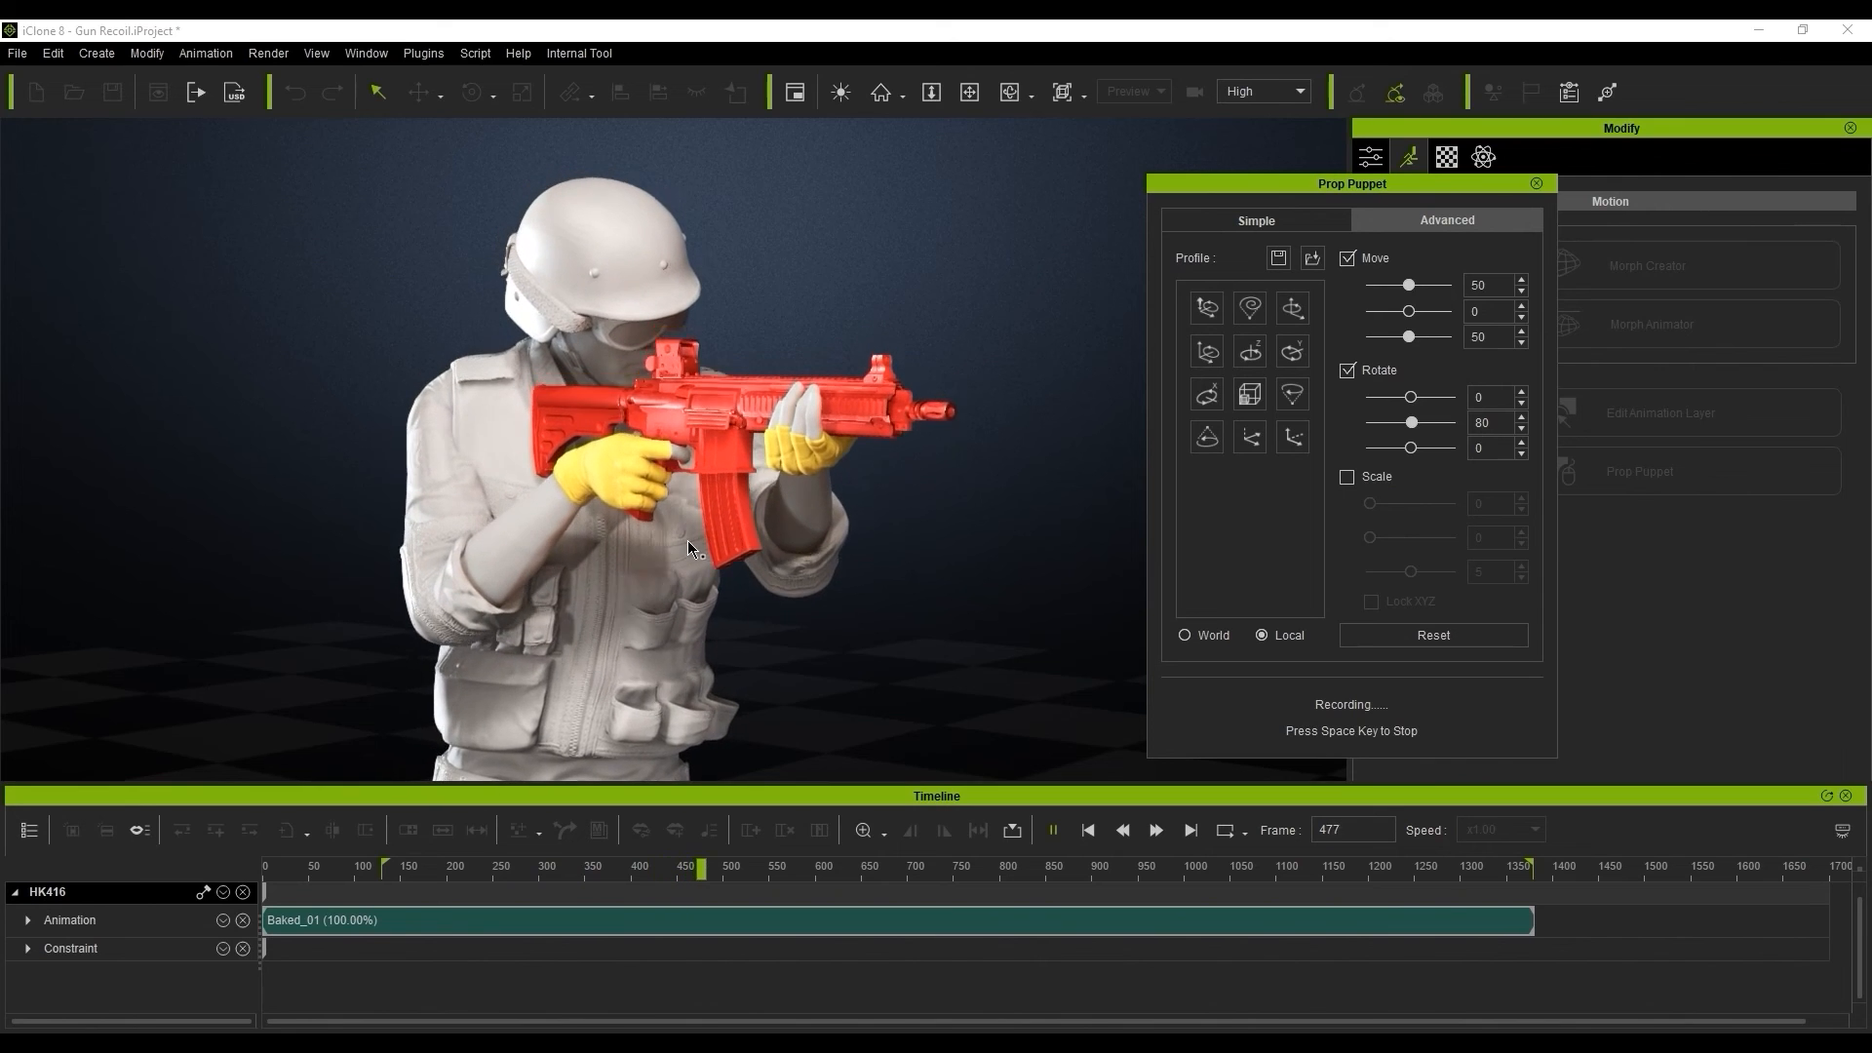
{"action": "key", "text": "space"}
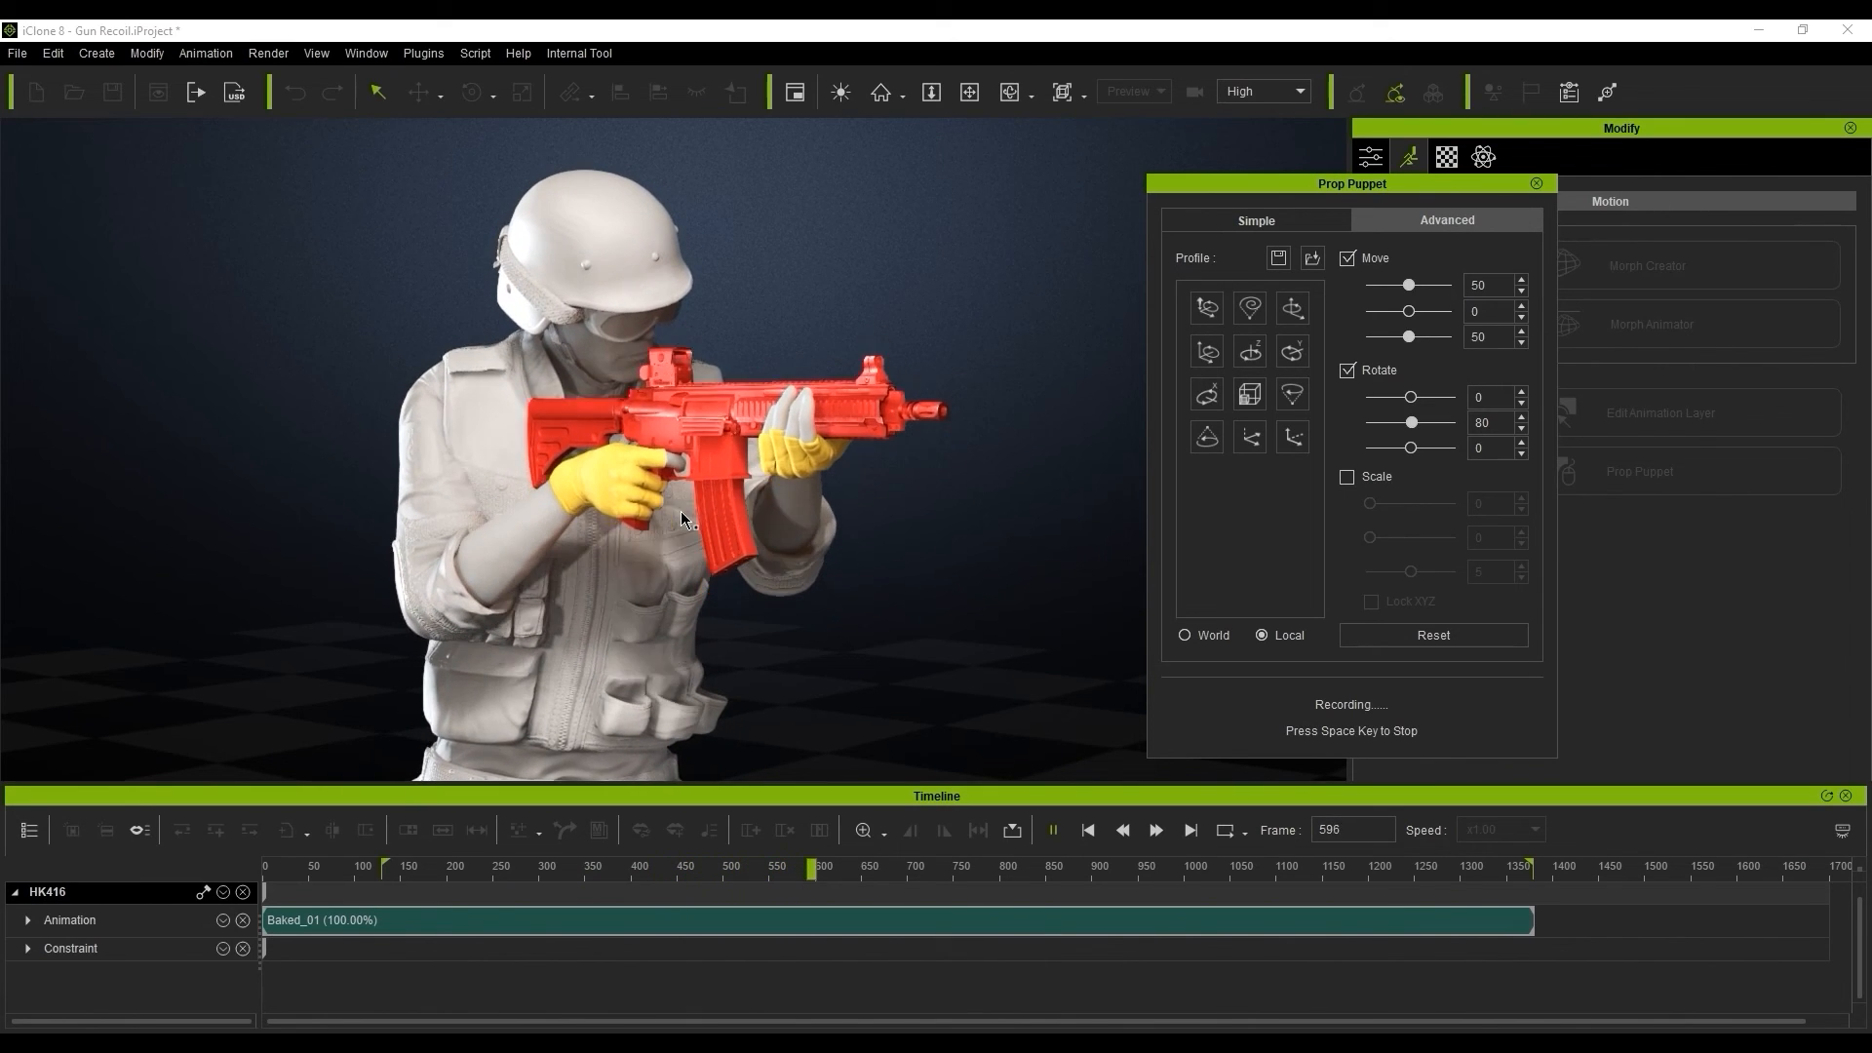